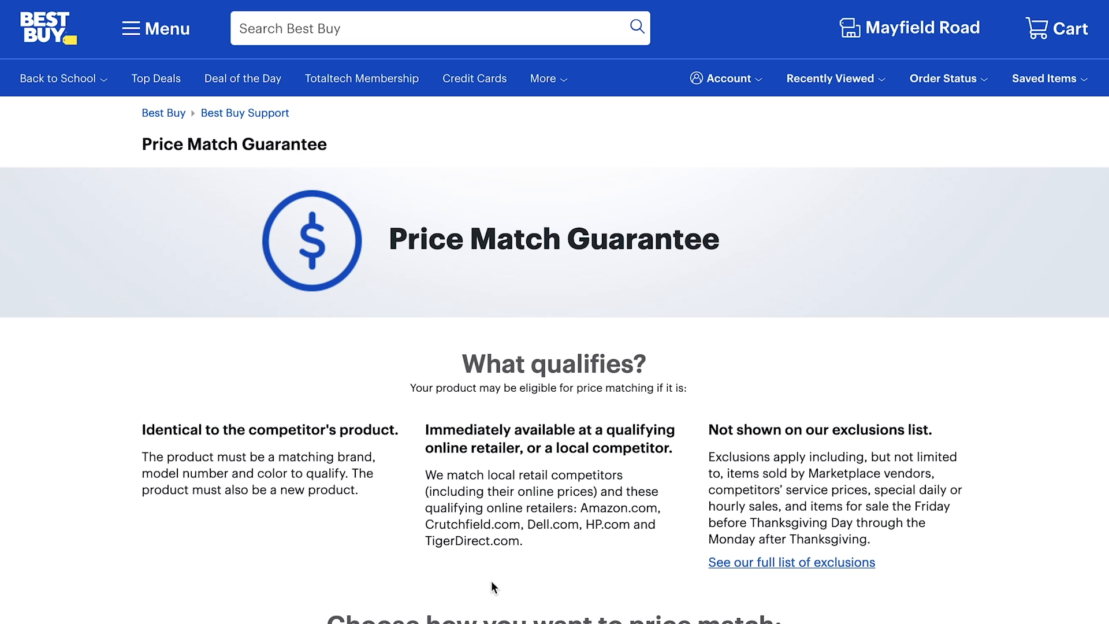
# Show the 3D and Materials panel from the Window menu for the yellow circle
pyautogui.scroll(-3)
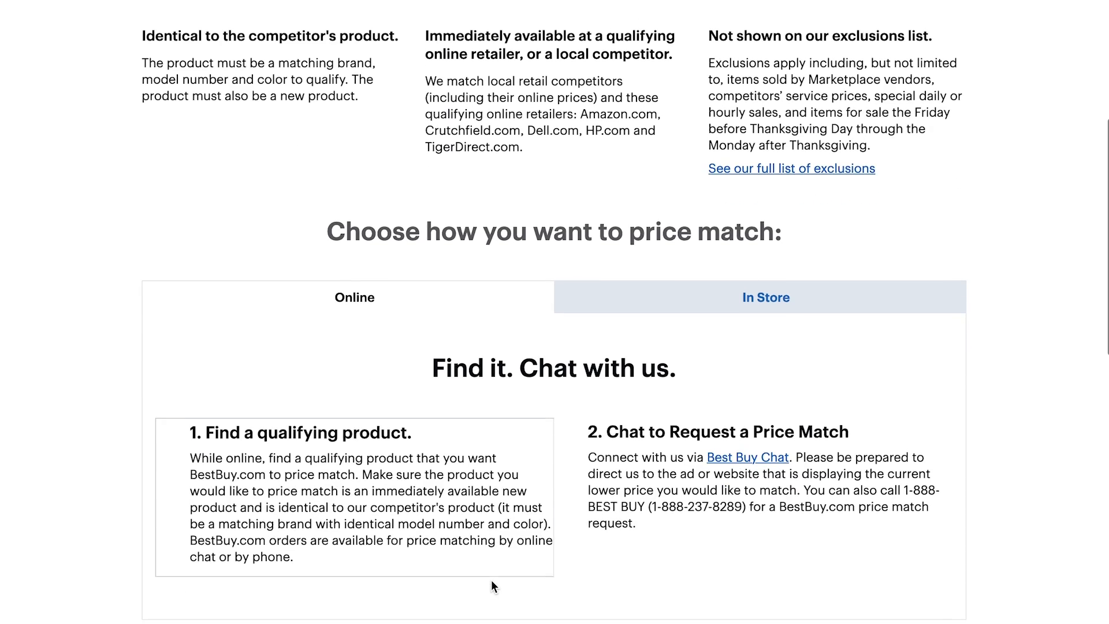
pyautogui.scroll(-3)
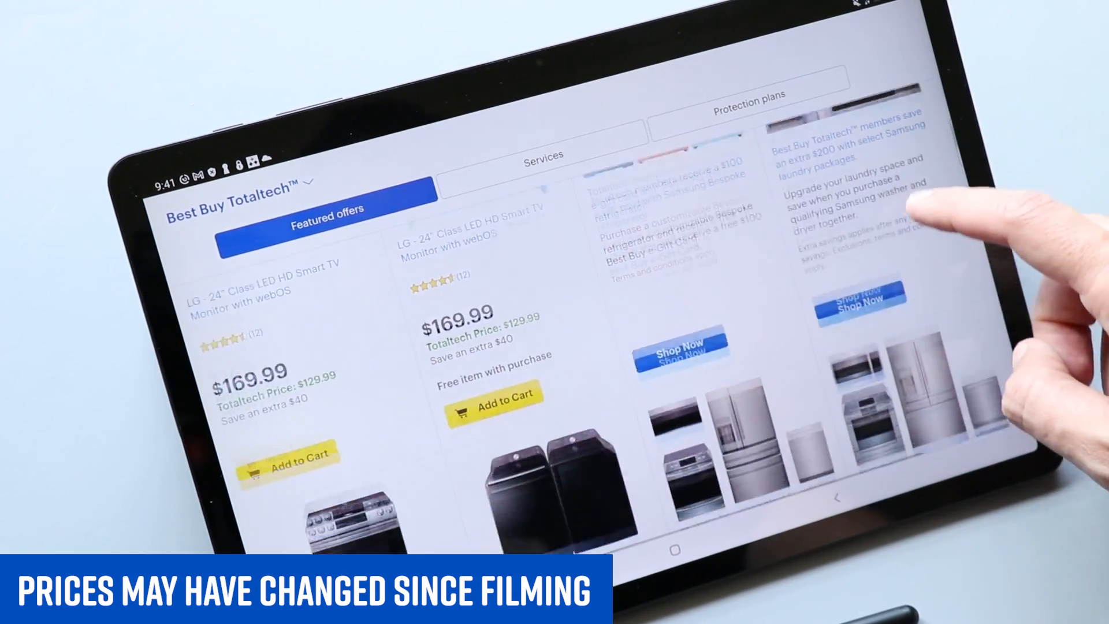
pyautogui.hscroll(-3)
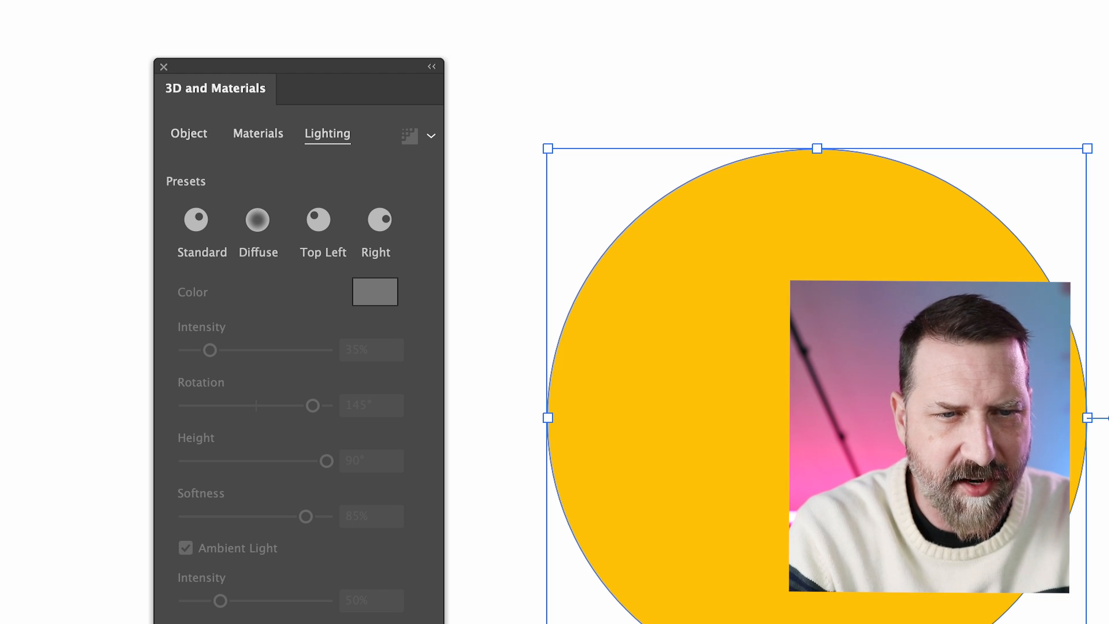
pyautogui.click(295, 7)
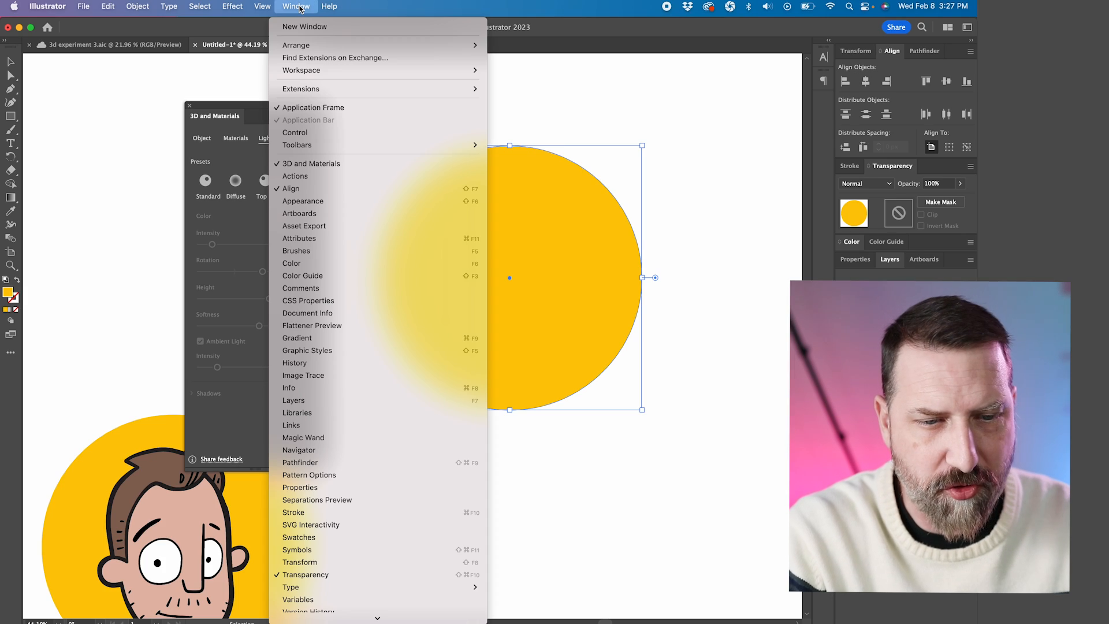
pyautogui.moveTo(311, 163)
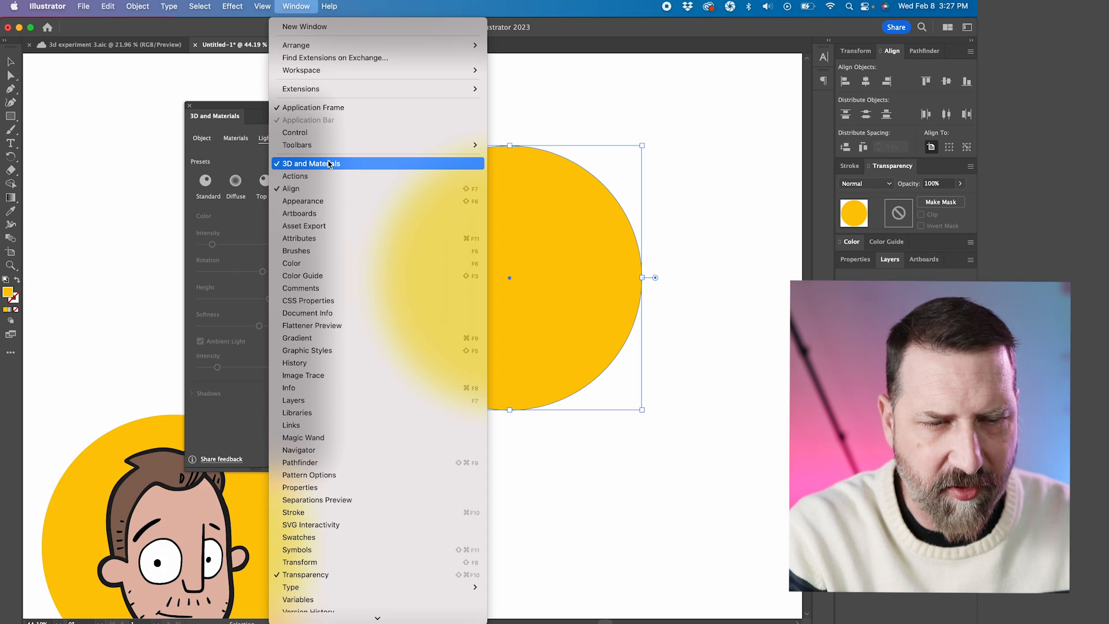
pyautogui.moveTo(247, 110)
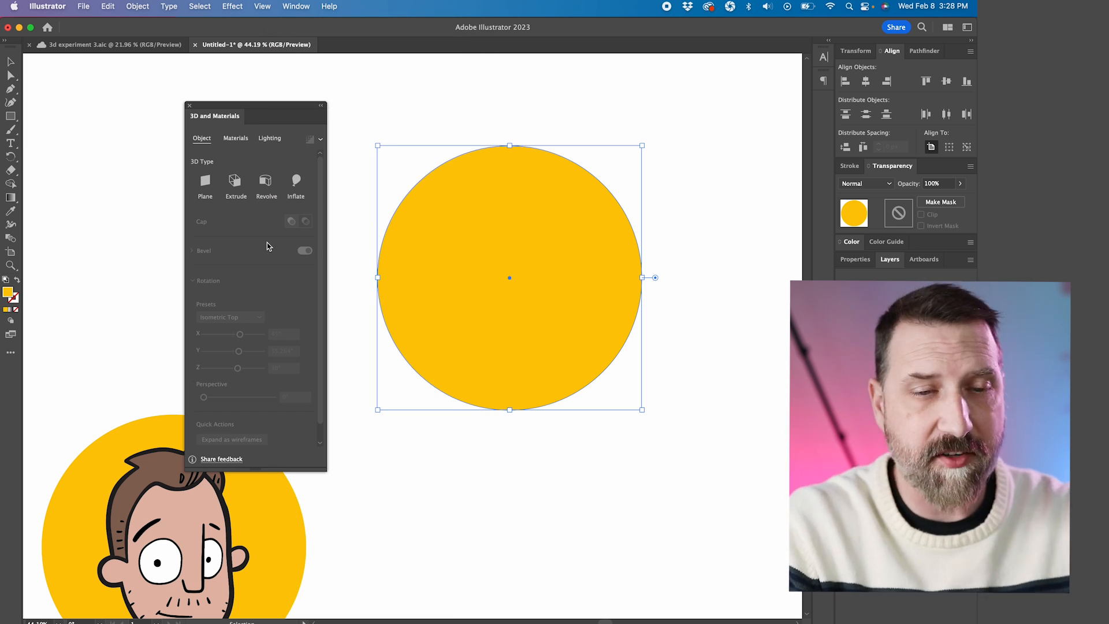
pyautogui.moveTo(236, 180)
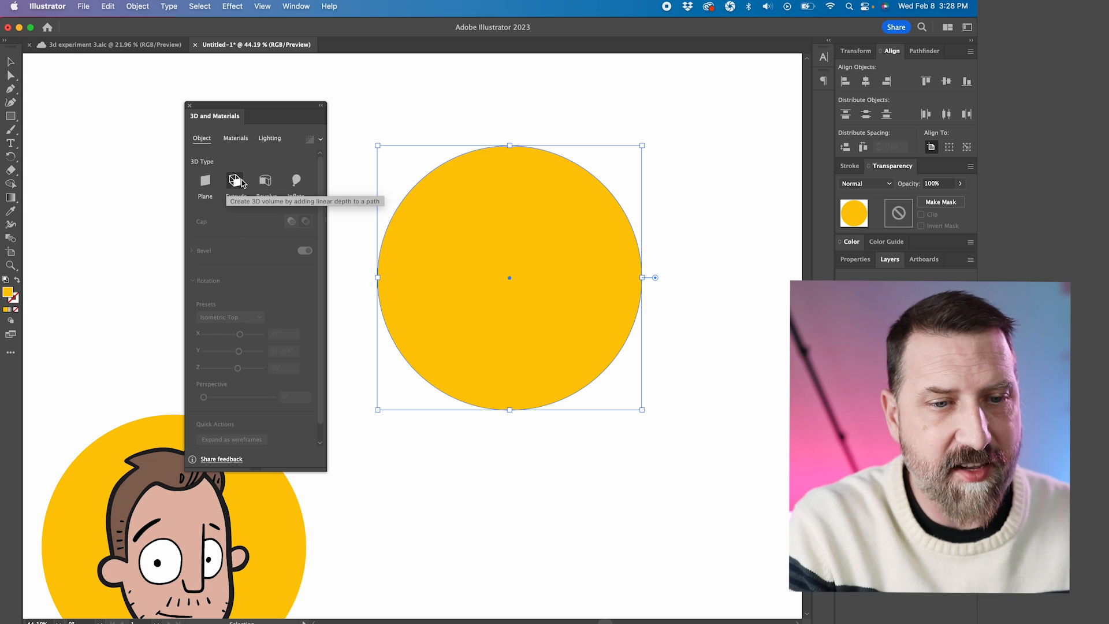
# Inflate the yellow circle into a 3D cylinder with Depth 880 px
pyautogui.click(236, 181)
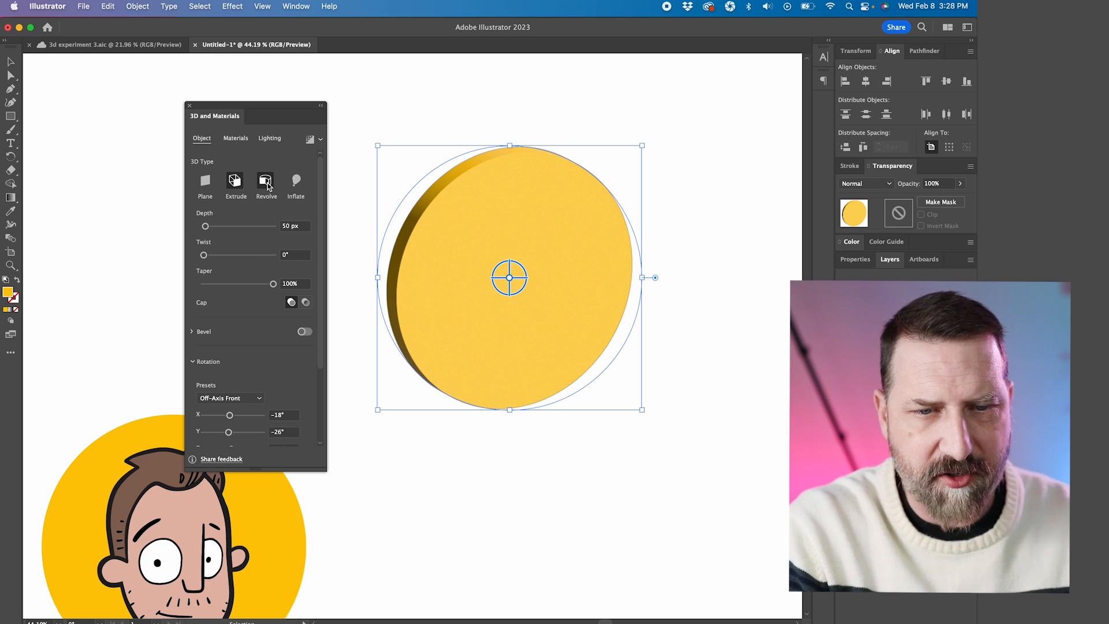
pyautogui.click(294, 181)
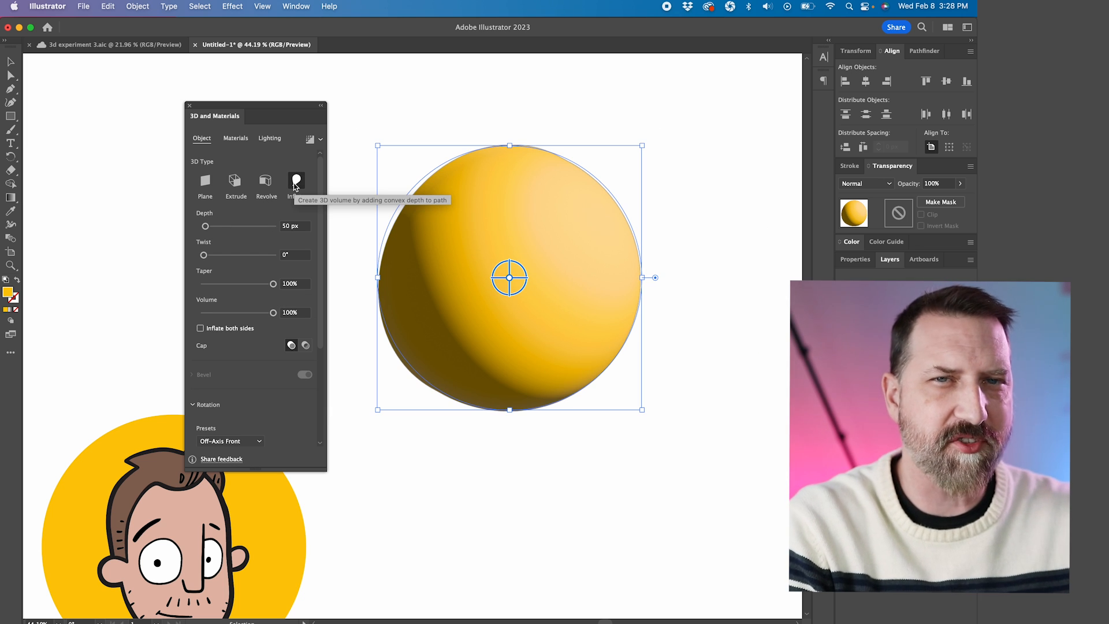
pyautogui.moveTo(212, 193)
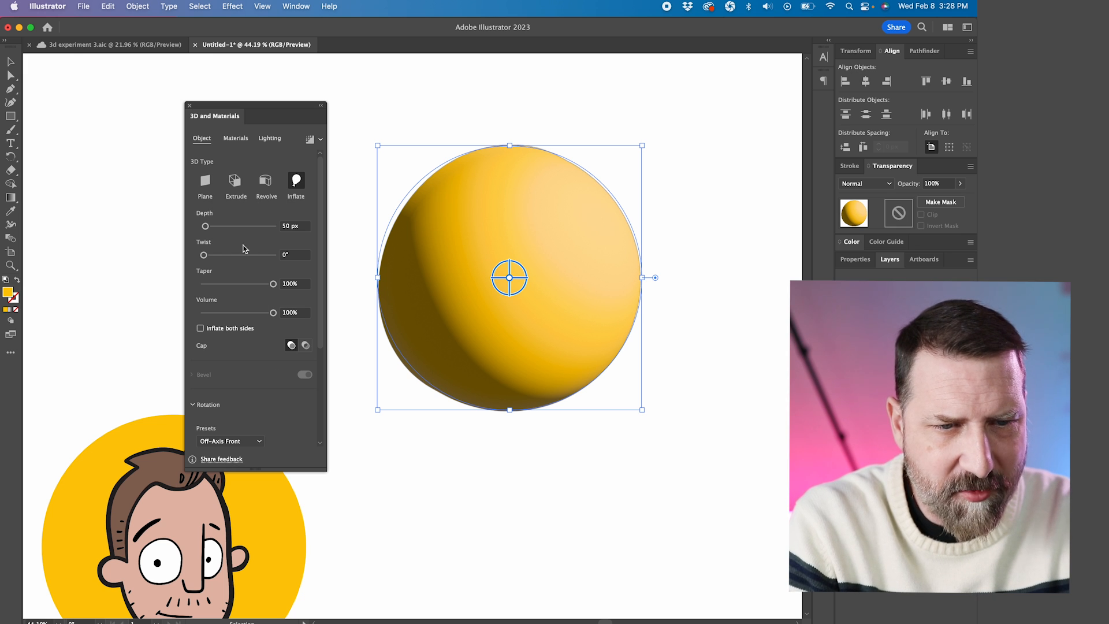
pyautogui.moveTo(206, 226); pyautogui.dragTo(226, 225)
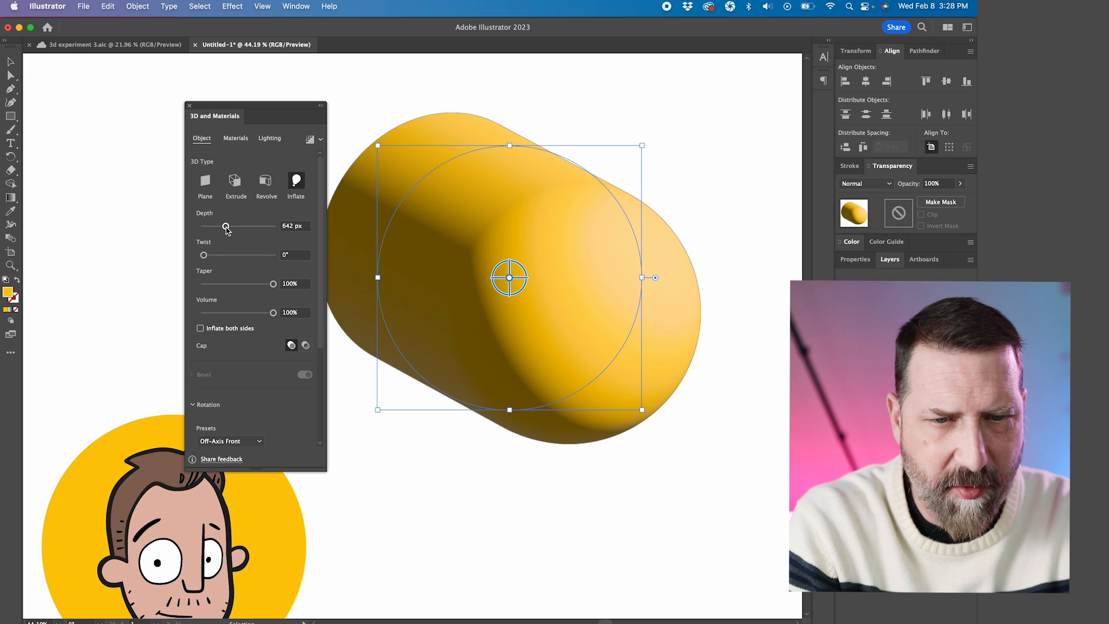
pyautogui.moveTo(225, 225); pyautogui.dragTo(234, 225)
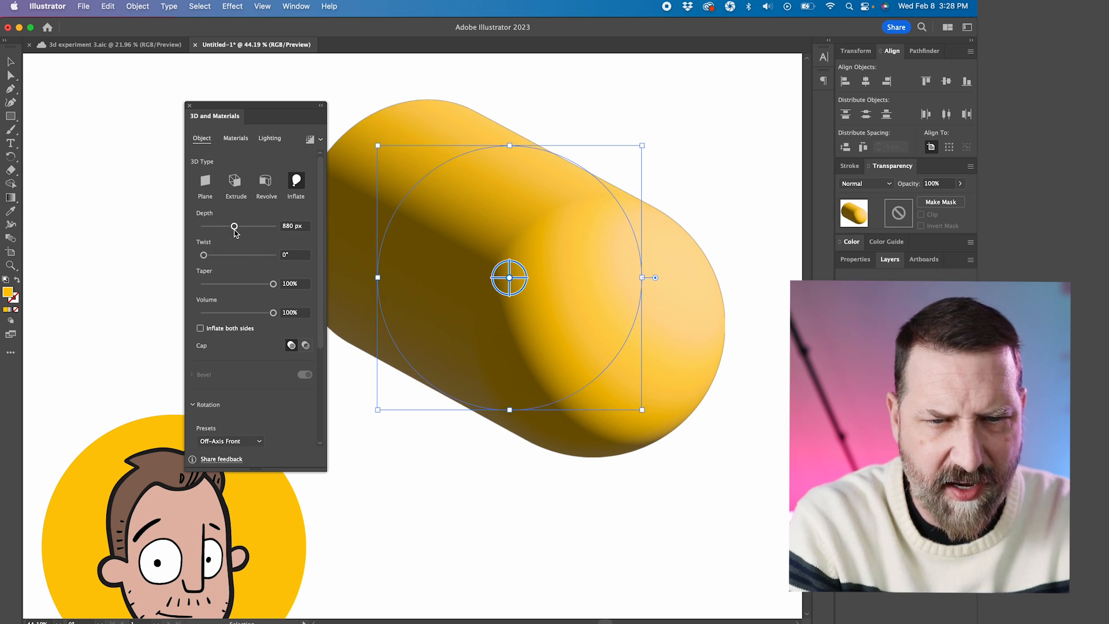
# Lower the Volume to around 40% for gently rounded cylinder ends
pyautogui.moveTo(273, 302); pyautogui.dragTo(149, 302)
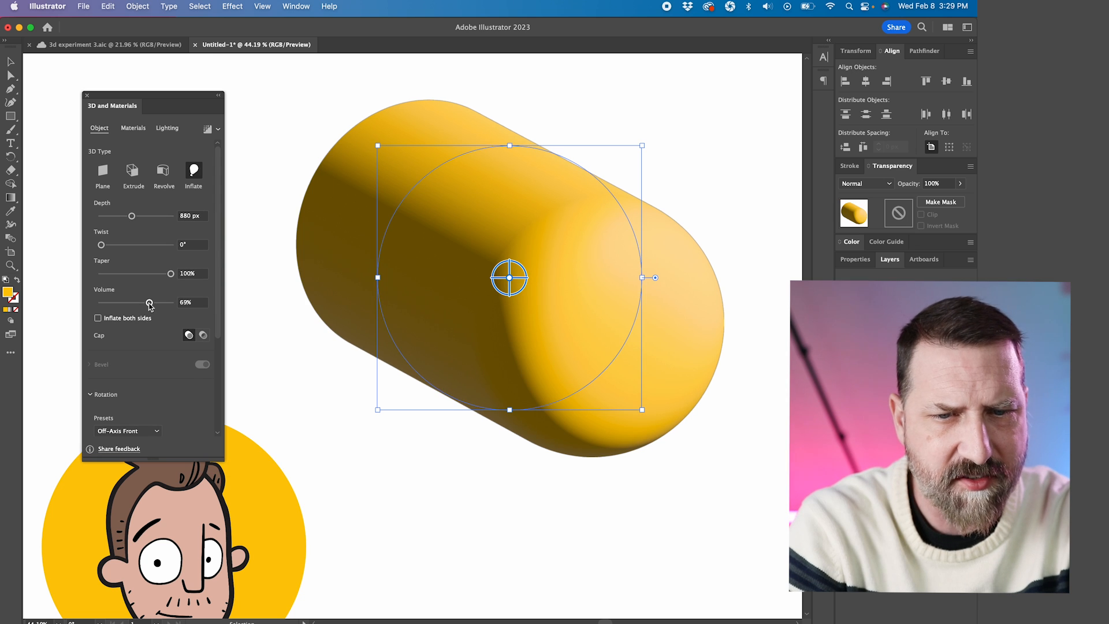
pyautogui.moveTo(149, 303); pyautogui.dragTo(118, 302)
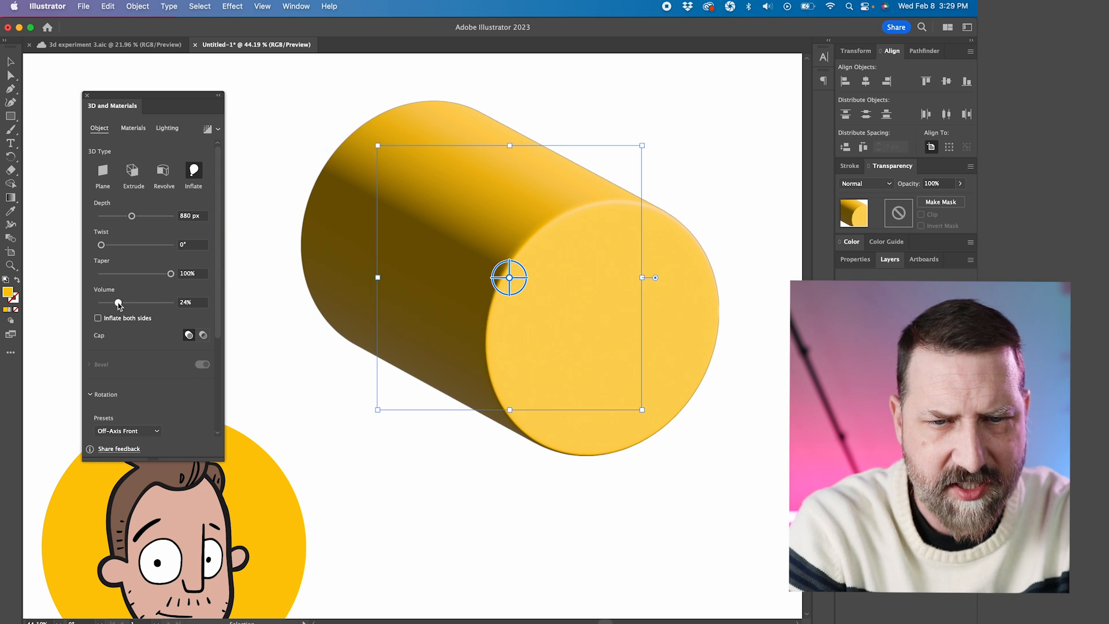
pyautogui.moveTo(118, 301); pyautogui.dragTo(170, 302)
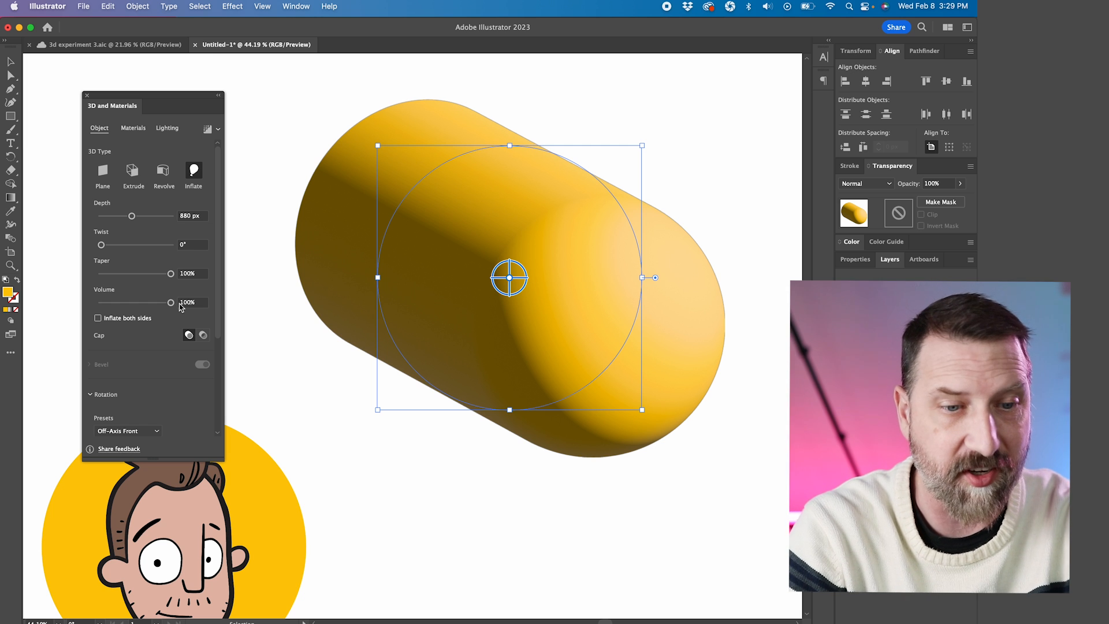
pyautogui.moveTo(170, 301); pyautogui.dragTo(127, 302)
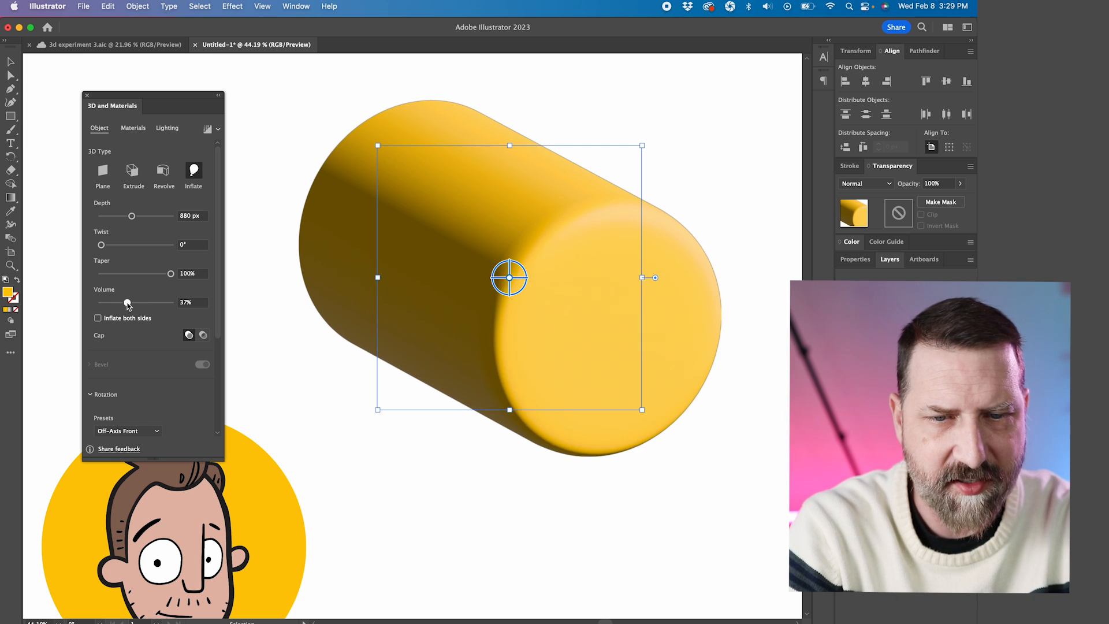
pyautogui.moveTo(127, 303); pyautogui.dragTo(101, 302)
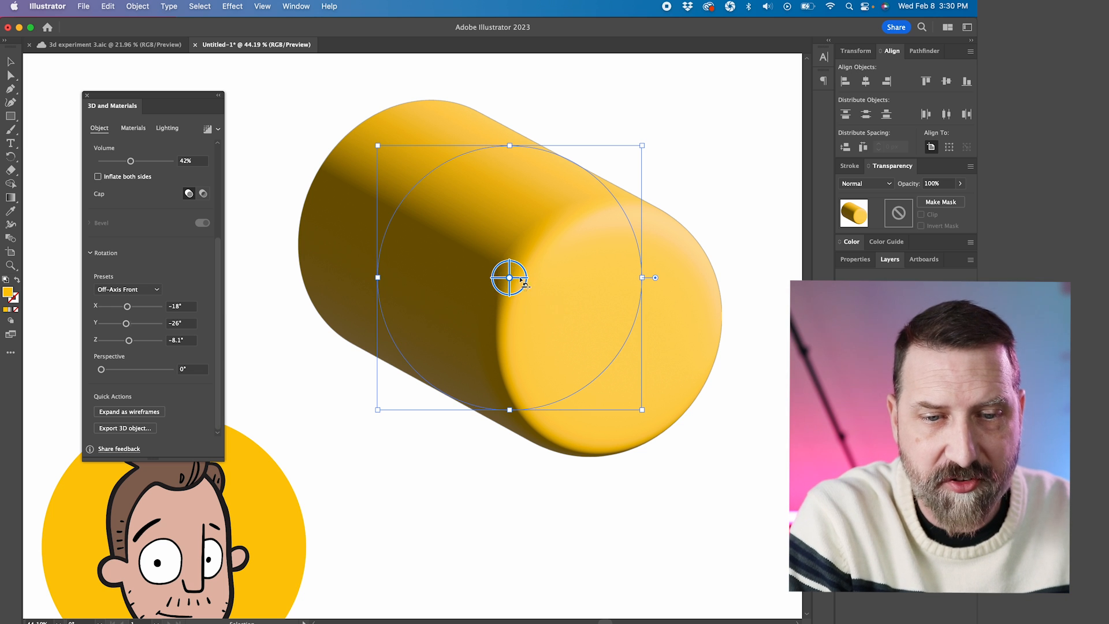
# Tumble the cylinder, then try the Front and Off-Axis Front rotation presets
pyautogui.moveTo(508, 277); pyautogui.dragTo(517, 283)
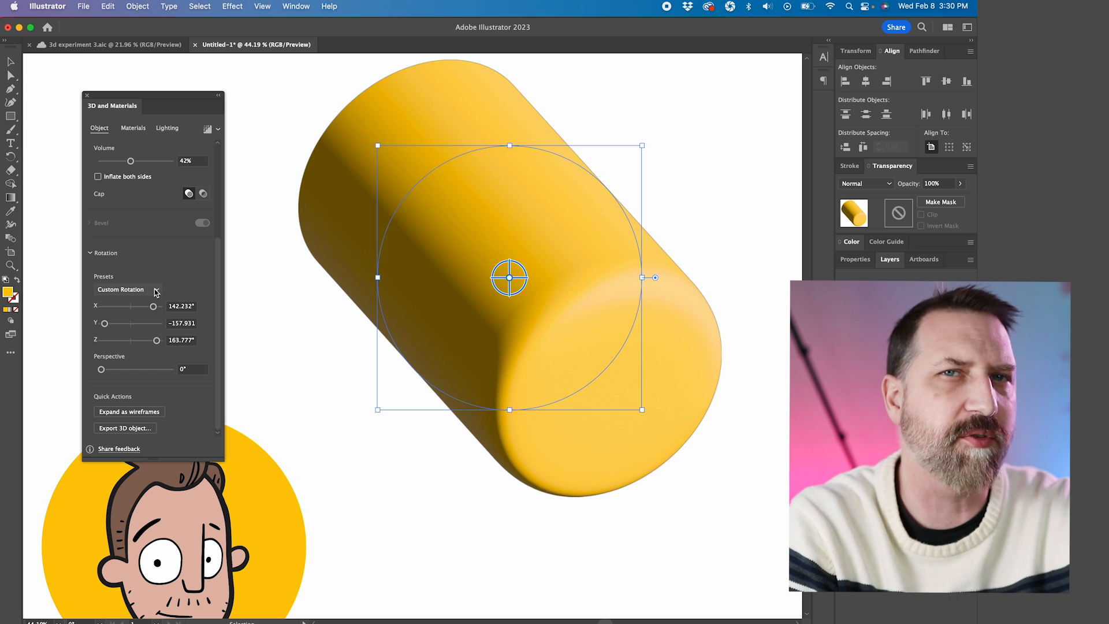
pyautogui.click(127, 289)
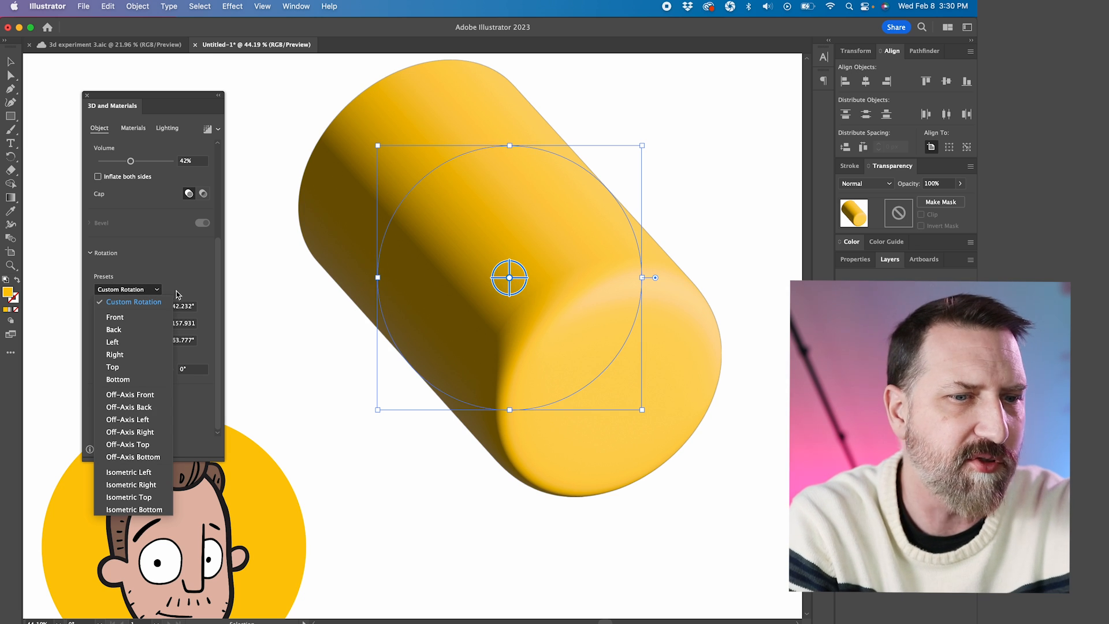
pyautogui.click(114, 317)
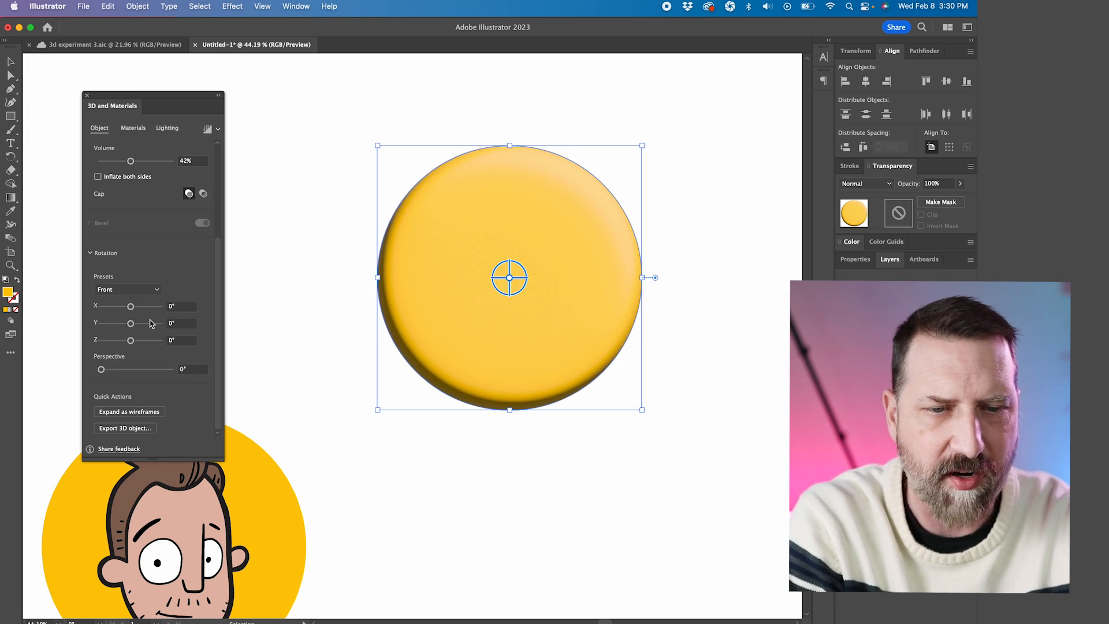
pyautogui.moveTo(154, 333)
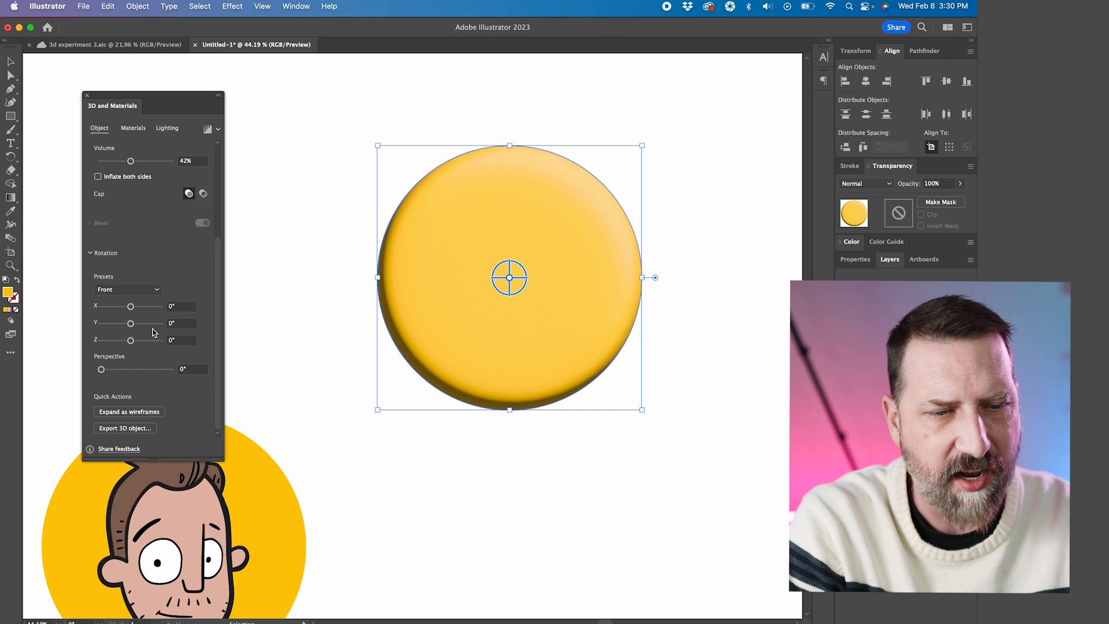
pyautogui.click(127, 288)
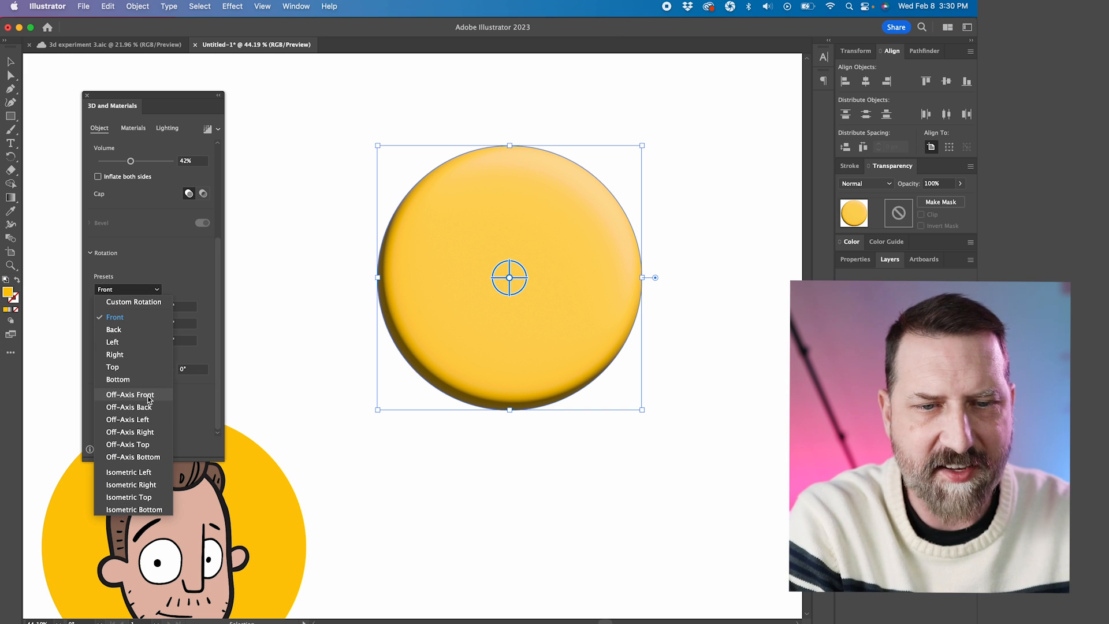
pyautogui.click(130, 394)
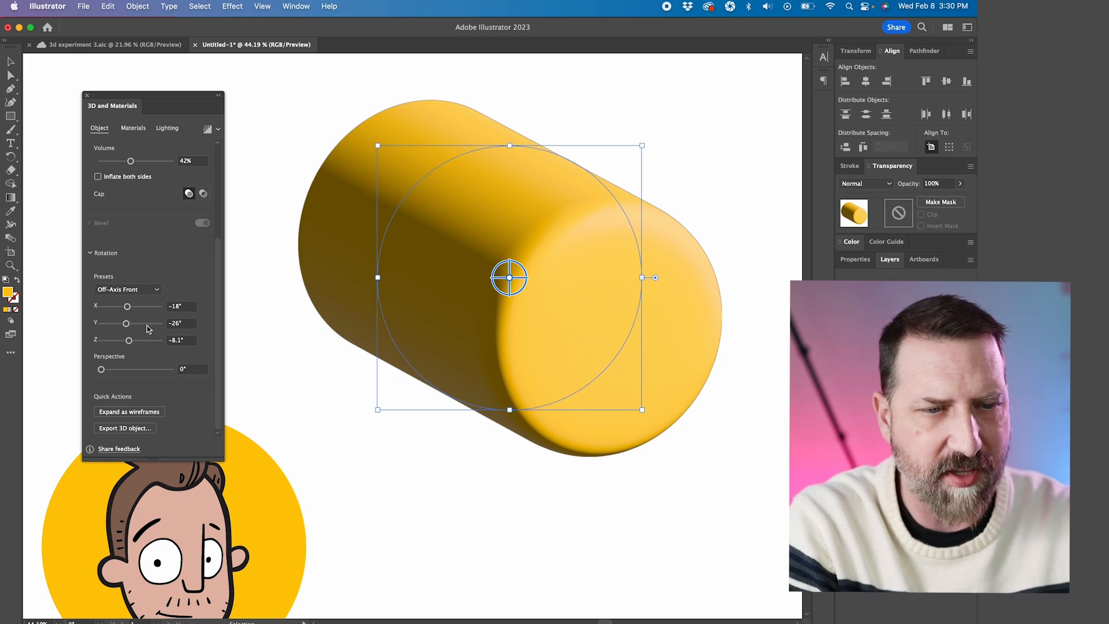
# Set the Isometric Top rotation preset so the cylinder stands upright
pyautogui.click(127, 289)
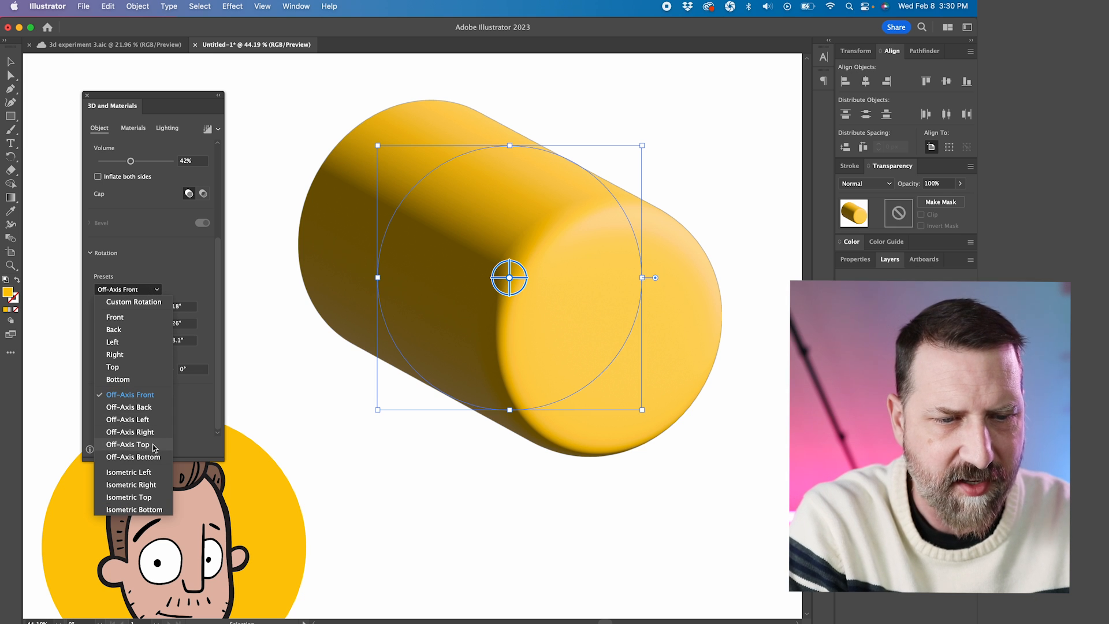
pyautogui.click(128, 497)
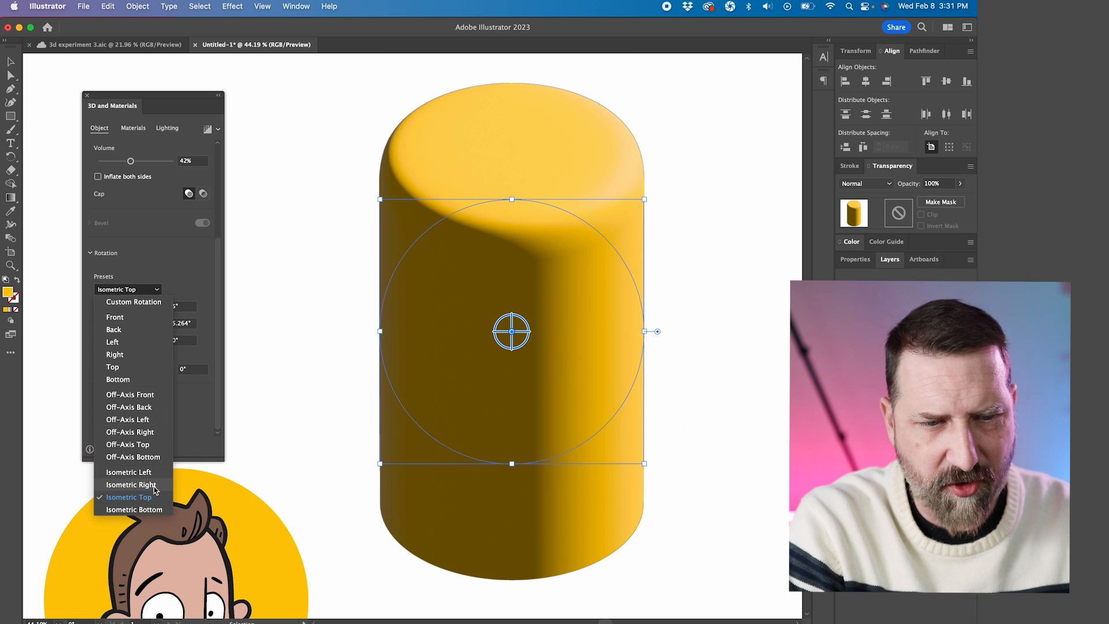
pyautogui.click(130, 484)
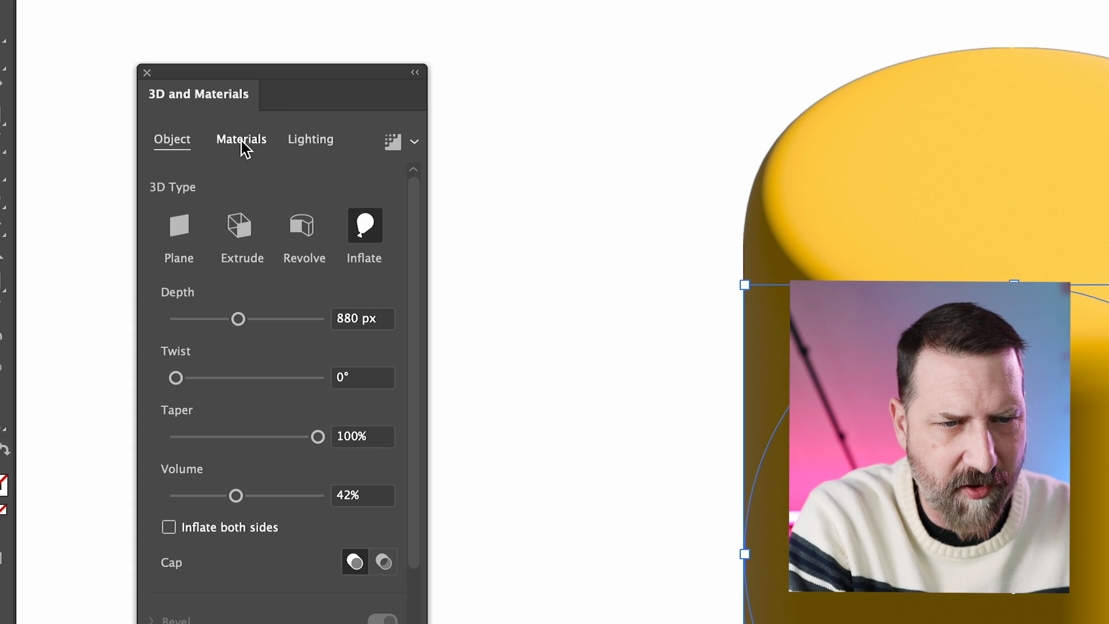
# Apply Carved Concrete, then Natural Buccata Snake Leather, from the Materials list
pyautogui.click(241, 139)
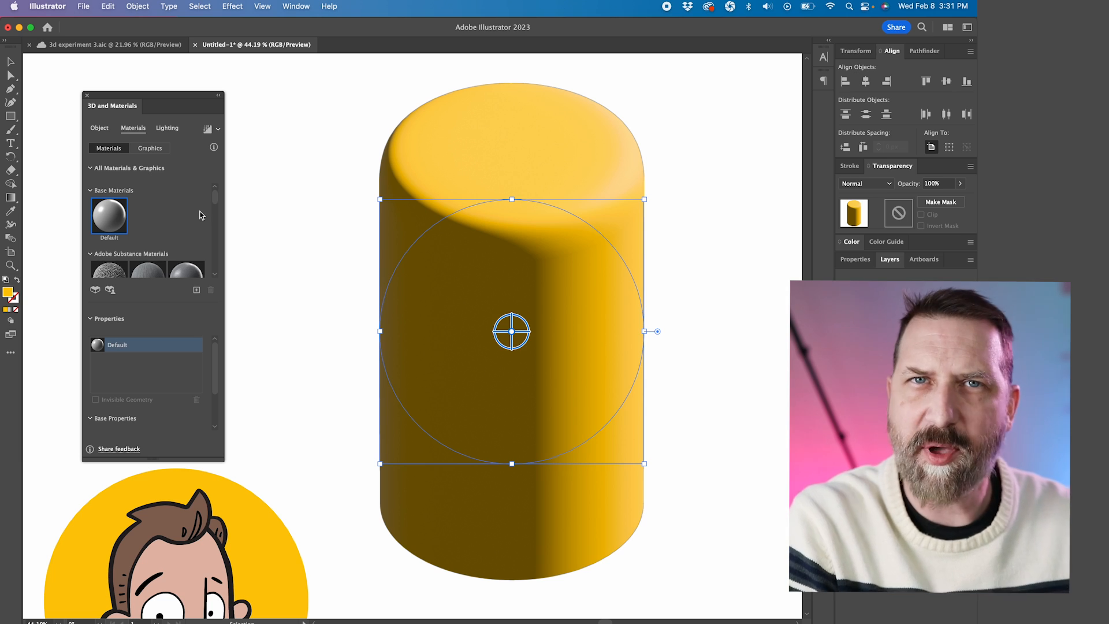
pyautogui.moveTo(216, 204)
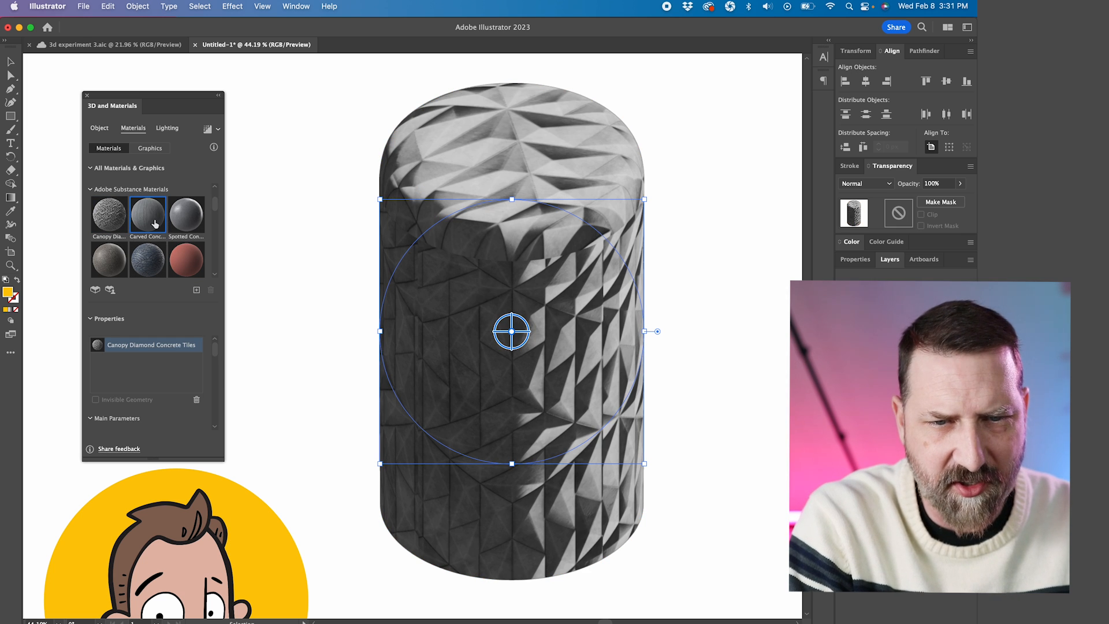
pyautogui.click(147, 212)
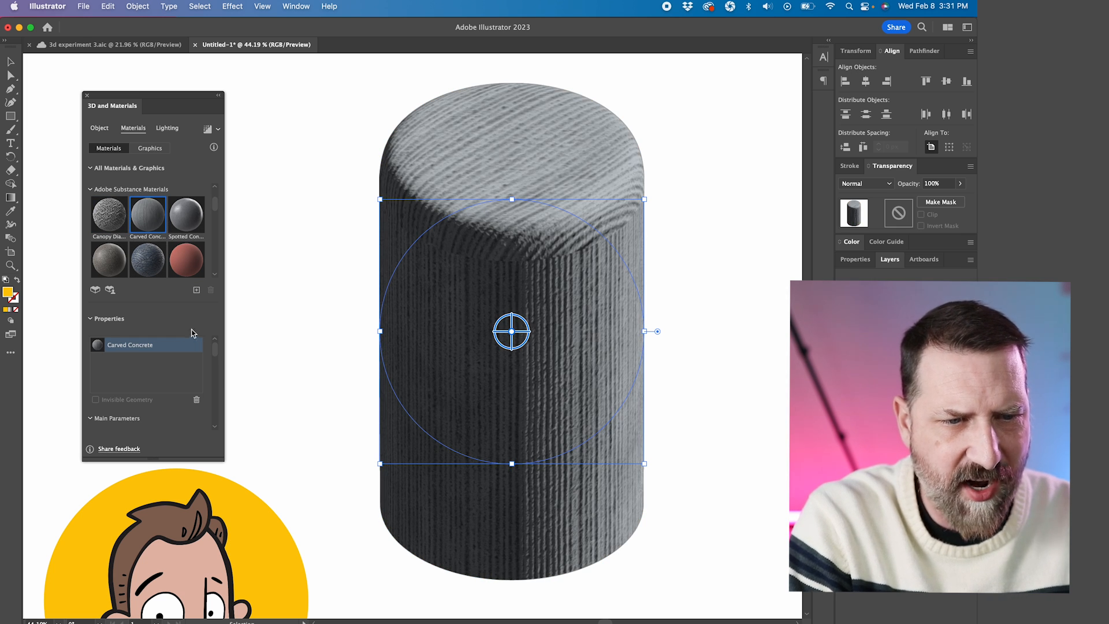
pyautogui.moveTo(200, 223)
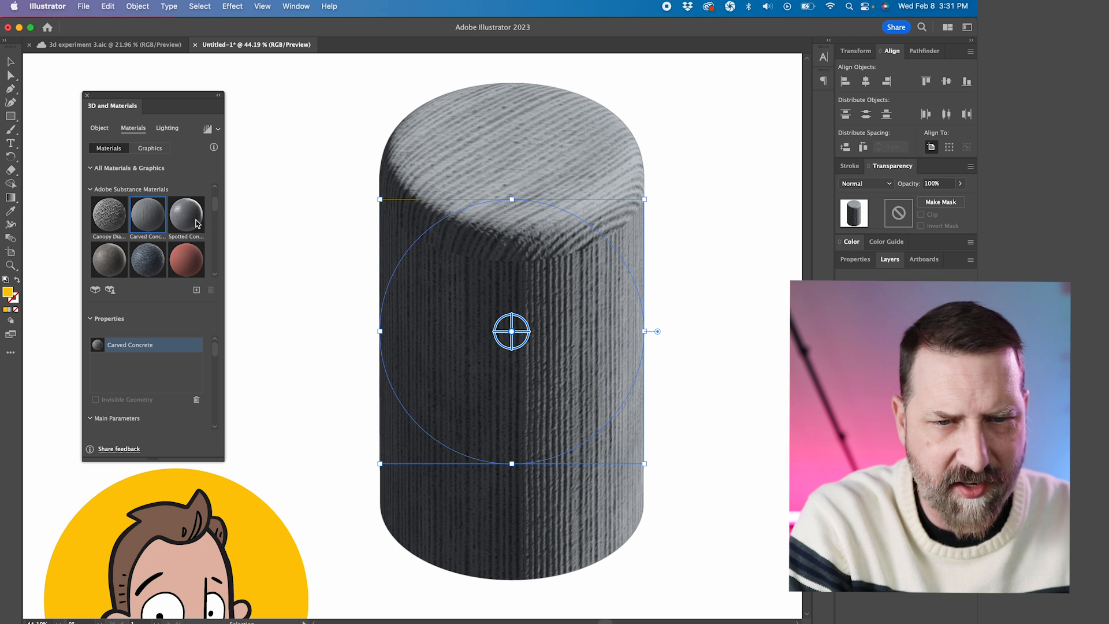
pyautogui.click(185, 212)
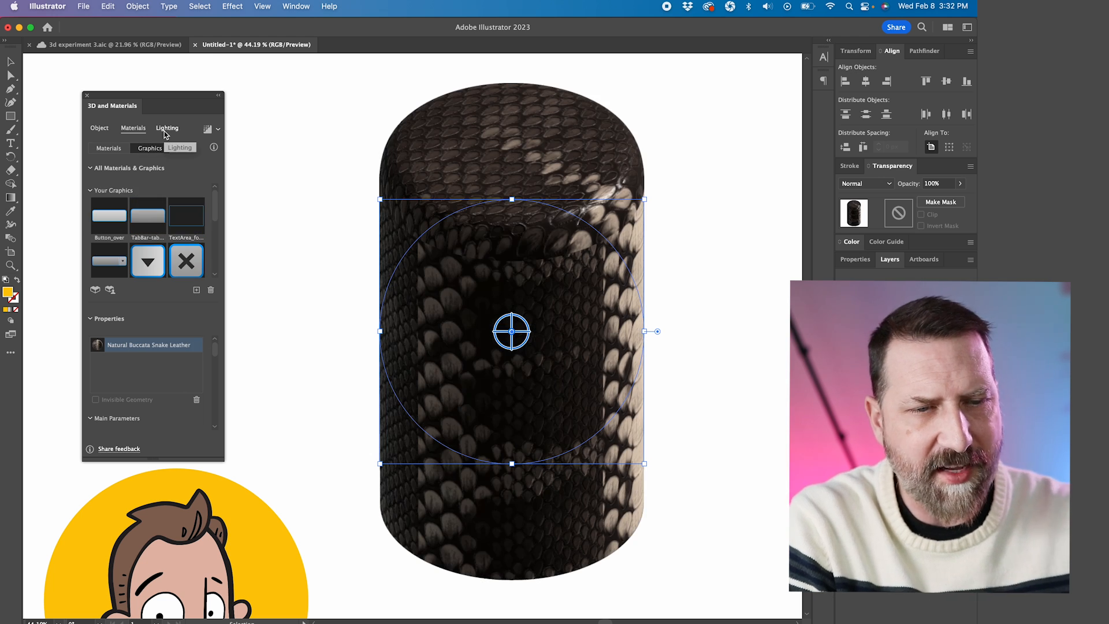
# Restore the Default material and try Top Left and Right lighting before returning to Standard
pyautogui.click(167, 128)
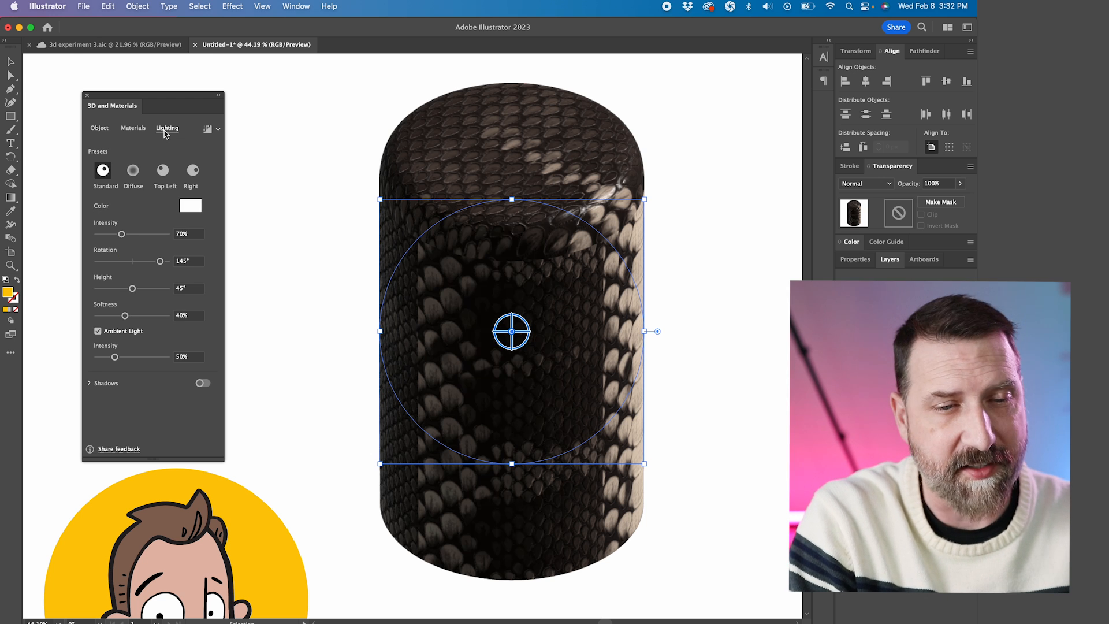
pyautogui.click(132, 128)
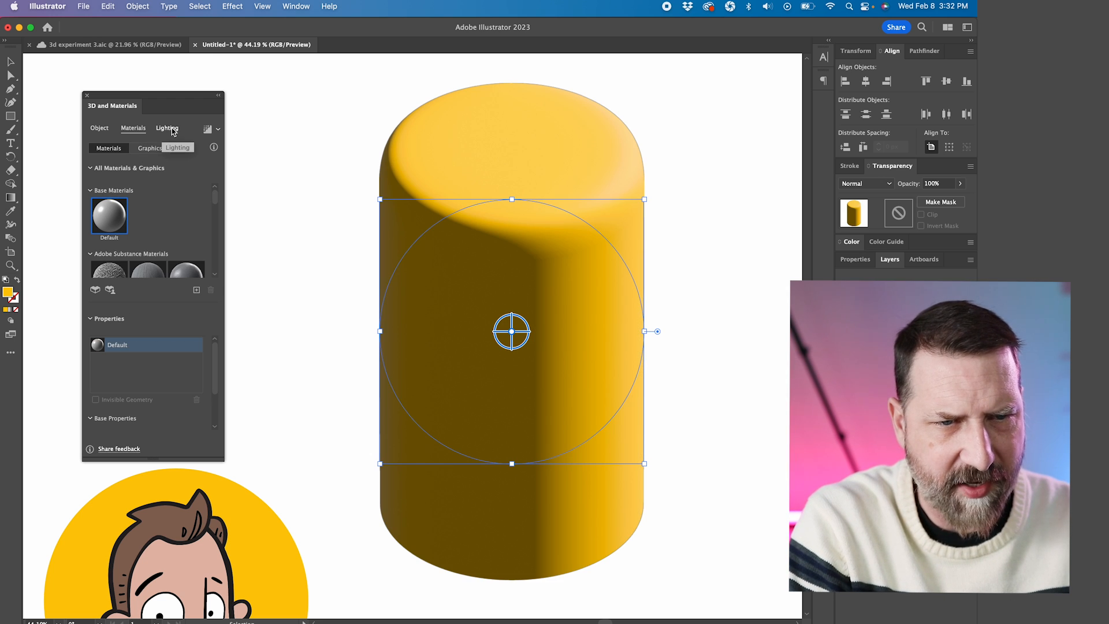
pyautogui.click(166, 128)
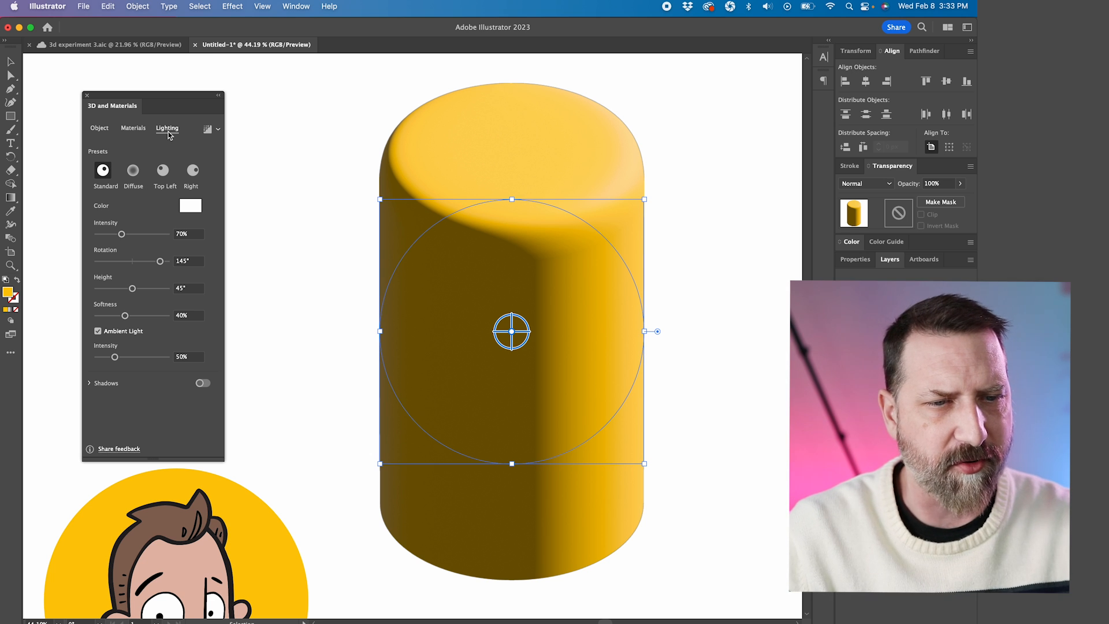
pyautogui.moveTo(72, 171)
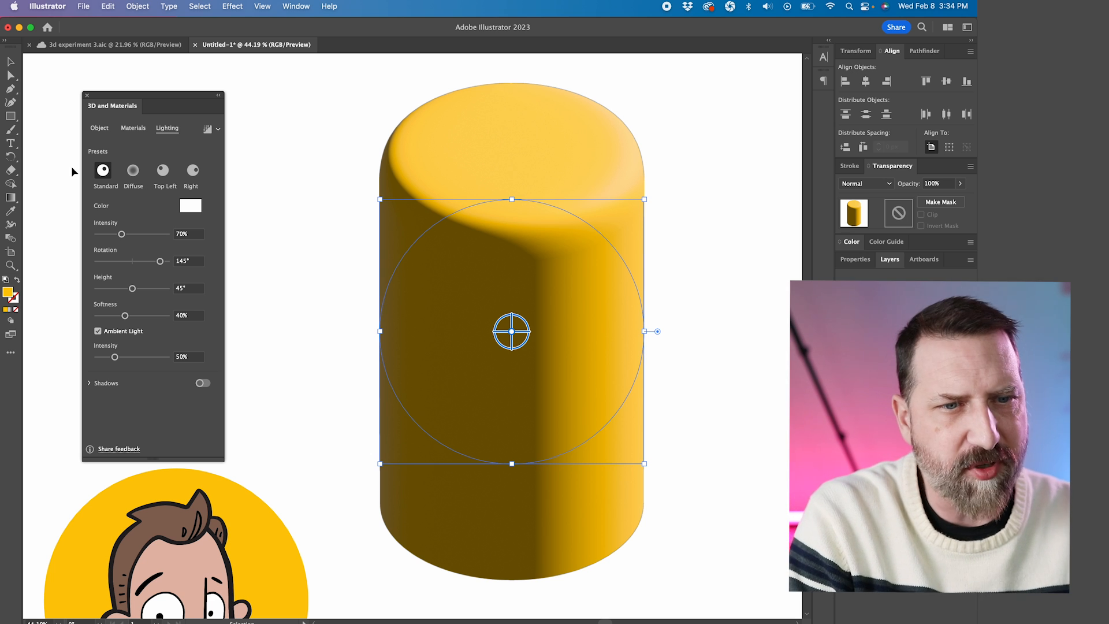
pyautogui.click(163, 169)
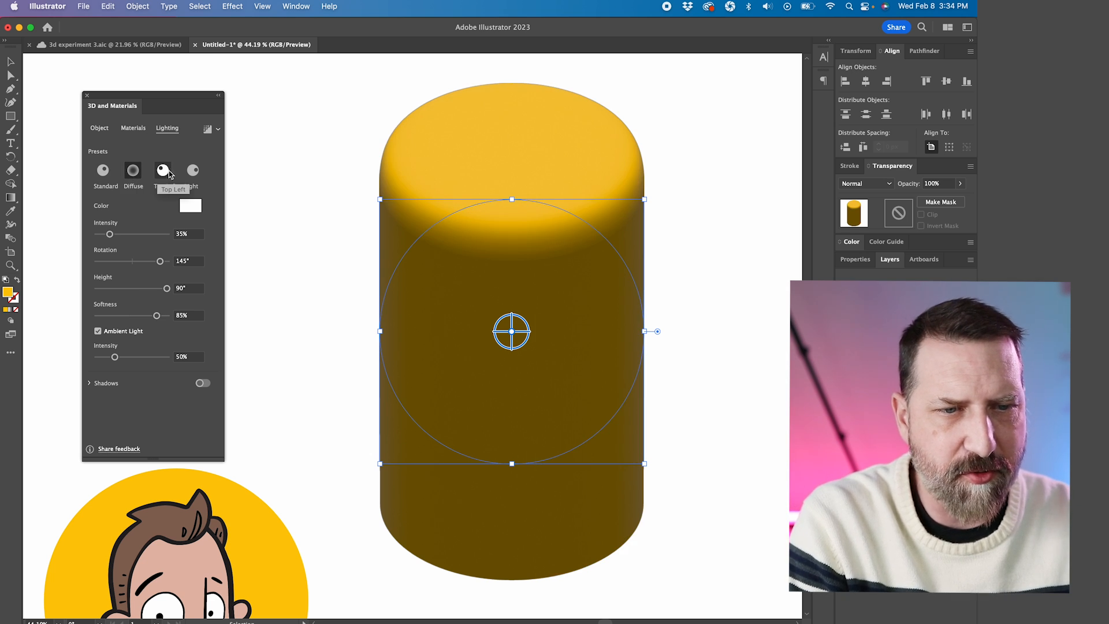
pyautogui.click(193, 171)
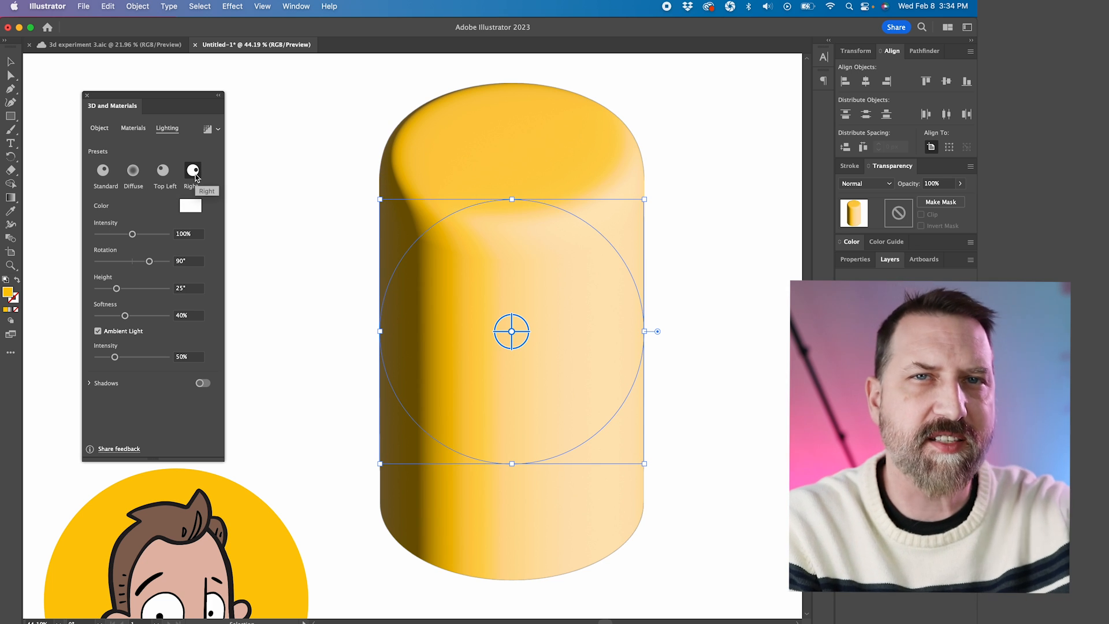
pyautogui.click(103, 171)
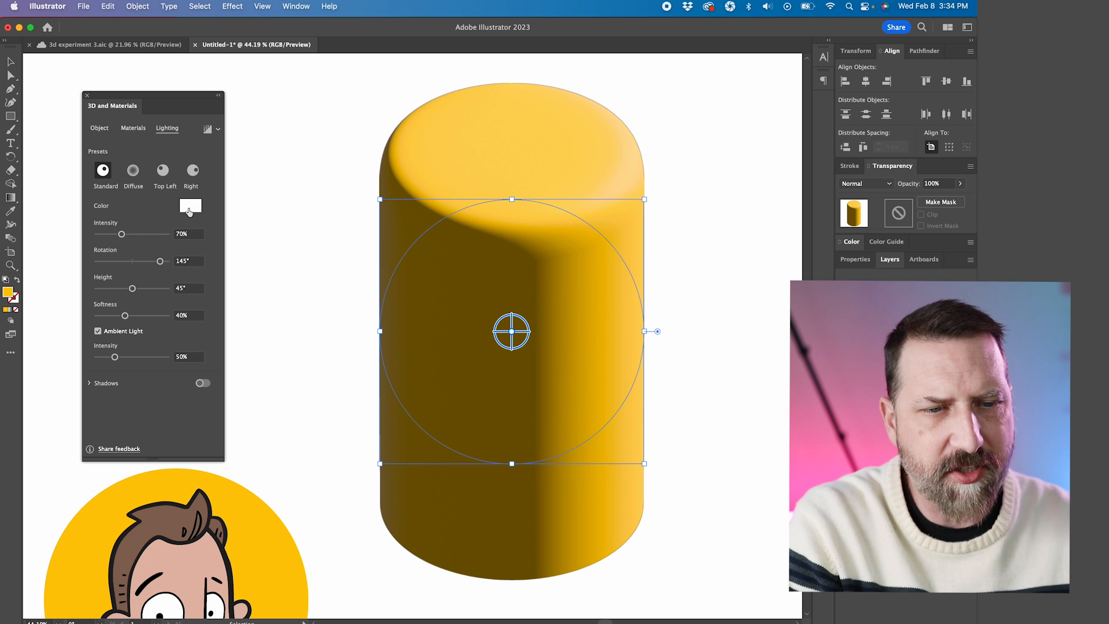
# Tint the light colour red, then set it back to white
pyautogui.click(191, 205)
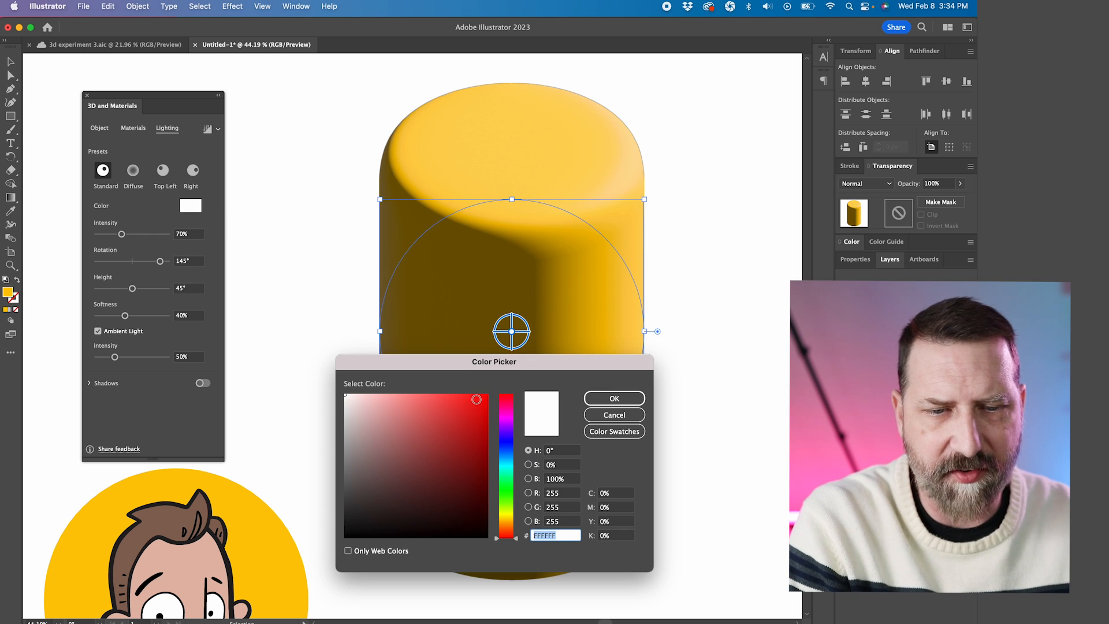
pyautogui.click(612, 397)
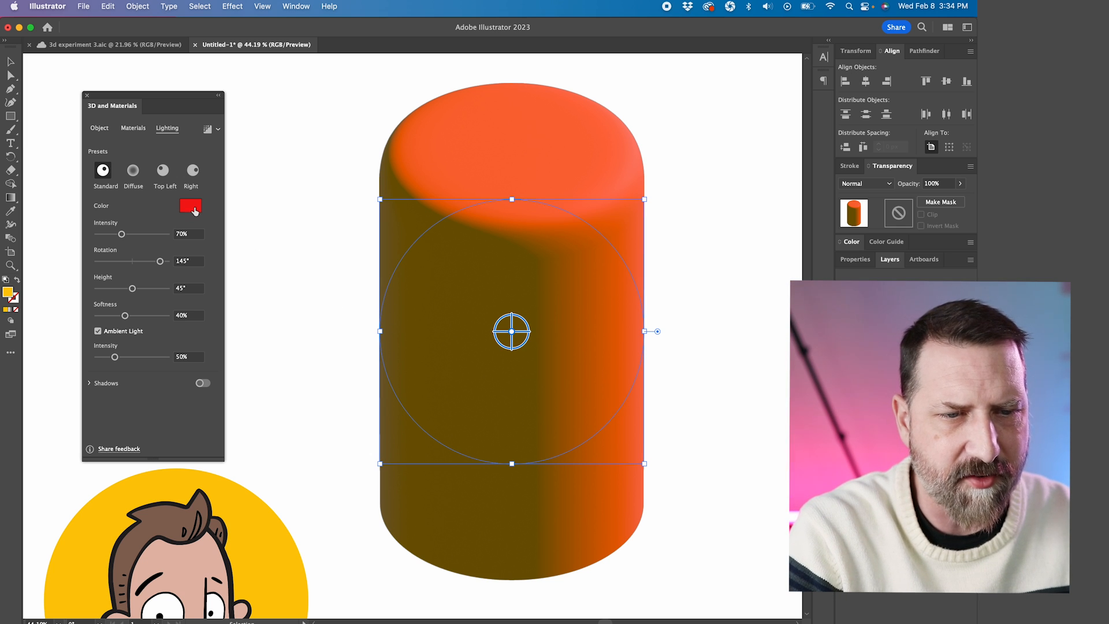
pyautogui.click(191, 206)
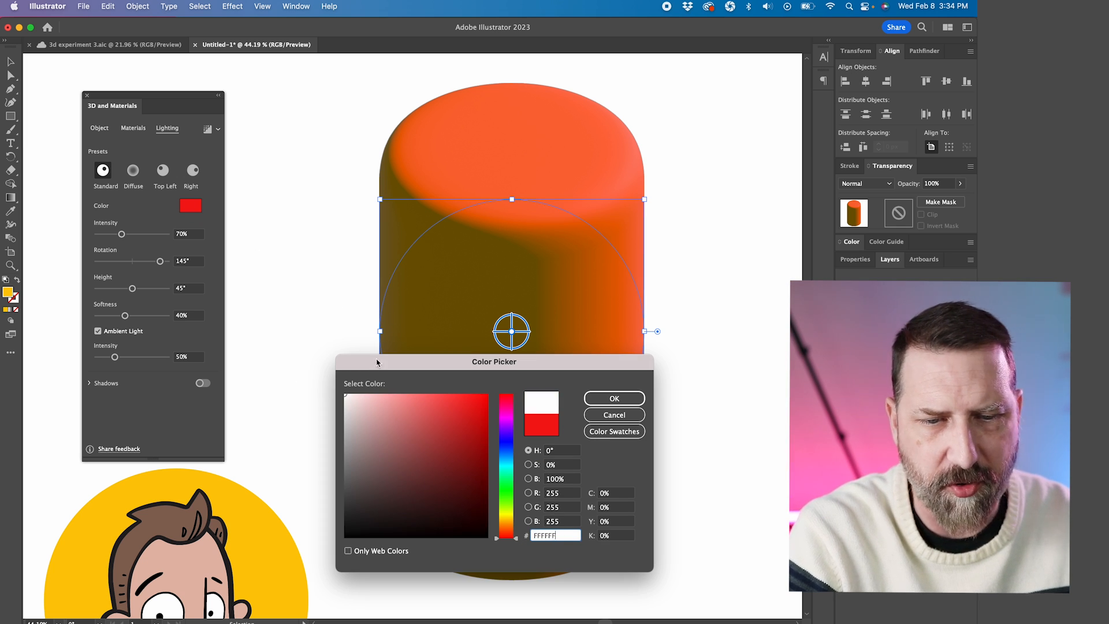
pyautogui.click(613, 397)
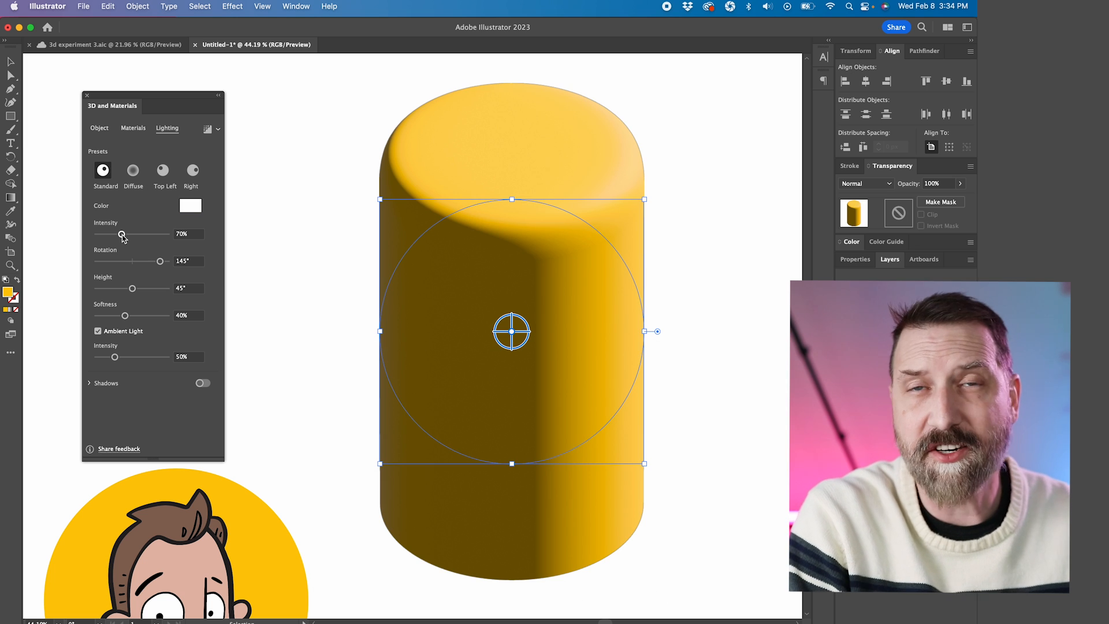
# Set light Intensity 70%, Rotation 118°, Height 46°, Softness 55% and Ambient Light 12%
pyautogui.moveTo(121, 234); pyautogui.dragTo(162, 235)
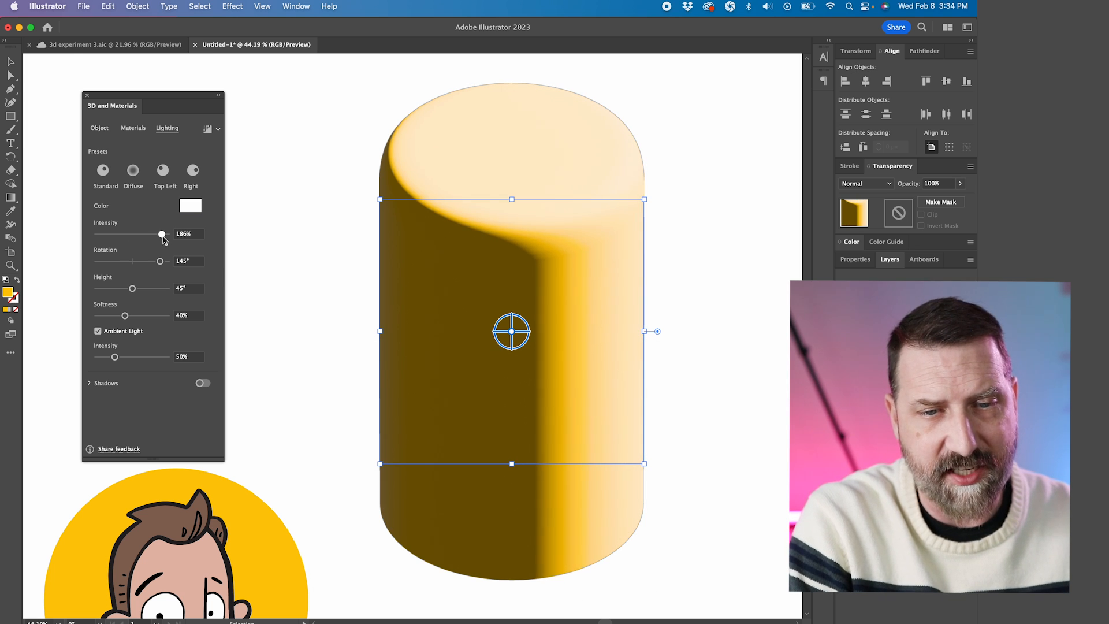
pyautogui.moveTo(162, 234); pyautogui.dragTo(163, 234)
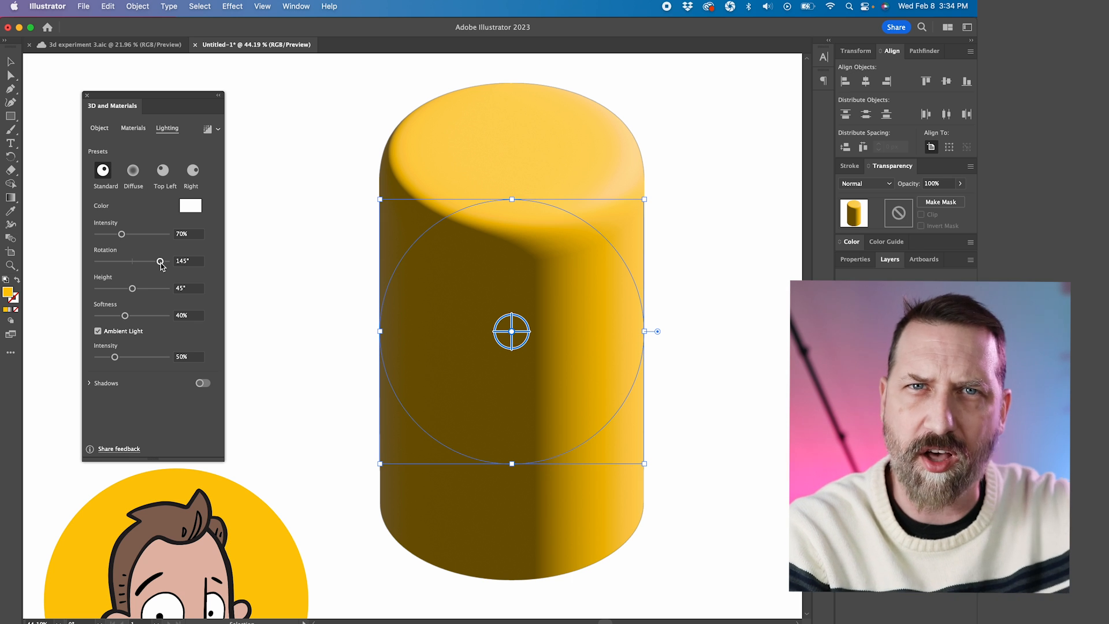
pyautogui.moveTo(160, 261); pyautogui.dragTo(124, 261)
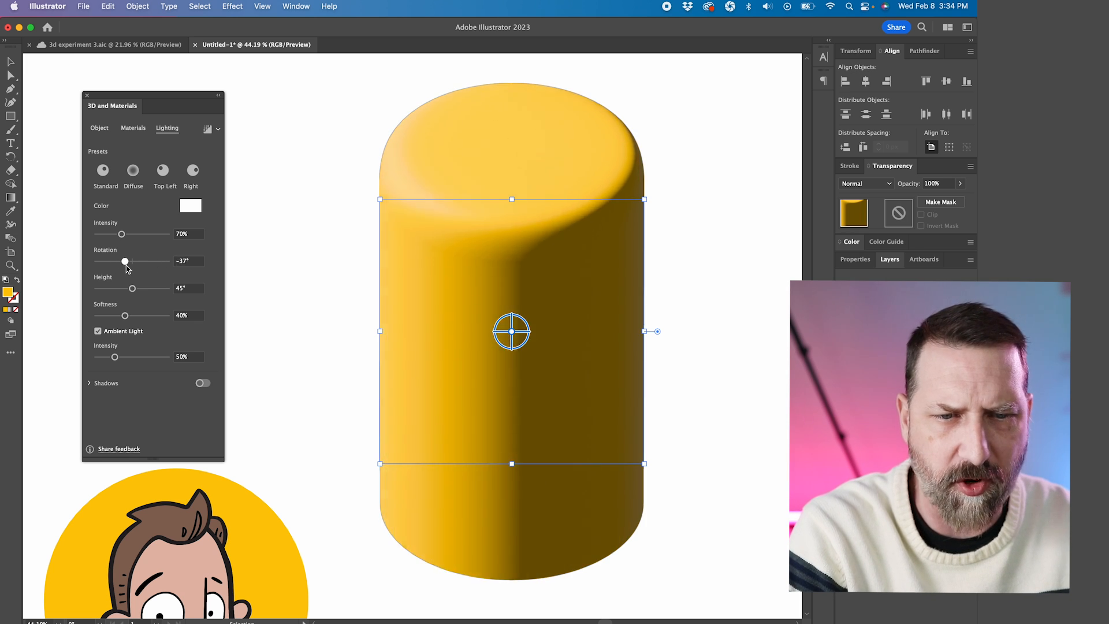
pyautogui.moveTo(126, 261); pyautogui.dragTo(156, 261)
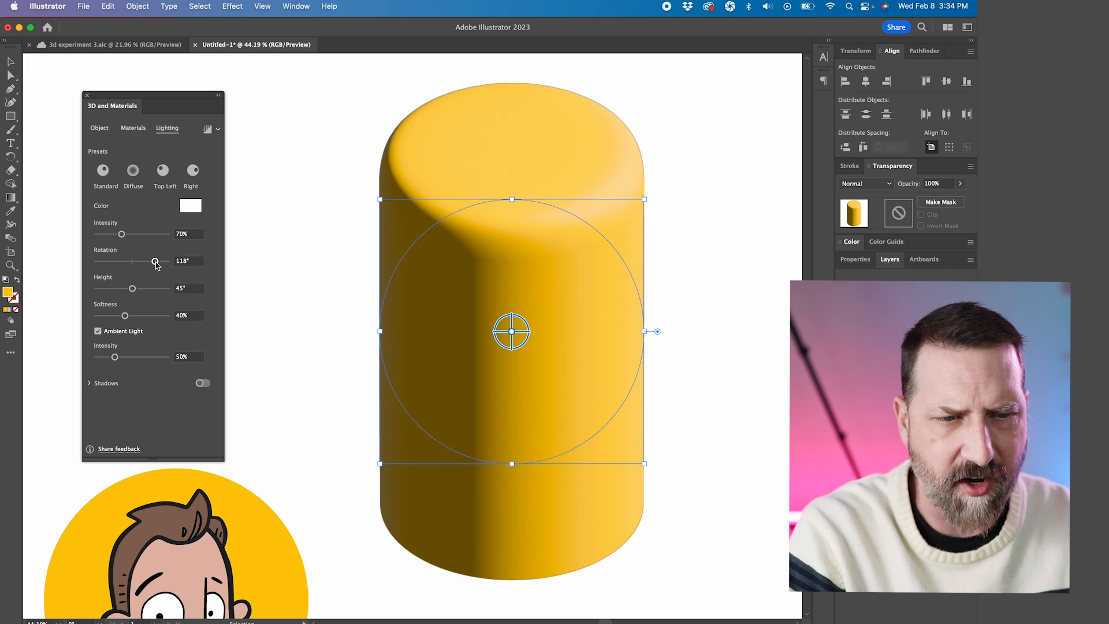
pyautogui.moveTo(132, 287); pyautogui.dragTo(161, 288)
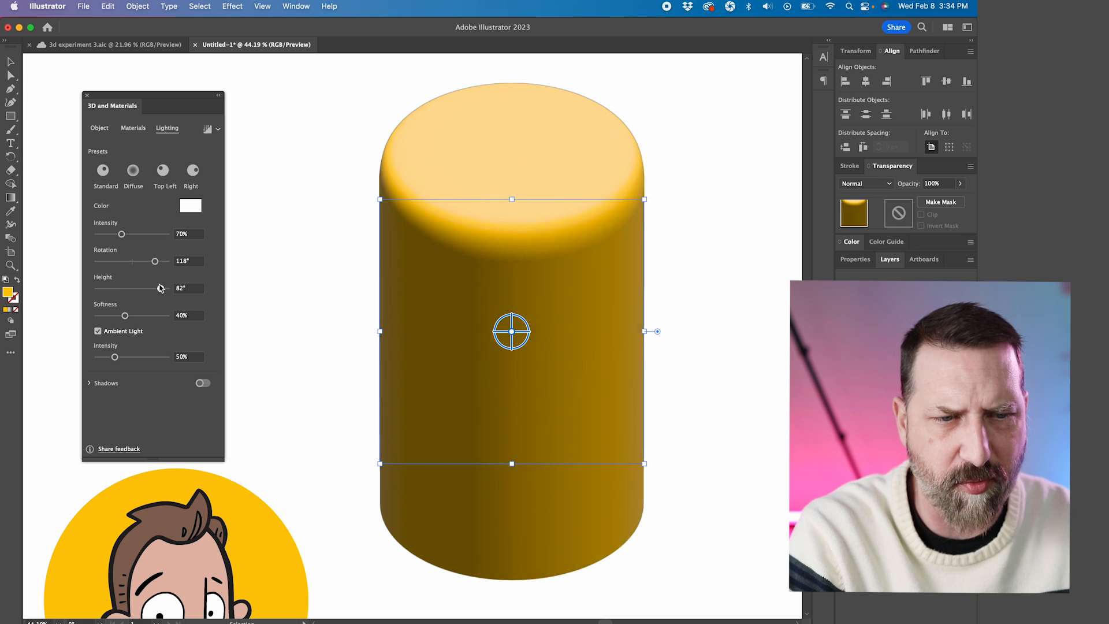
pyautogui.moveTo(154, 288); pyautogui.dragTo(131, 288)
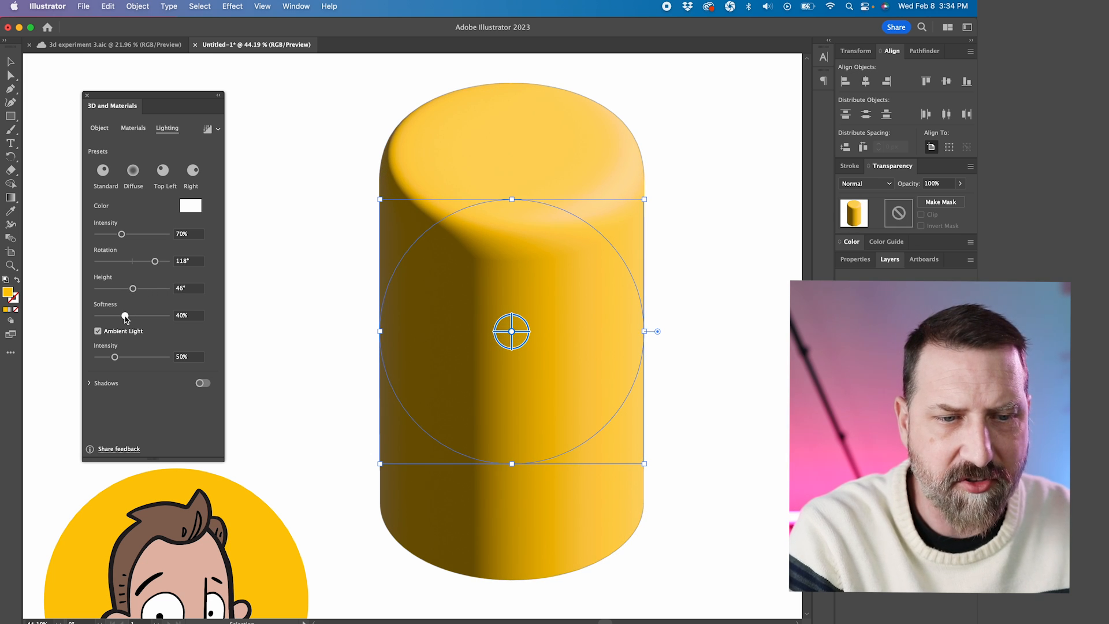
pyautogui.moveTo(125, 315); pyautogui.dragTo(132, 315)
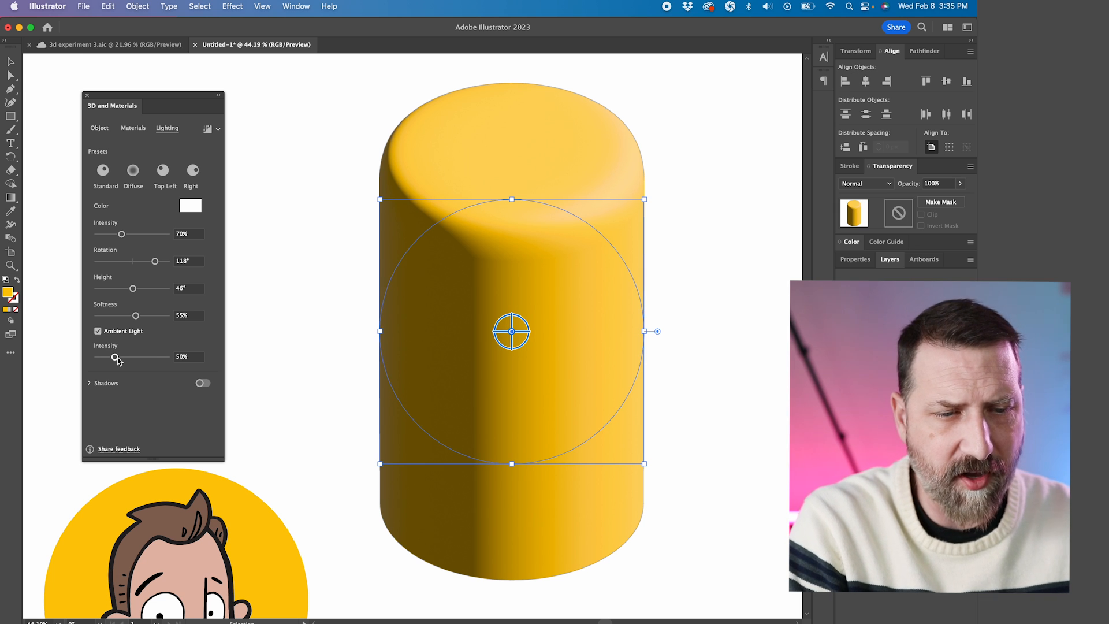
pyautogui.moveTo(119, 357); pyautogui.dragTo(101, 357)
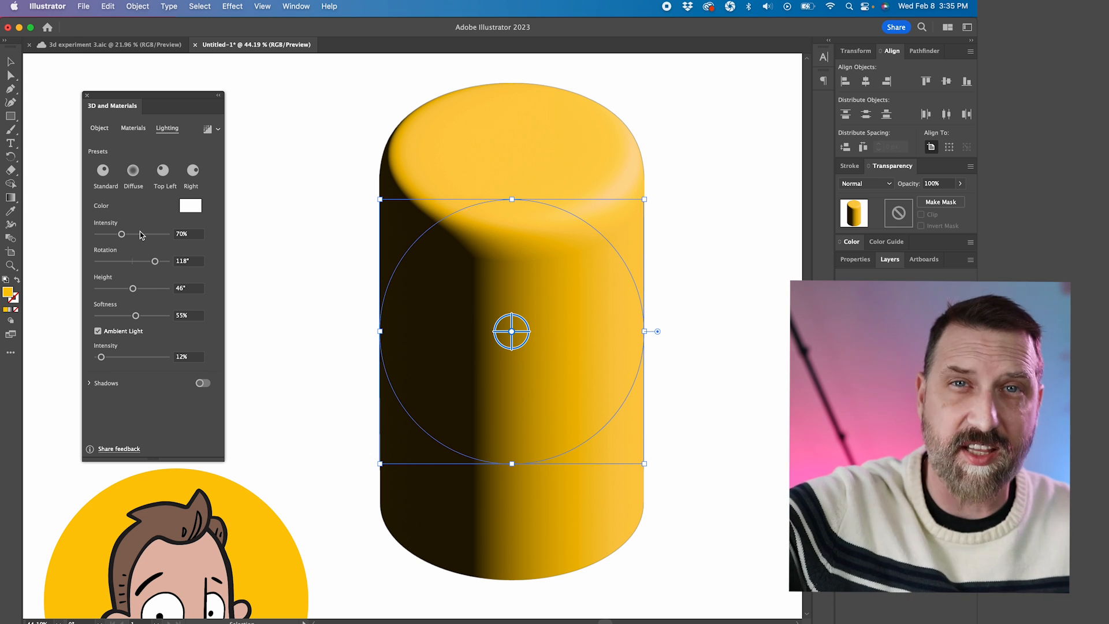
# Test intensity up to 162% then settle at 39%, and raise ambient light to 78%
pyautogui.moveTo(111, 235); pyautogui.dragTo(142, 234)
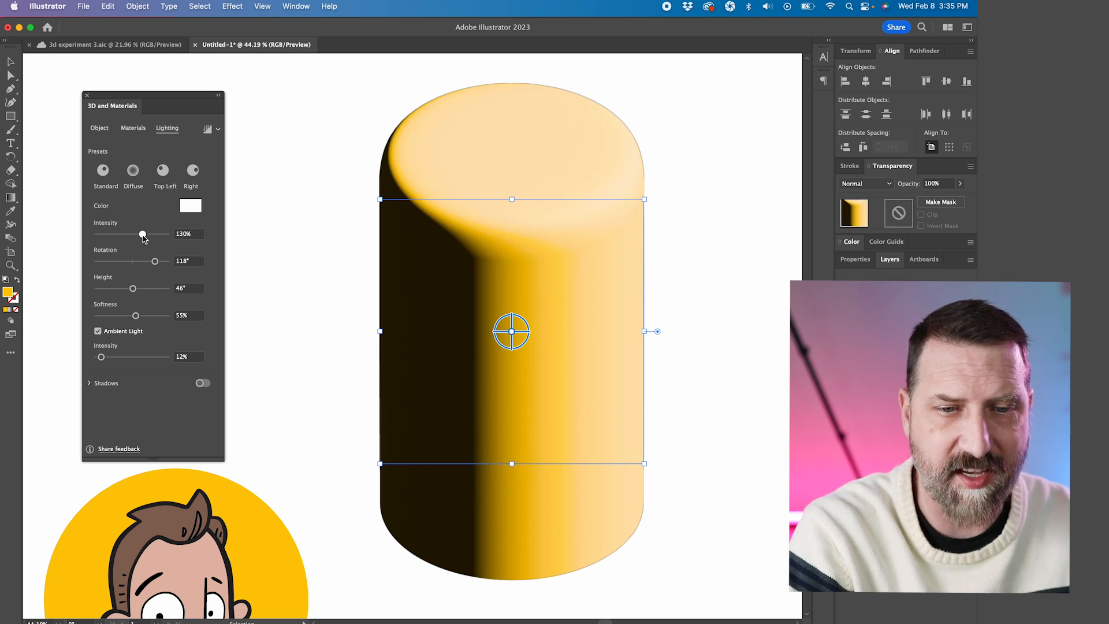
pyautogui.moveTo(142, 235); pyautogui.dragTo(153, 234)
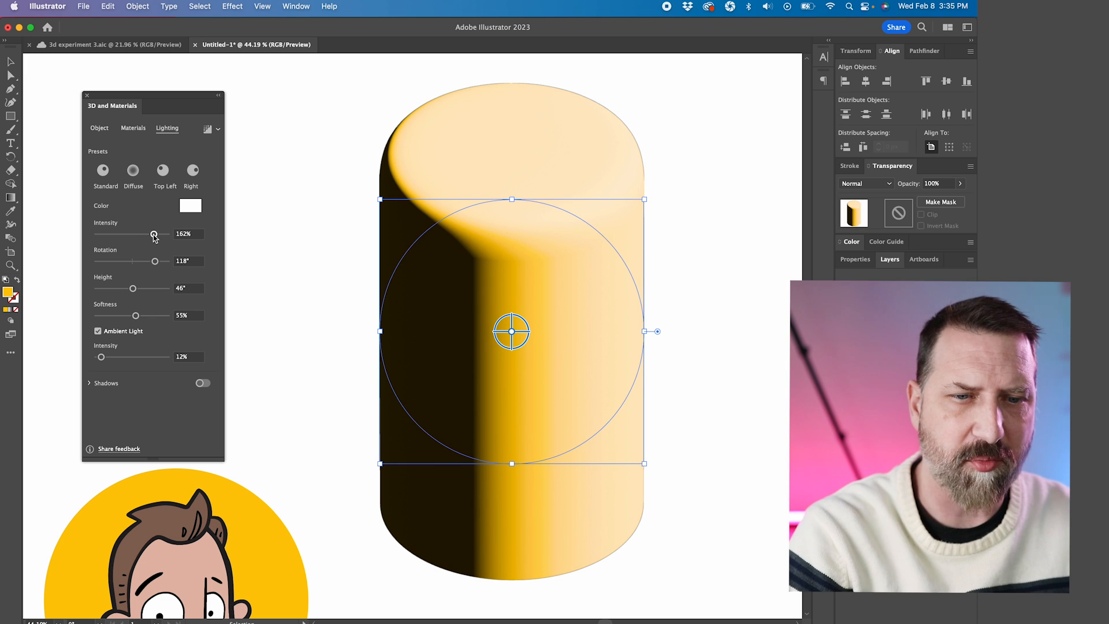
pyautogui.moveTo(153, 235); pyautogui.dragTo(110, 234)
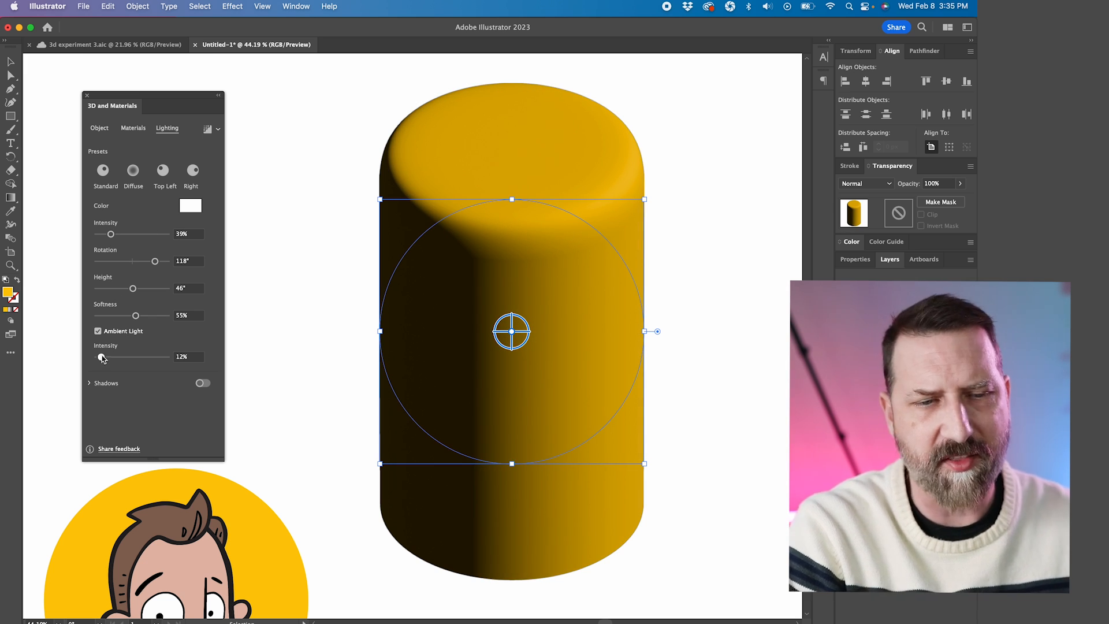
pyautogui.moveTo(103, 357); pyautogui.dragTo(96, 357)
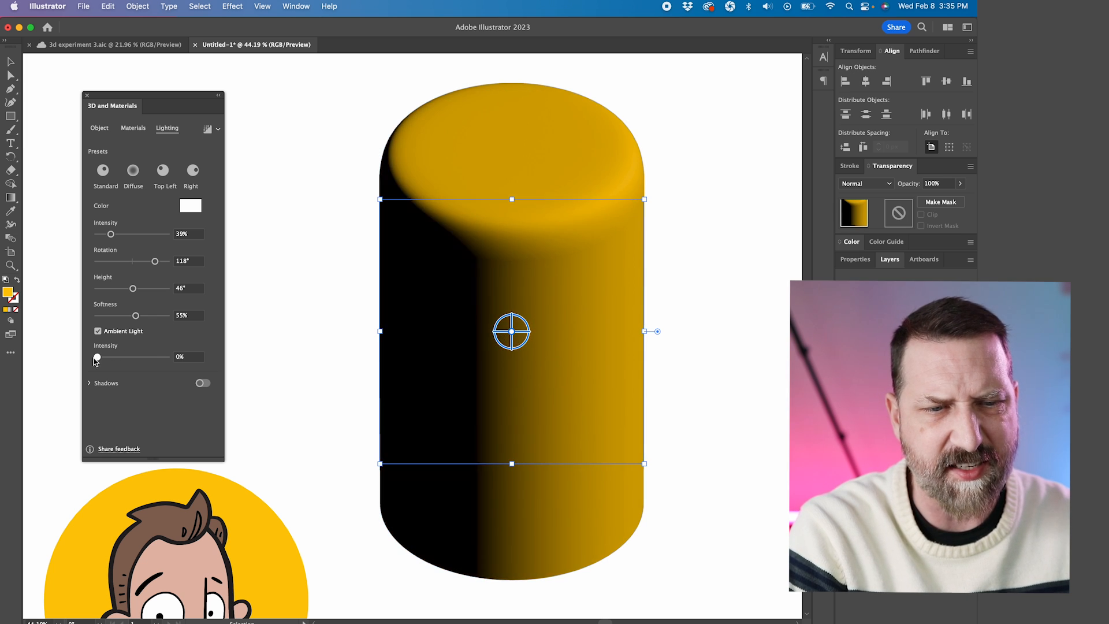
pyautogui.moveTo(96, 358); pyautogui.dragTo(109, 358)
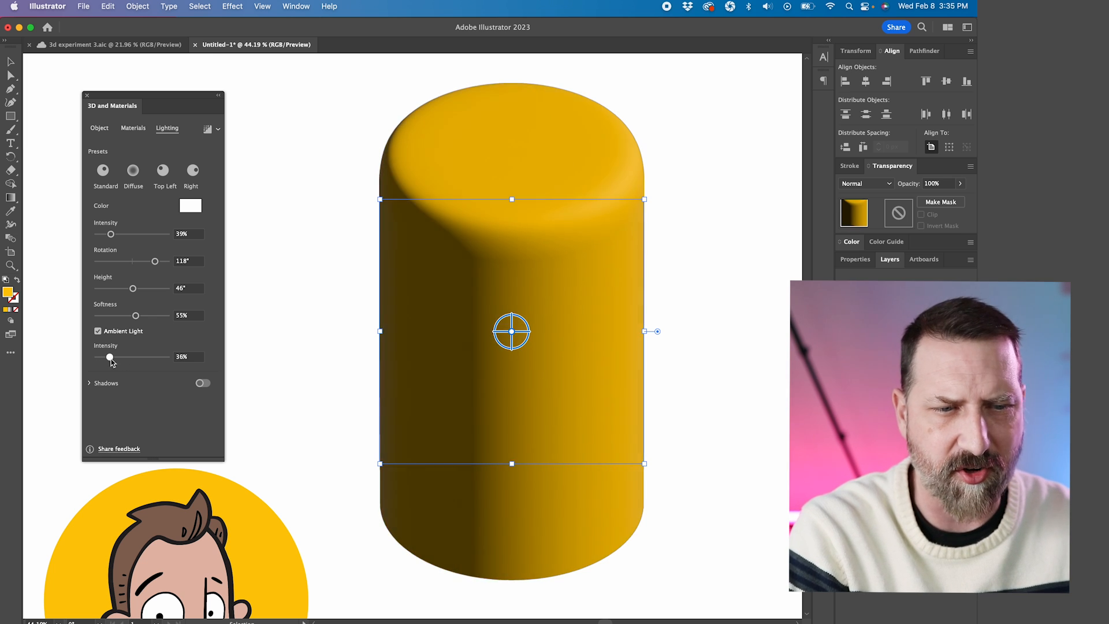
pyautogui.moveTo(108, 357); pyautogui.dragTo(124, 357)
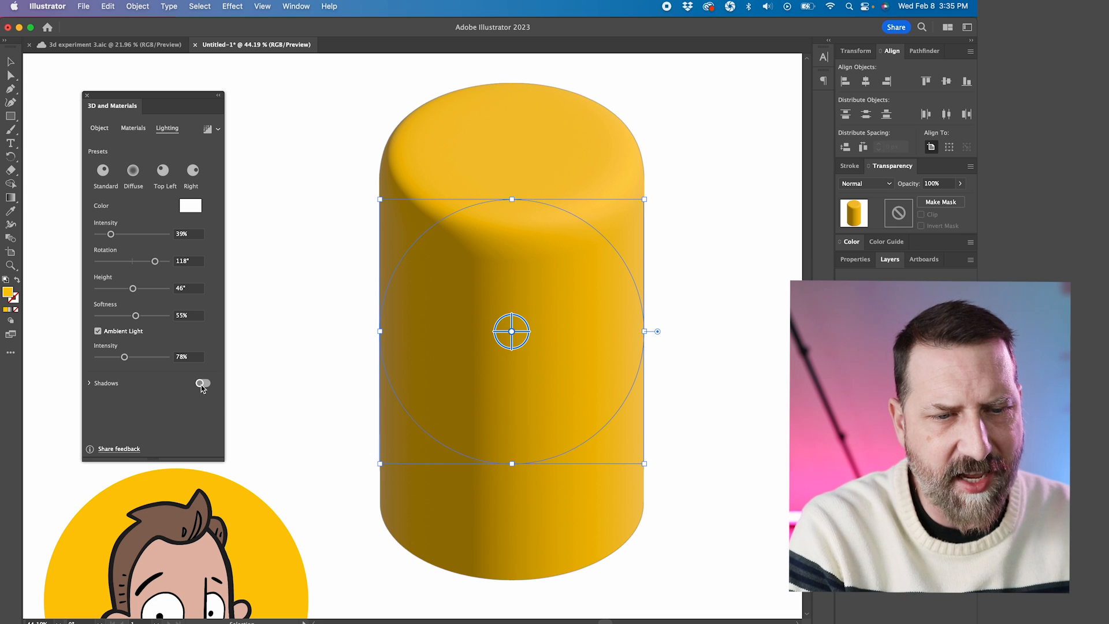
# Enable Shadows, adjust light direction, and set Distance from Object to 100%
pyautogui.click(204, 384)
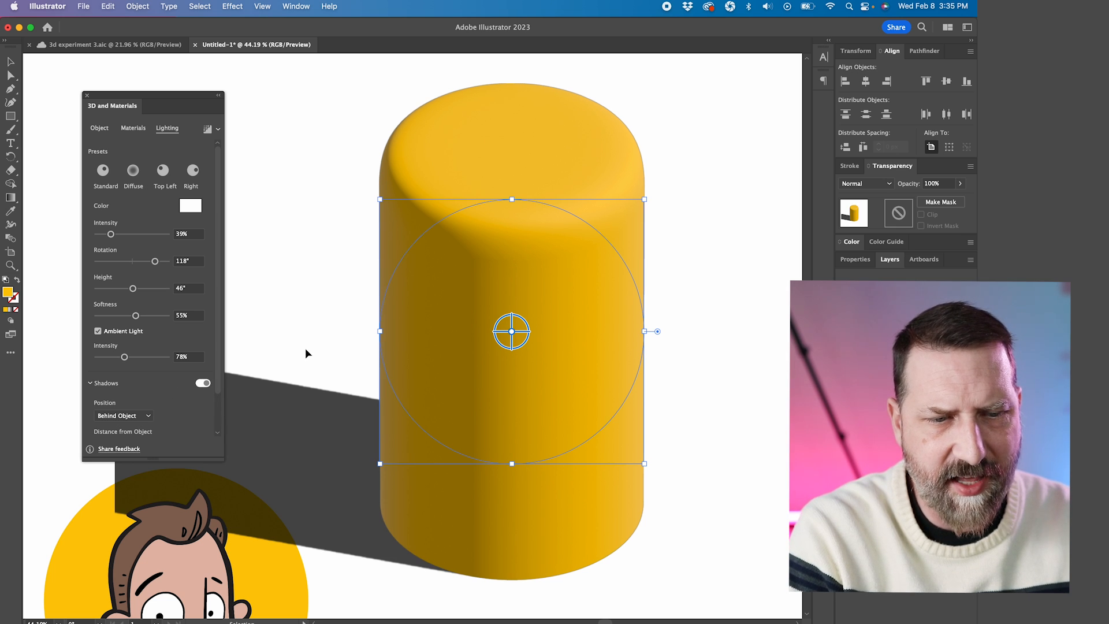
pyautogui.moveTo(154, 261); pyautogui.dragTo(145, 264)
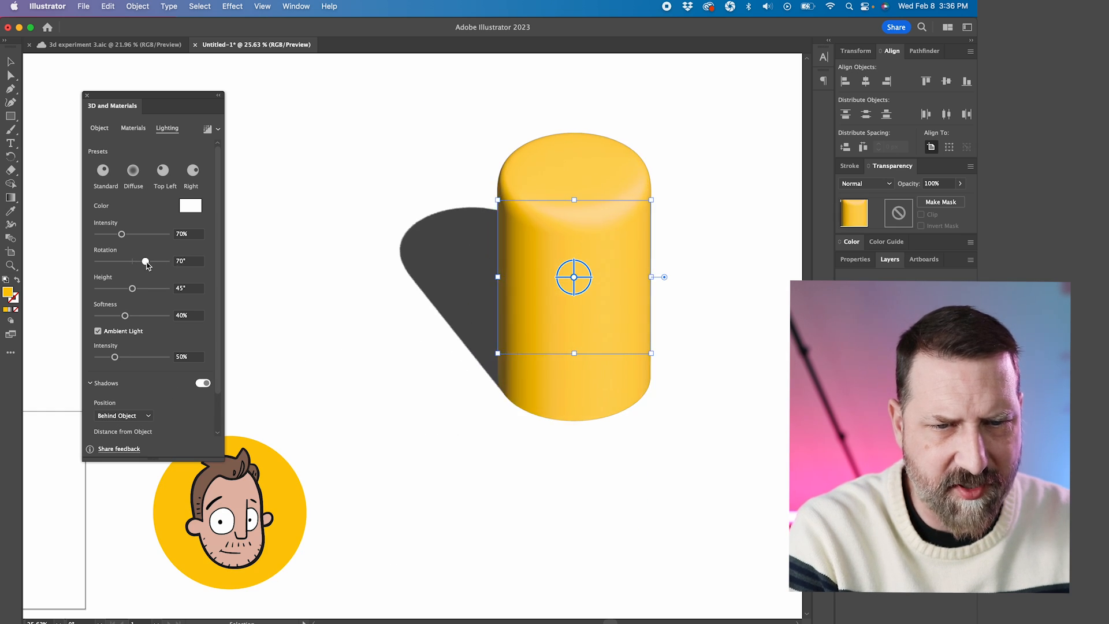
pyautogui.moveTo(149, 261); pyautogui.dragTo(146, 261)
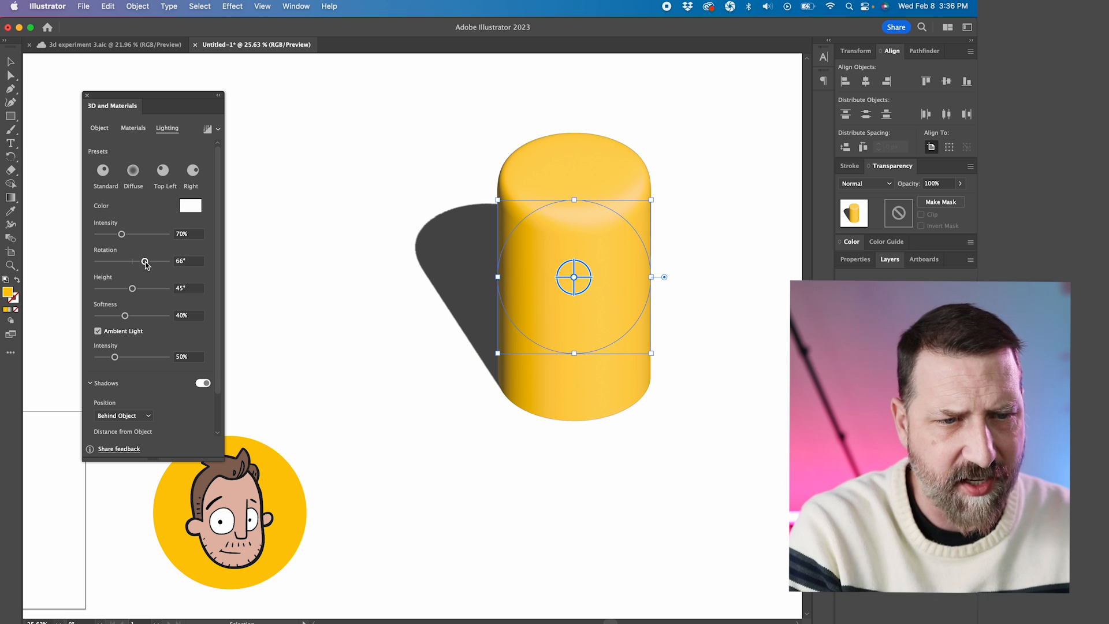
pyautogui.moveTo(132, 288); pyautogui.dragTo(122, 288)
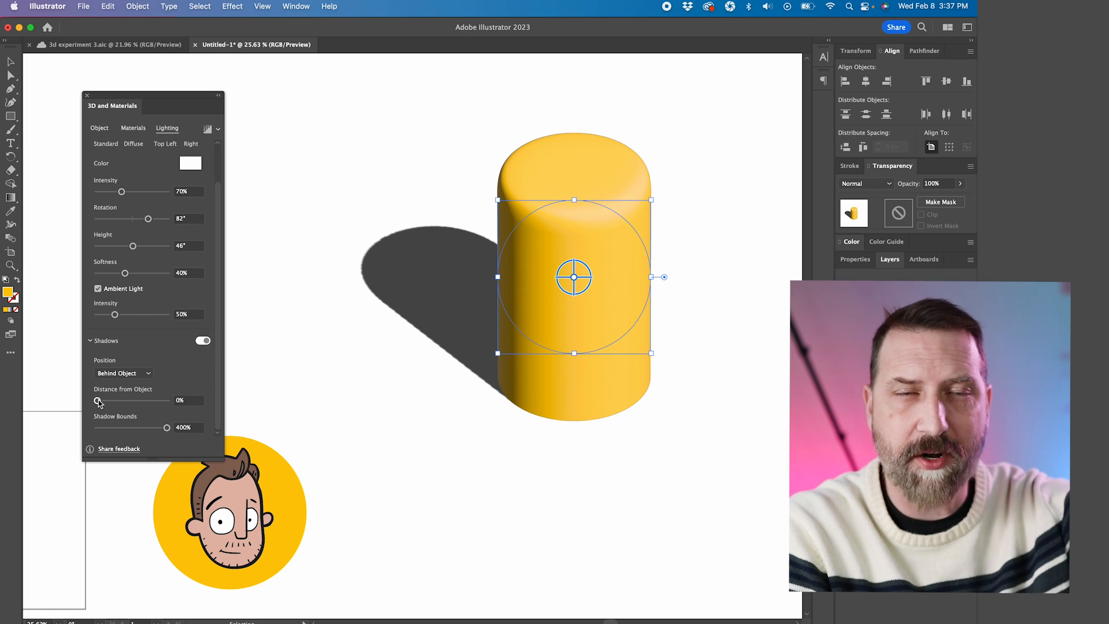
pyautogui.moveTo(97, 400); pyautogui.dragTo(163, 401)
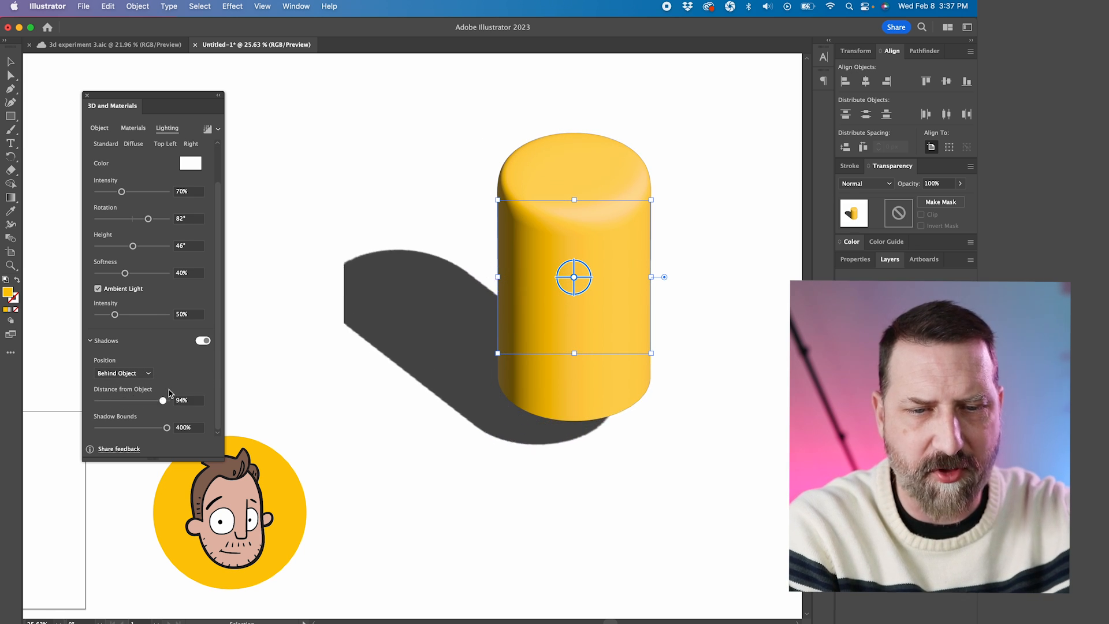
pyautogui.moveTo(163, 399); pyautogui.dragTo(167, 399)
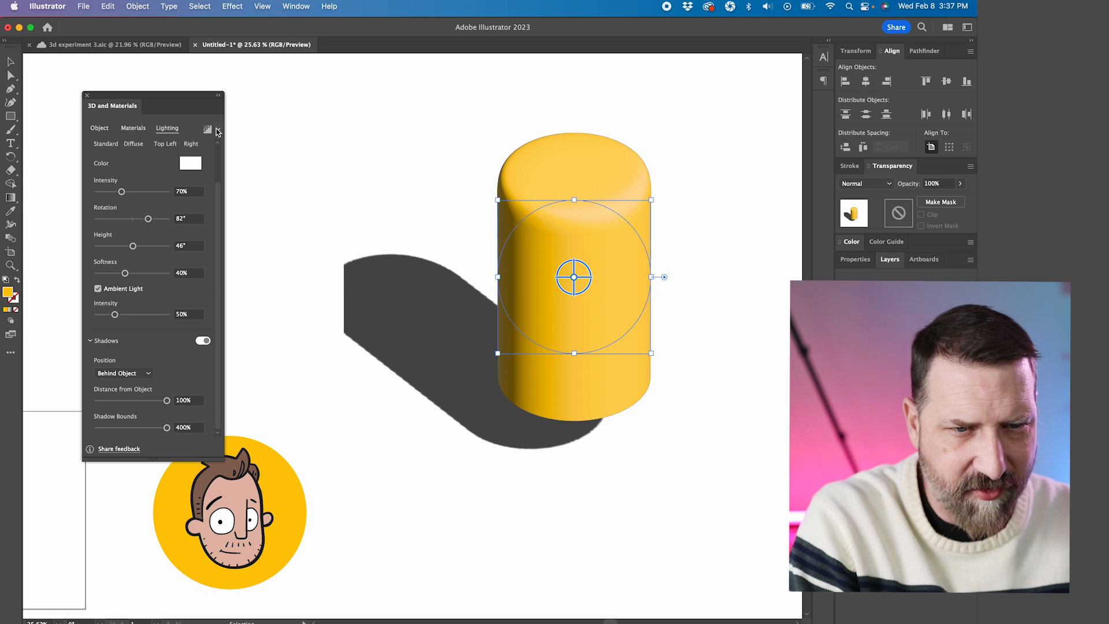
# Render with Ray Tracing to soften the shadow, then pull the shadow distance back down
pyautogui.click(206, 130)
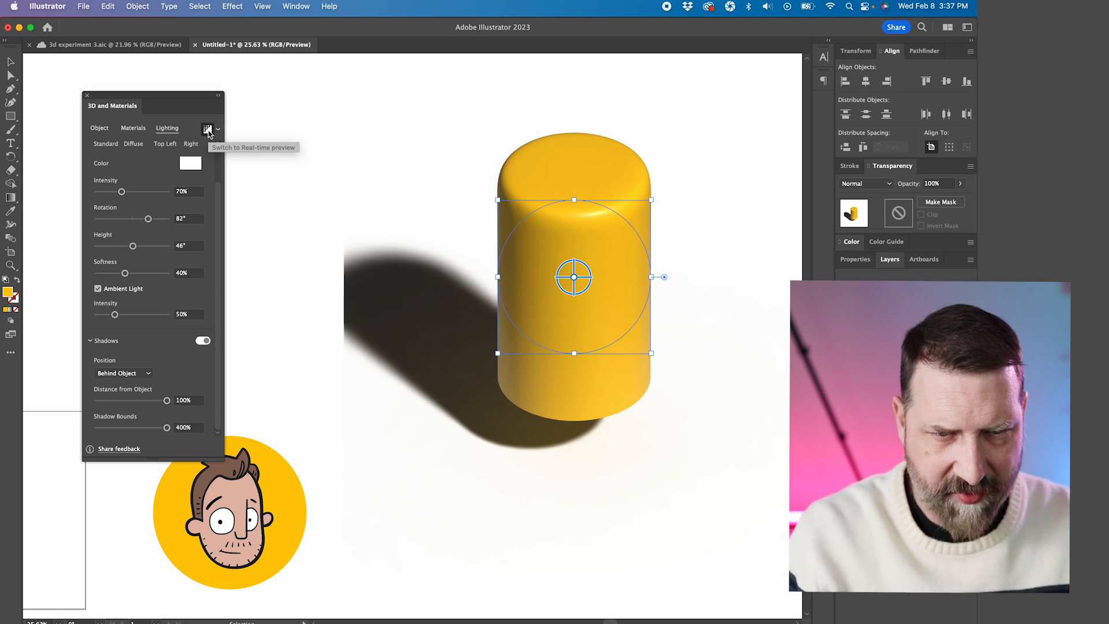
pyautogui.click(208, 128)
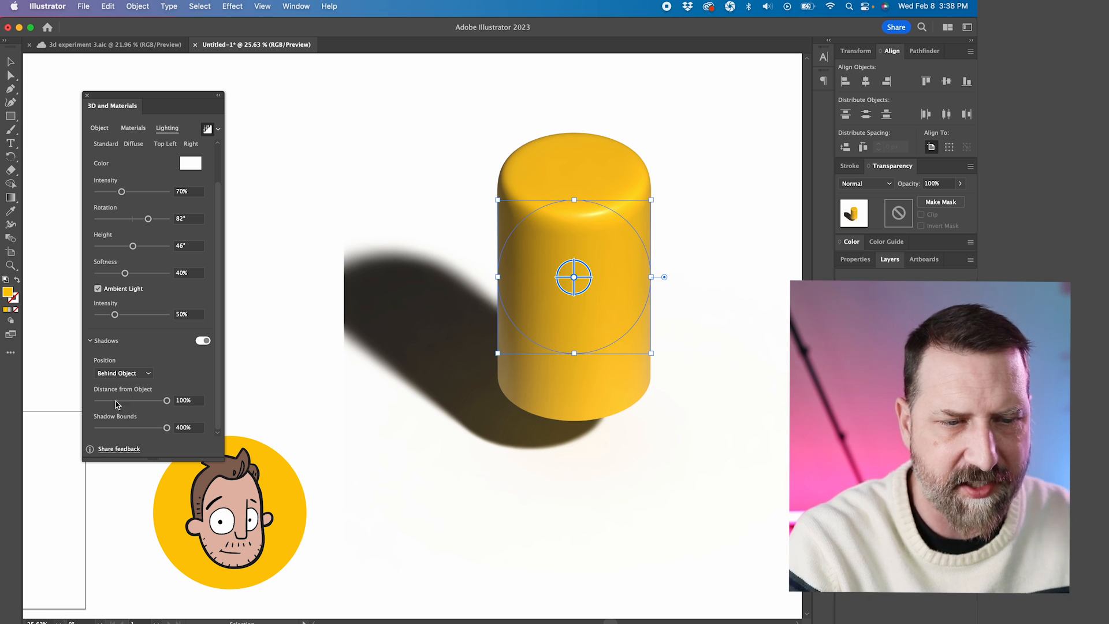
pyautogui.moveTo(166, 401); pyautogui.dragTo(97, 401)
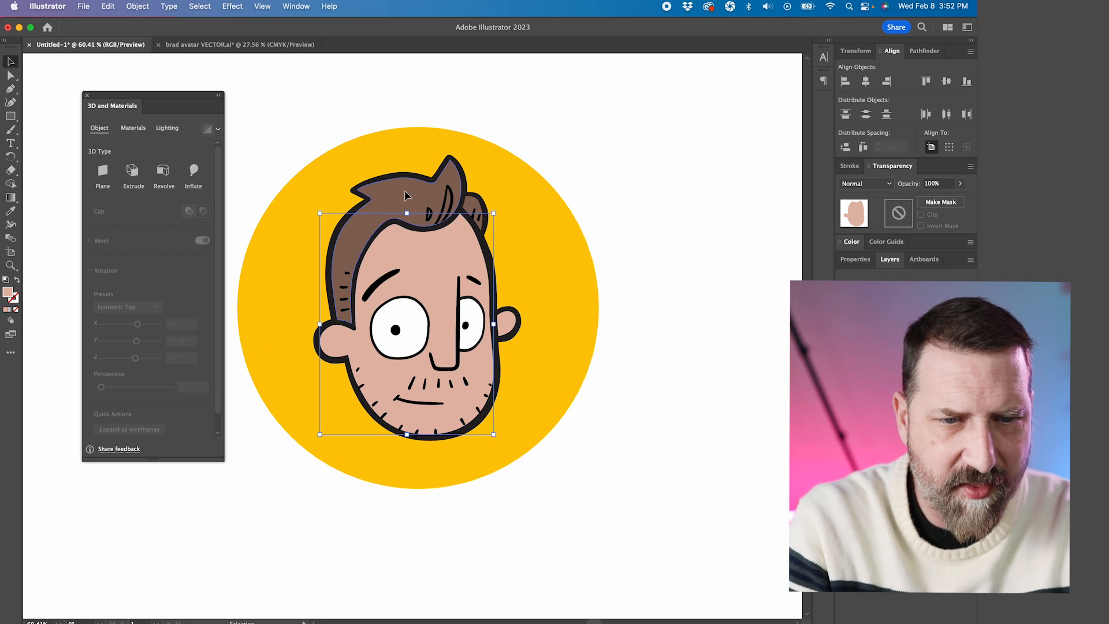
# Select the whole avatar artwork in the new document, then deselect it
pyautogui.moveTo(406, 197); pyautogui.dragTo(623, 197)
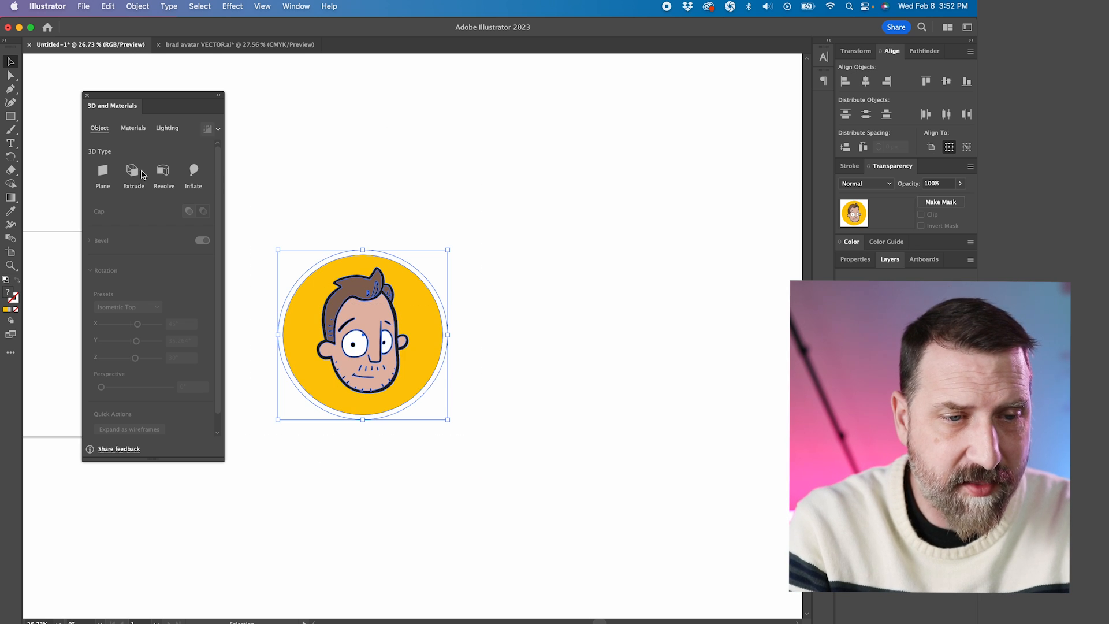
pyautogui.click(103, 173)
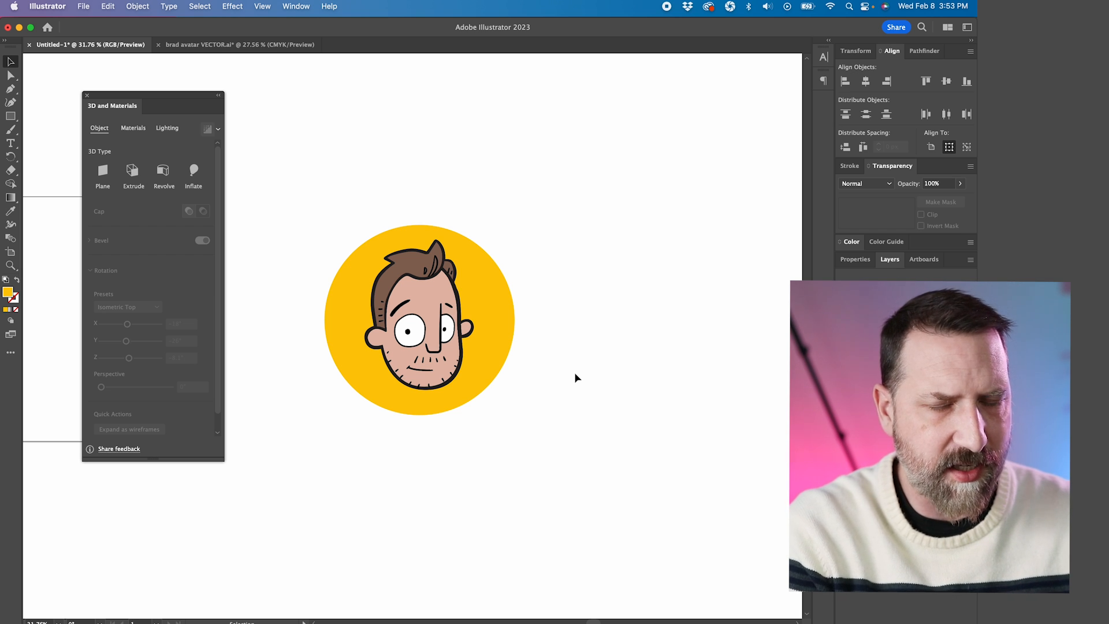
pyautogui.moveTo(521, 353)
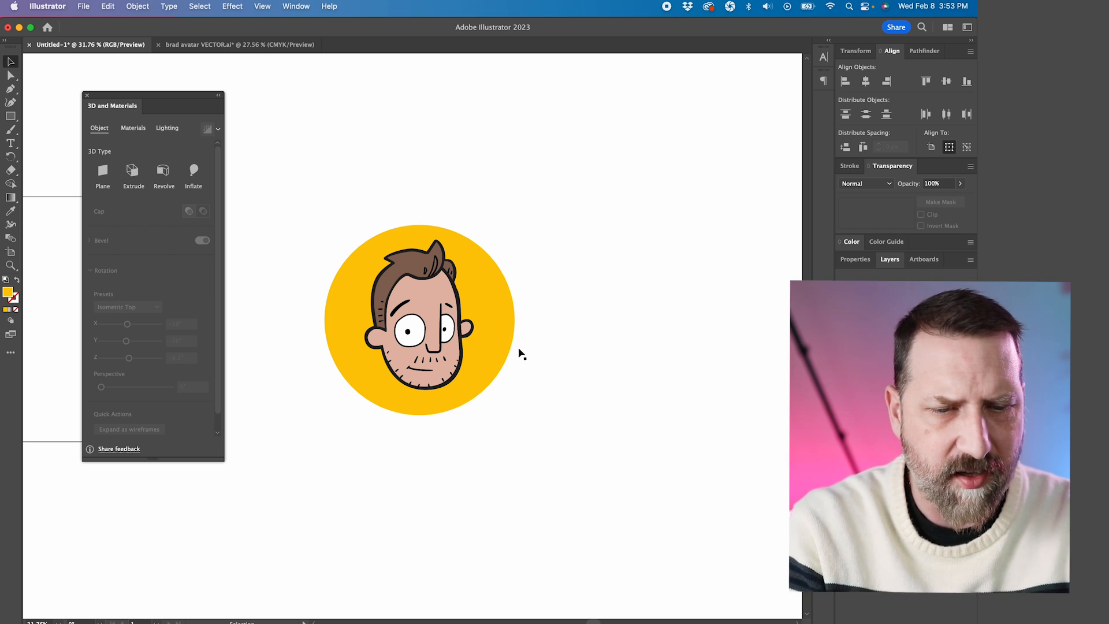
# Move the white backing circle aside and inflate it into a 3D disc
pyautogui.click(420, 319)
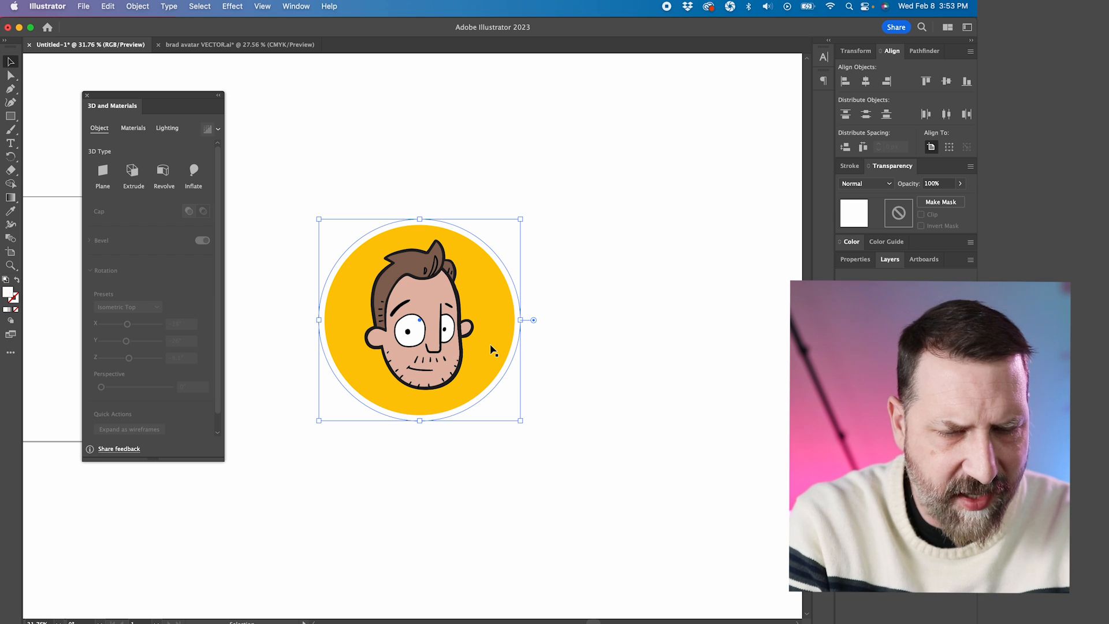
pyautogui.moveTo(513, 363)
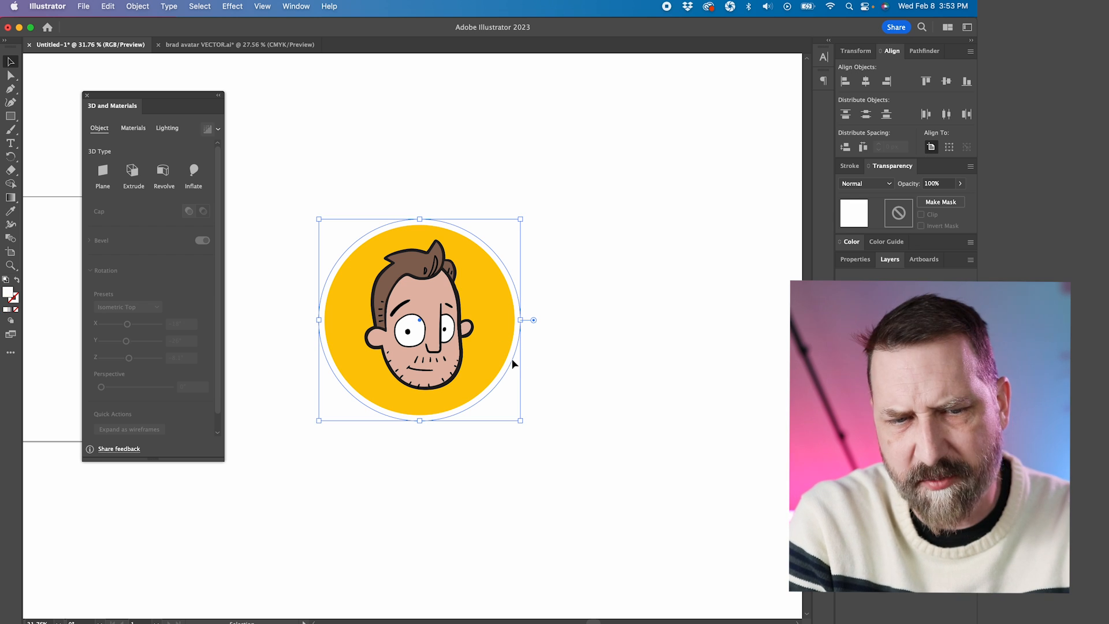
pyautogui.moveTo(418, 319); pyautogui.dragTo(541, 344)
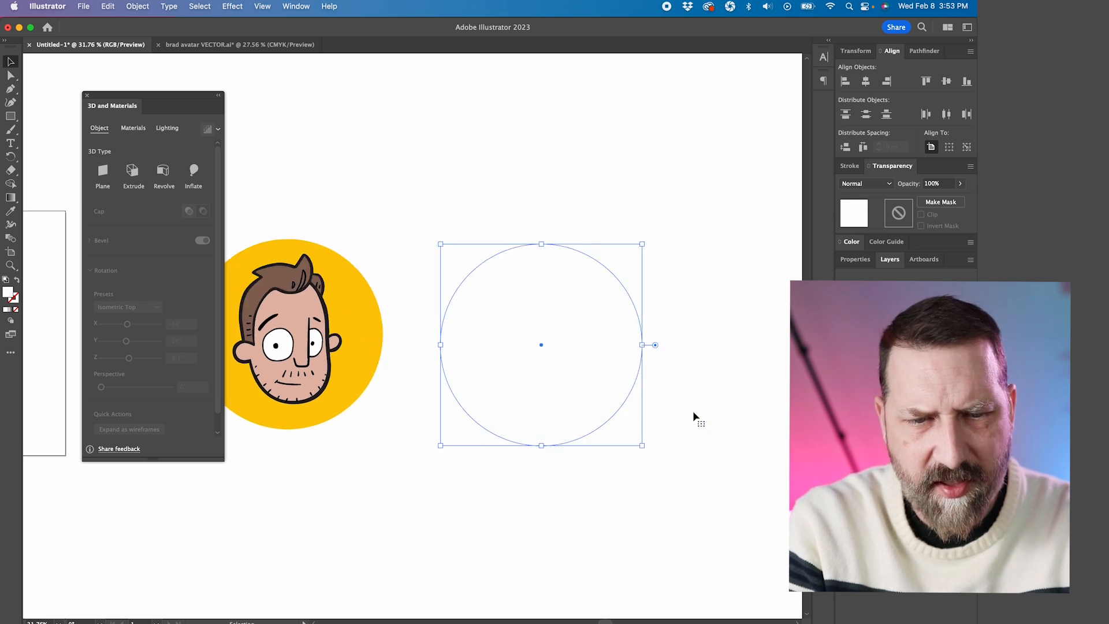
pyautogui.moveTo(540, 344); pyautogui.dragTo(495, 353)
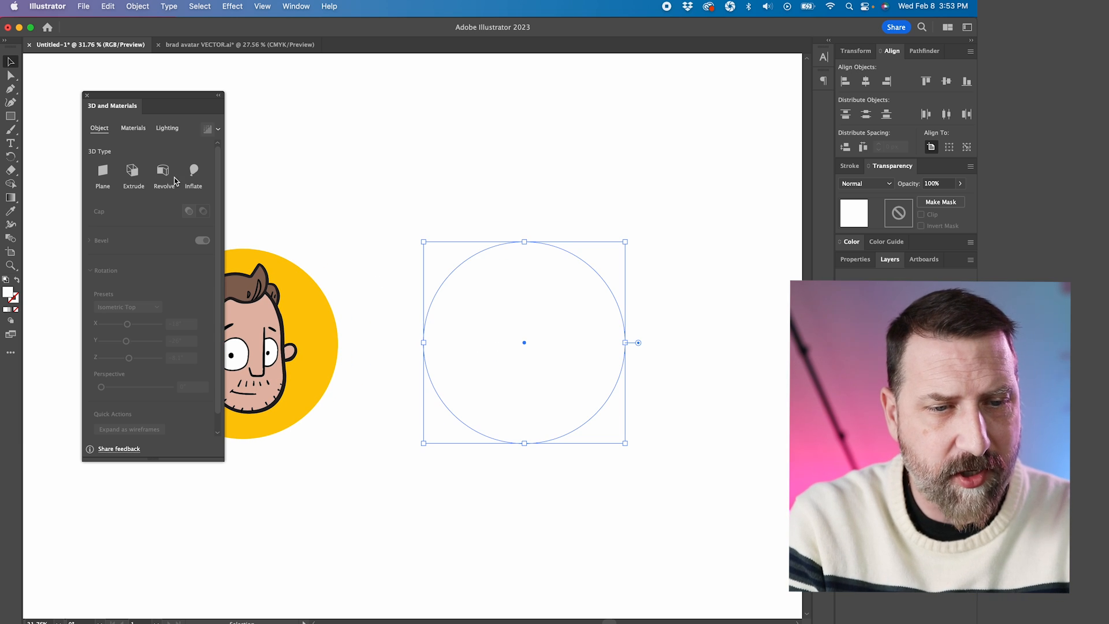
pyautogui.click(193, 169)
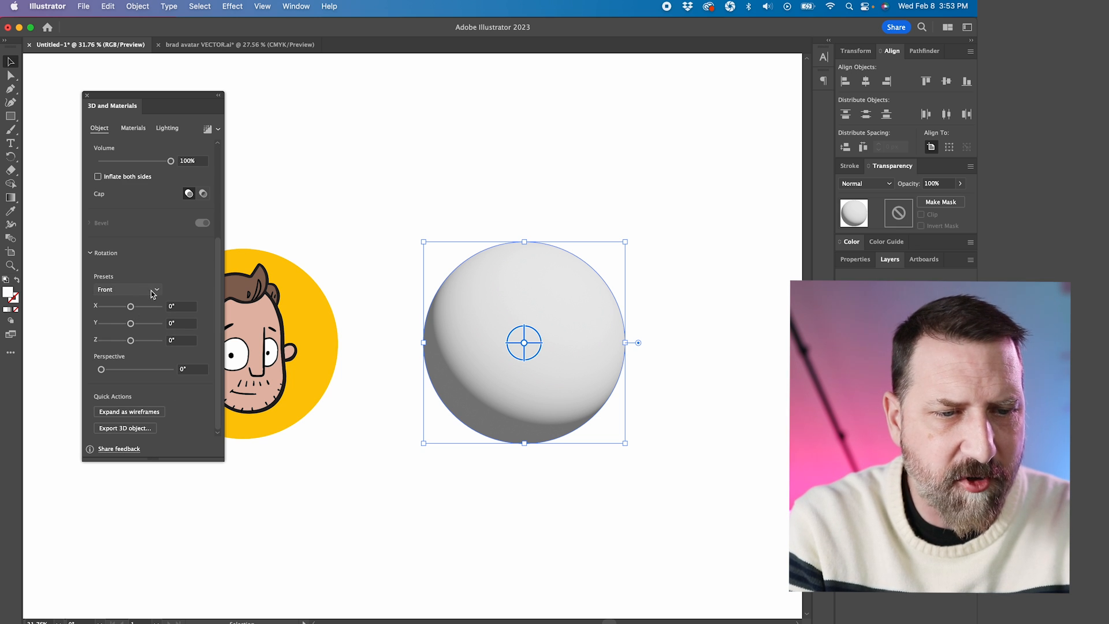
# Set the disc to Isometric Top view and select the yellow circle to place on it
pyautogui.click(128, 289)
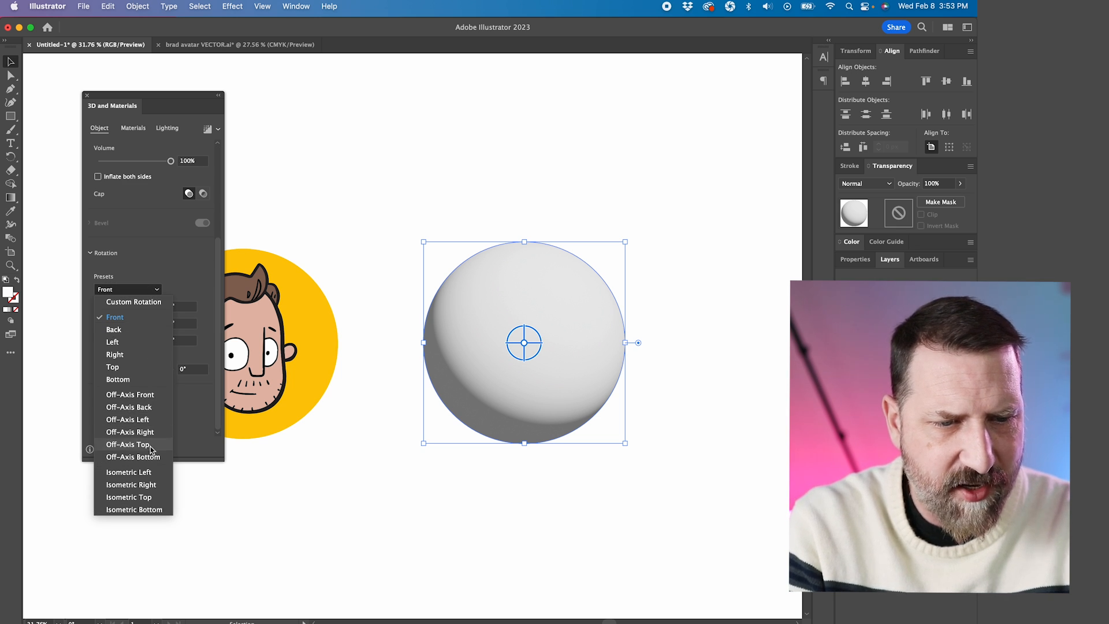
pyautogui.click(129, 497)
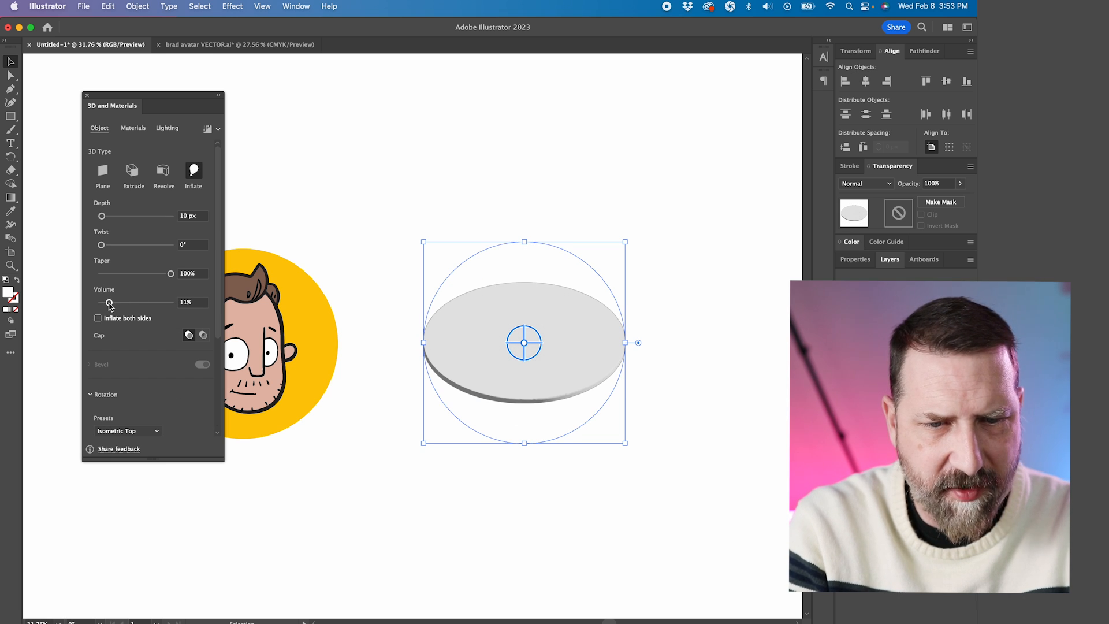
pyautogui.click(192, 301)
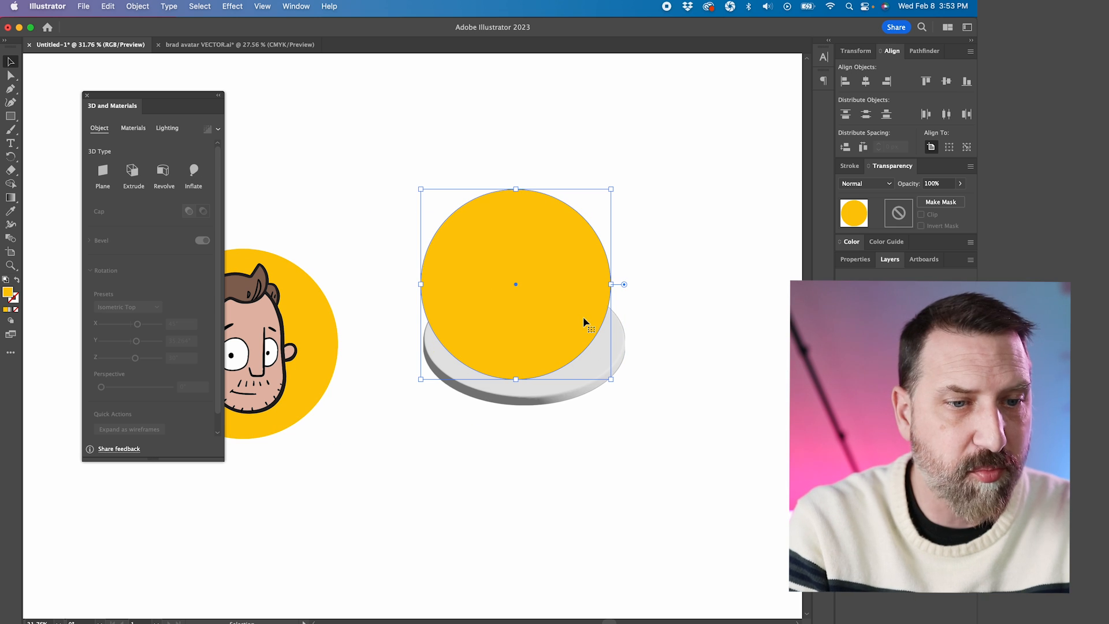
# Inflate the yellow circle at Isometric Top with Volume 10% and Depth 8 px
pyautogui.click(193, 172)
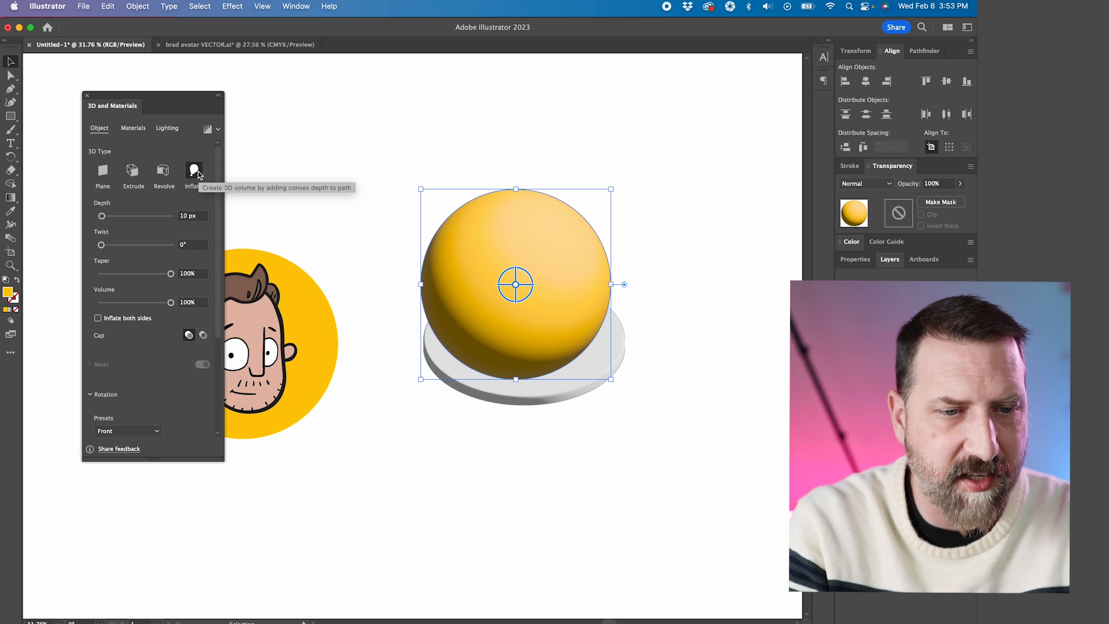
pyautogui.moveTo(172, 302); pyautogui.dragTo(116, 302)
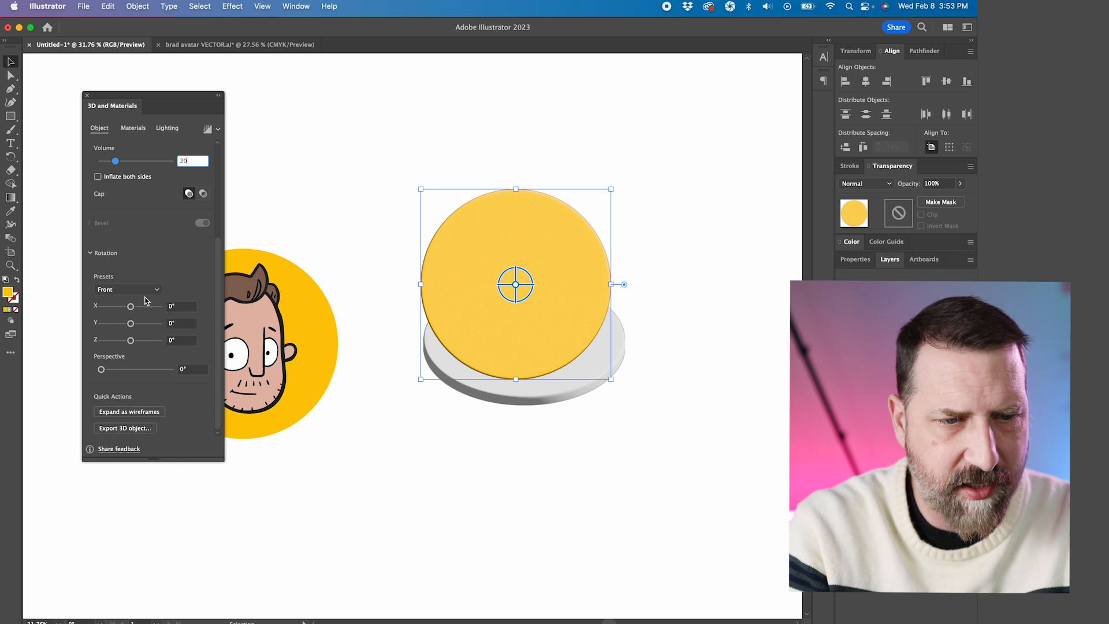
pyautogui.click(127, 288)
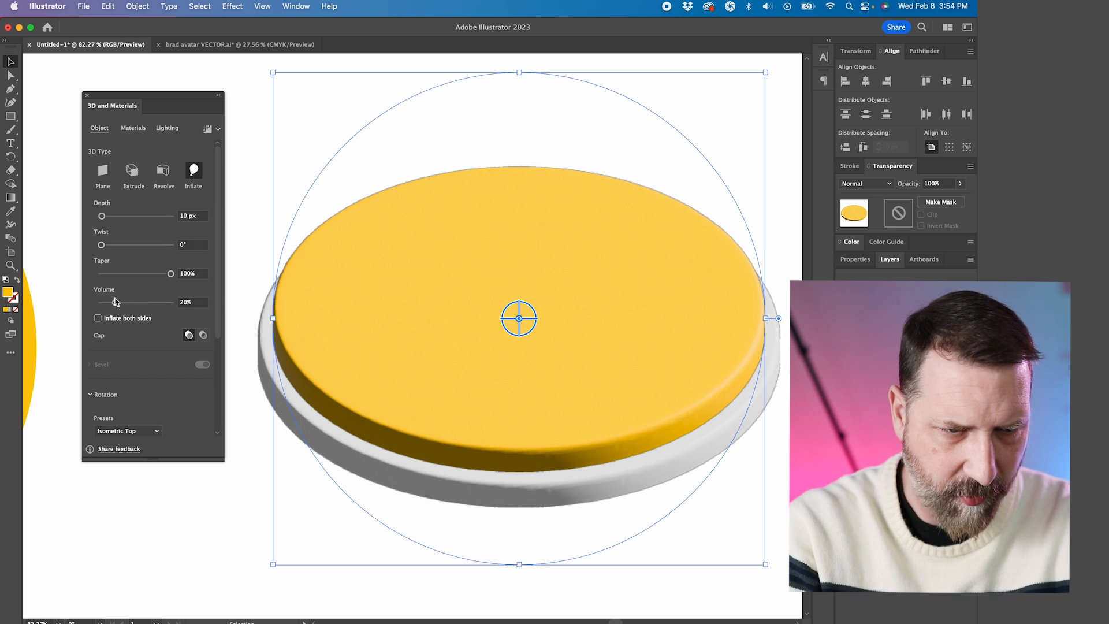
pyautogui.moveTo(110, 216); pyautogui.dragTo(102, 216)
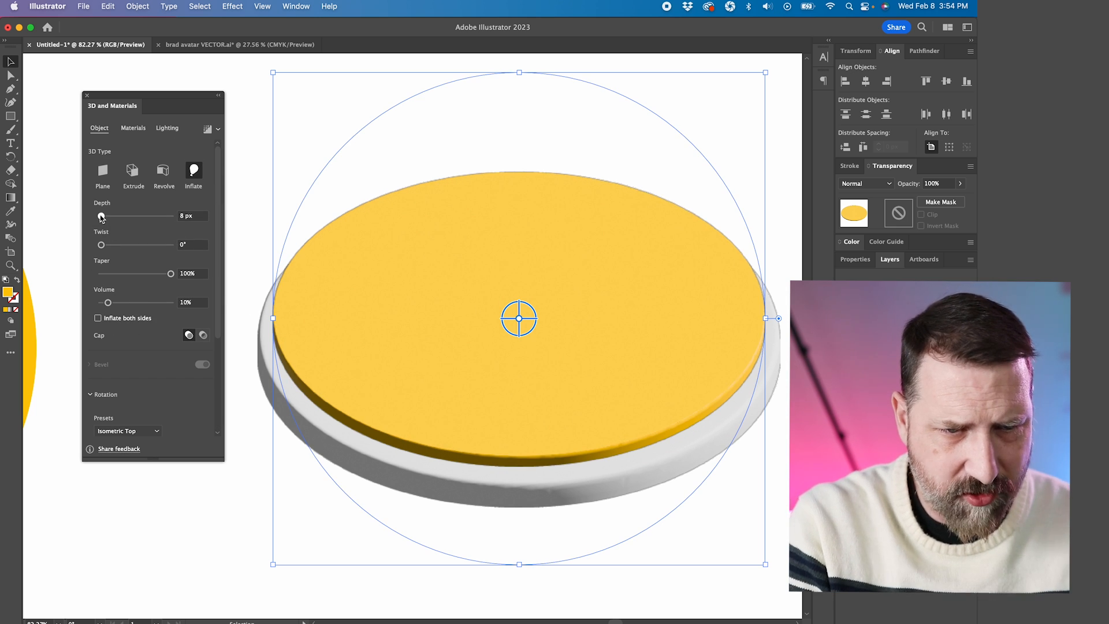
pyautogui.moveTo(105, 216); pyautogui.dragTo(102, 216)
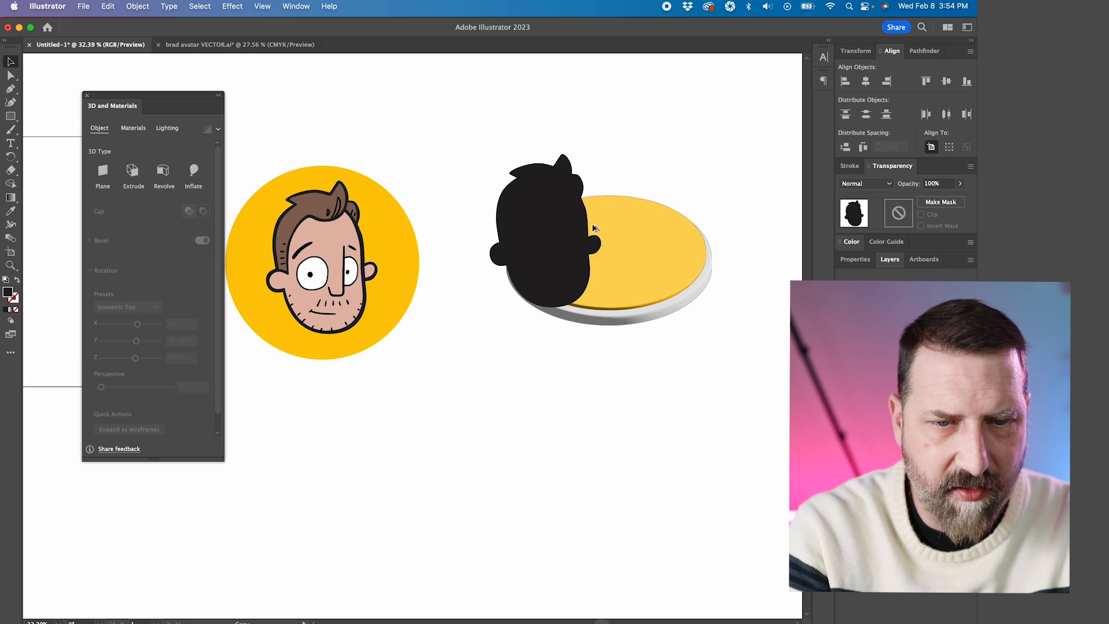
# Centre the head silhouette on the disc, inflate it 15% at Isometric Top, coloured #665056
pyautogui.moveTo(544, 240); pyautogui.dragTo(610, 212)
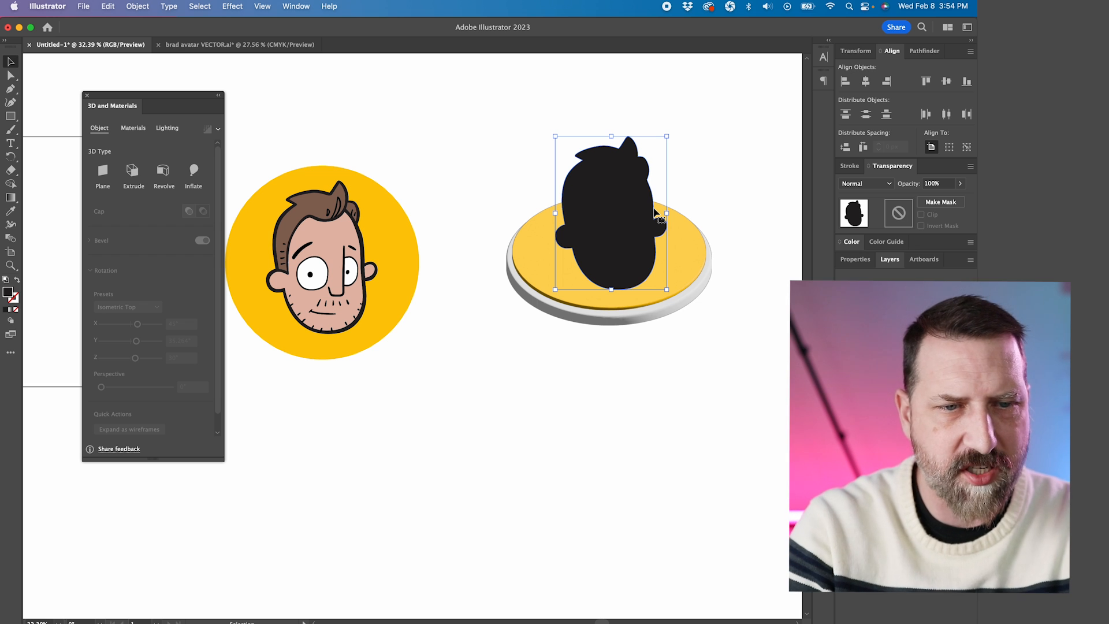
pyautogui.click(193, 172)
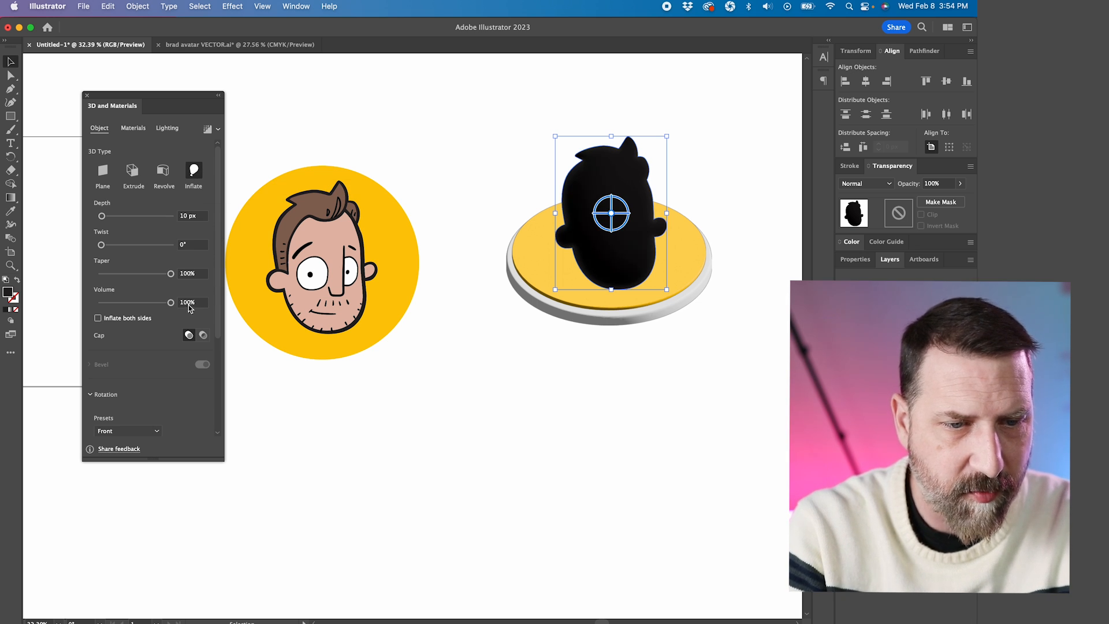
pyautogui.moveTo(170, 302); pyautogui.dragTo(111, 301)
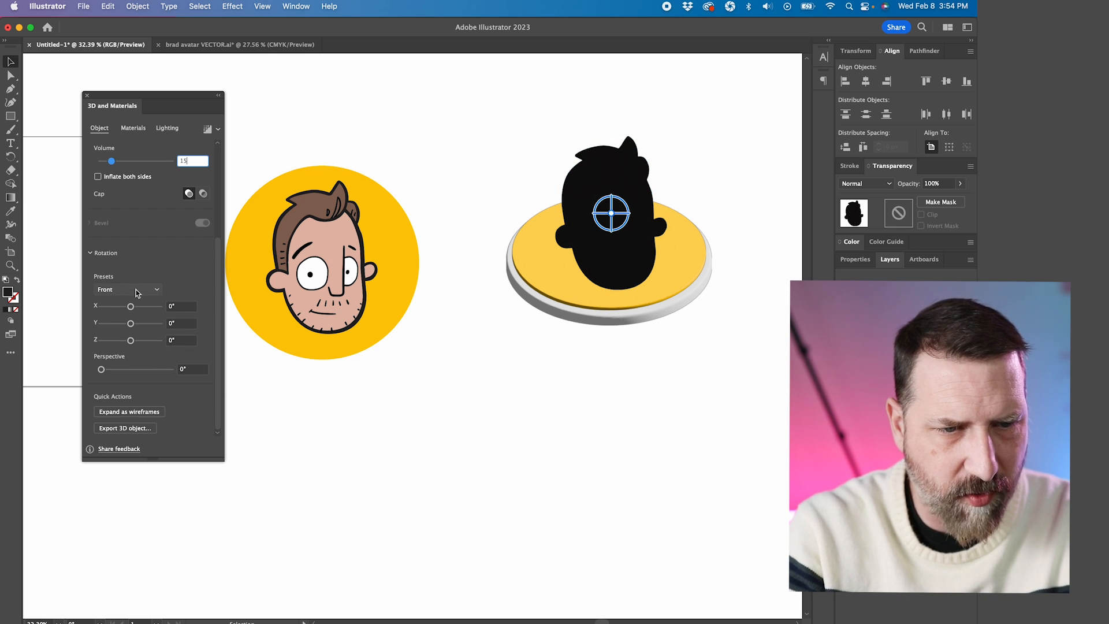
pyautogui.click(127, 289)
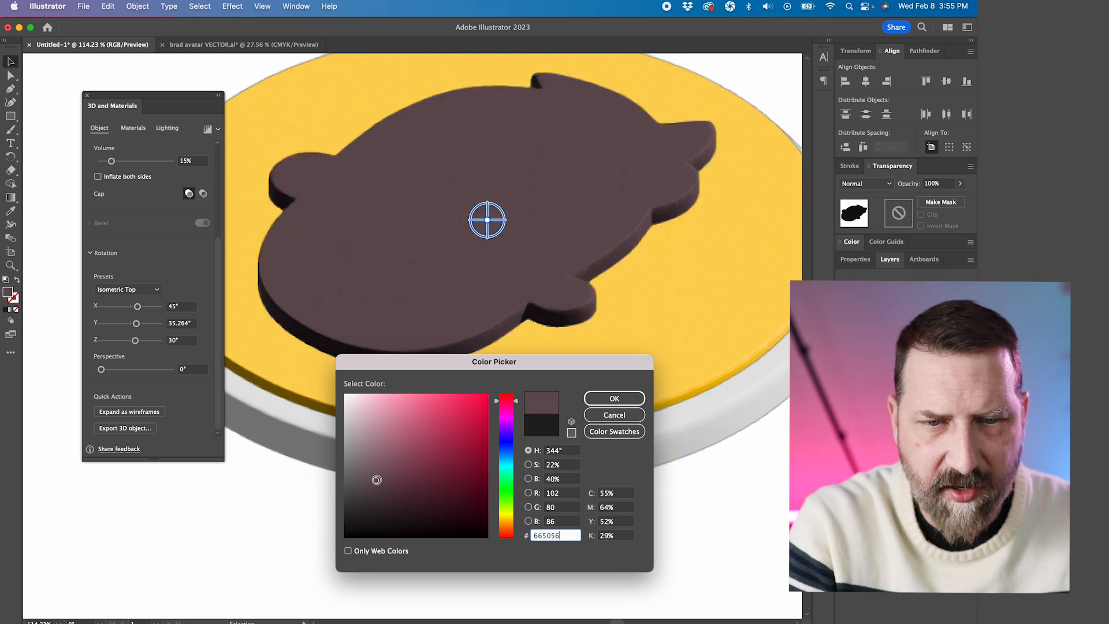
pyautogui.click(363, 499)
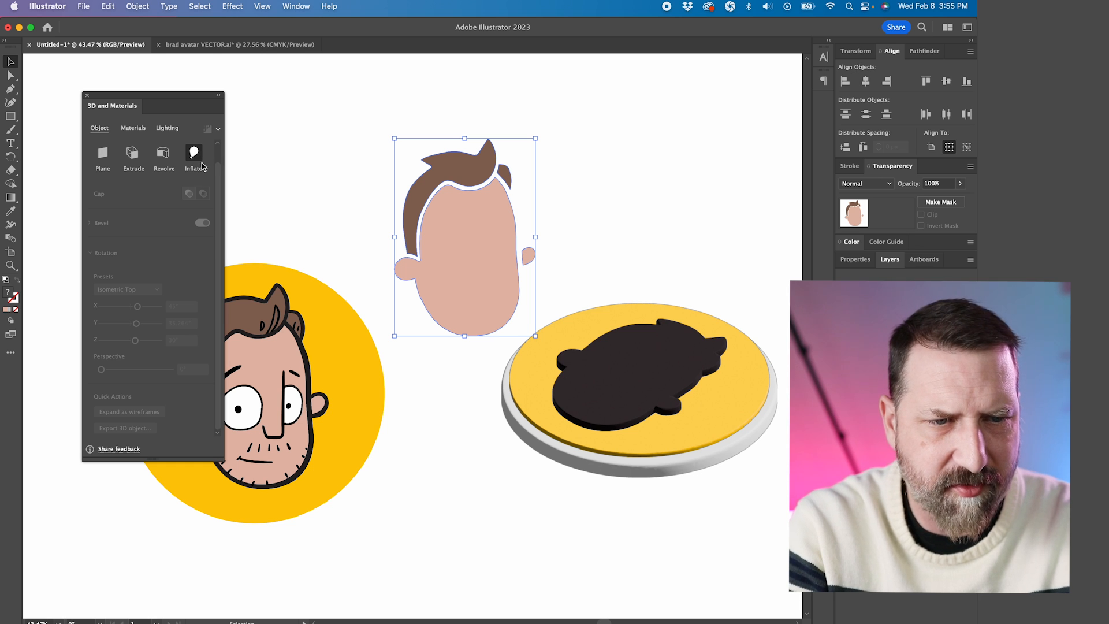
# Inflate the face and hair at 15% volume and tilt the face to Isometric Top
pyautogui.click(193, 157)
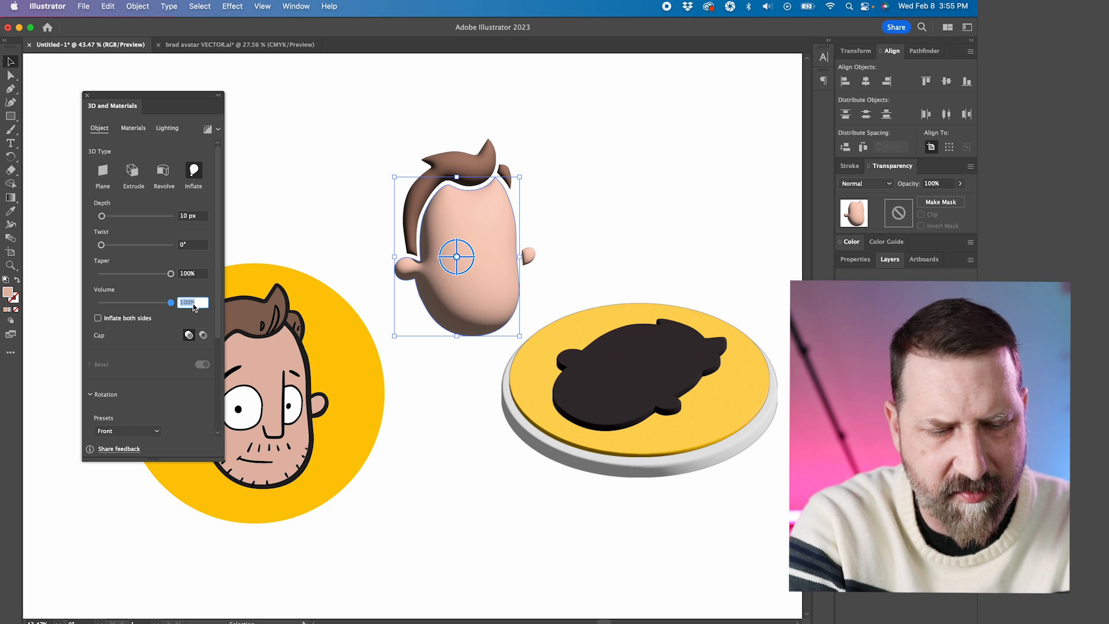
pyautogui.write('15')
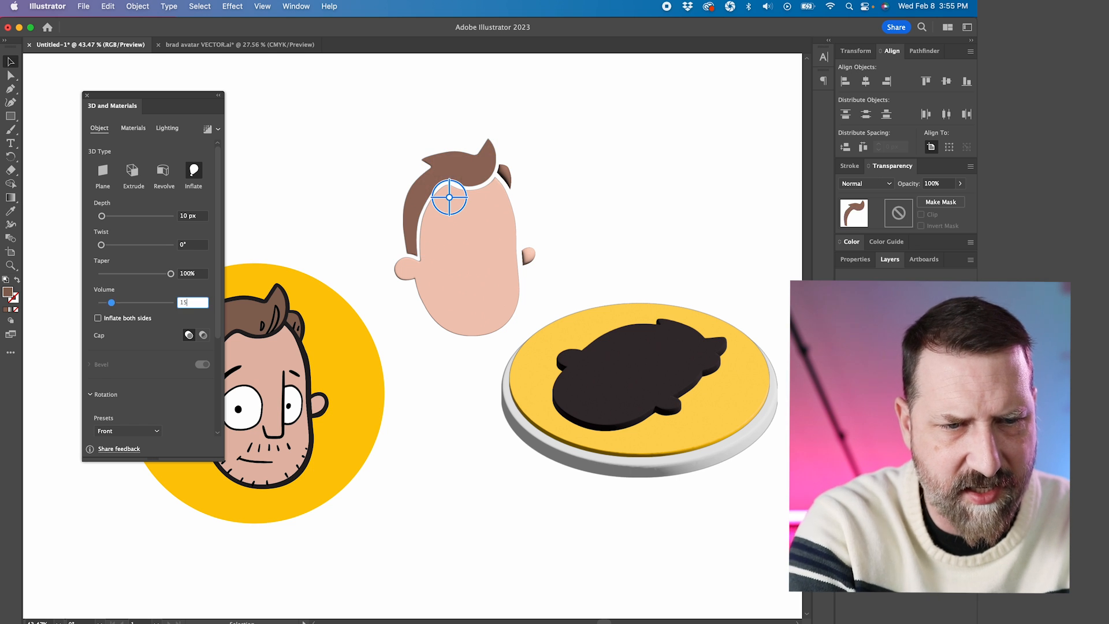
pyautogui.click(127, 289)
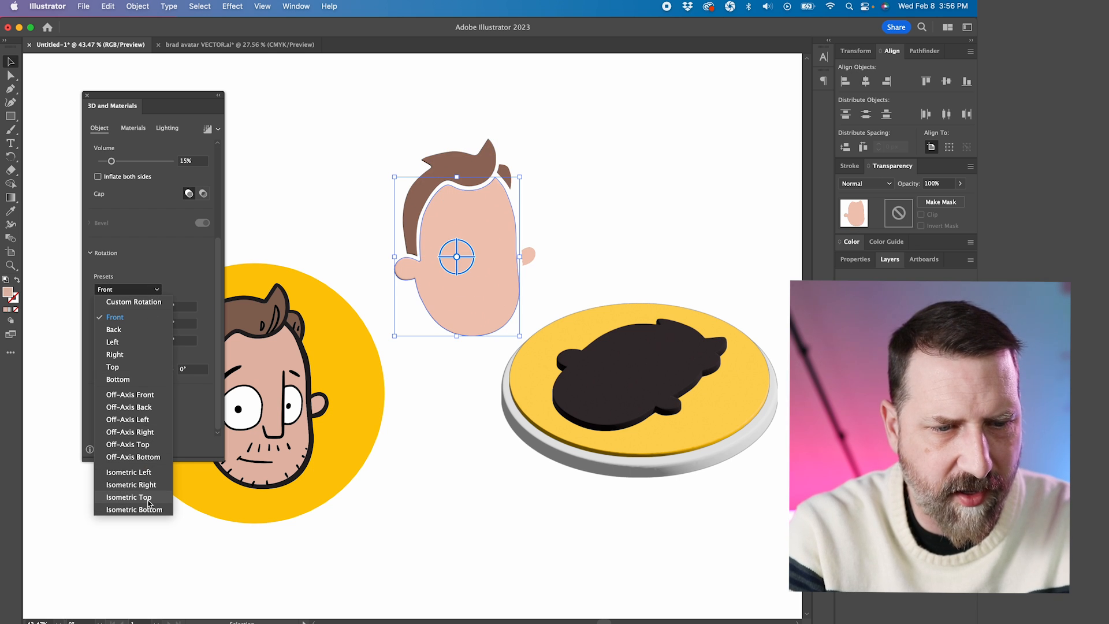
pyautogui.click(128, 497)
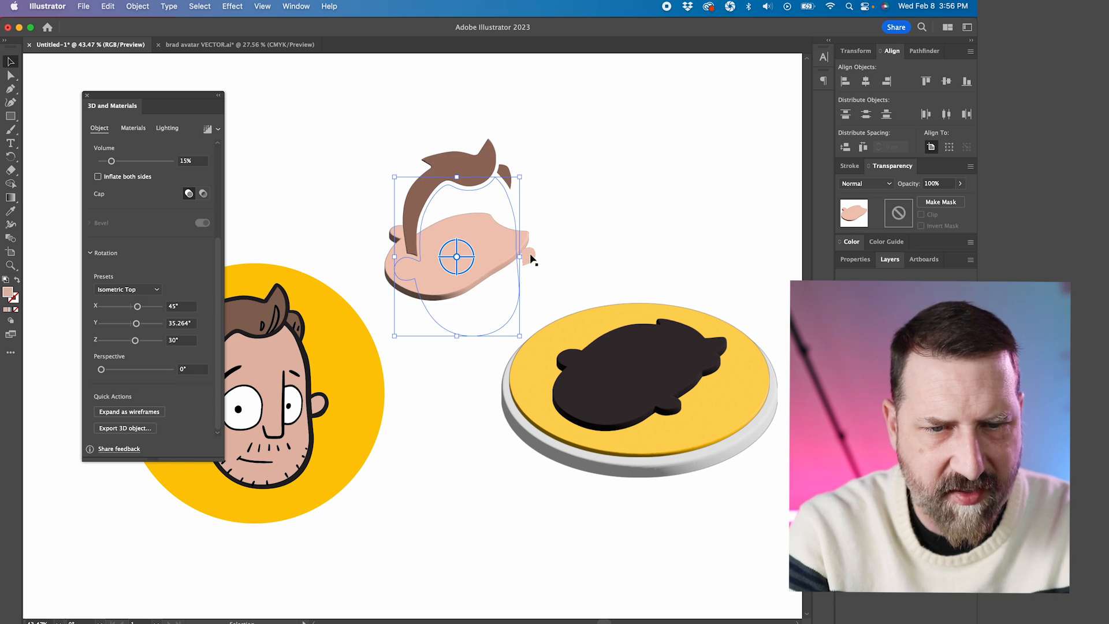
# Tilt the hair to Isometric Top and select it to move onto the head
pyautogui.click(127, 288)
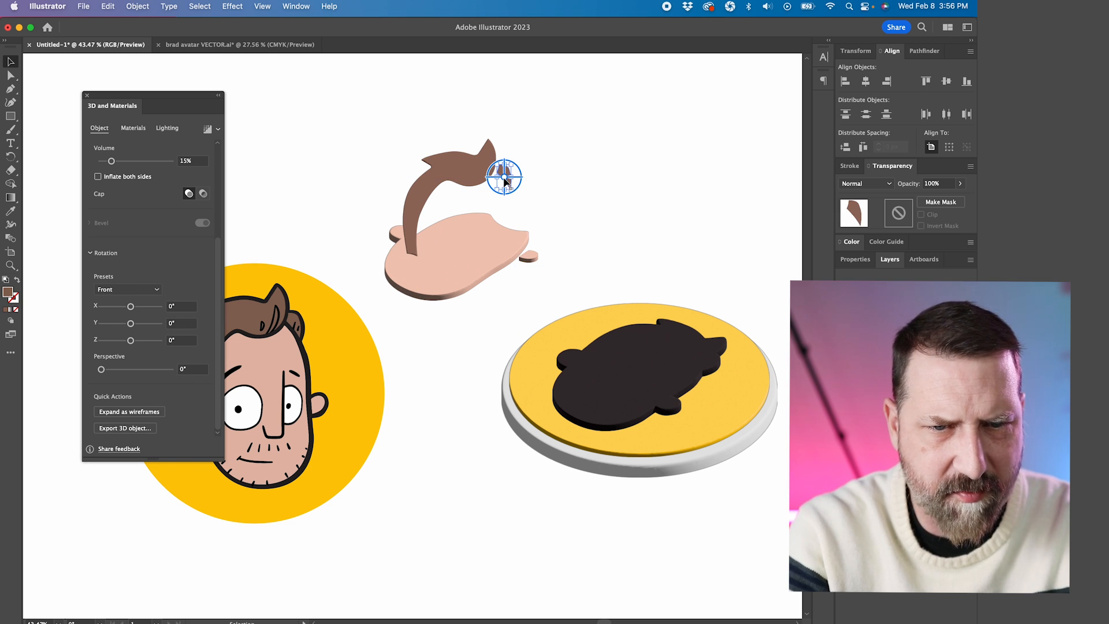
pyautogui.click(127, 289)
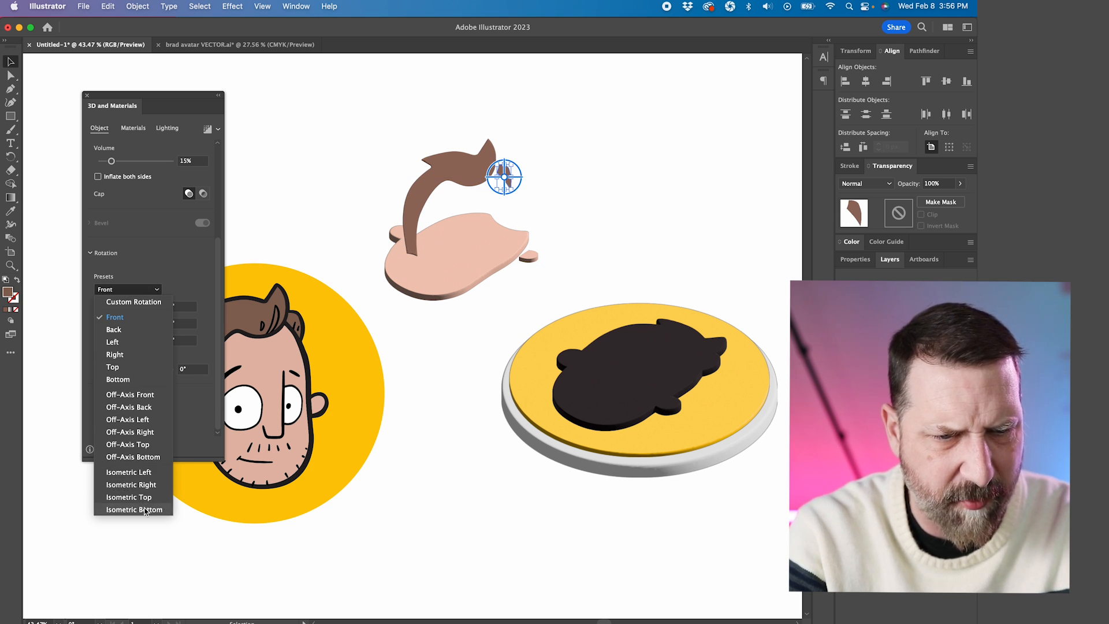
pyautogui.click(129, 497)
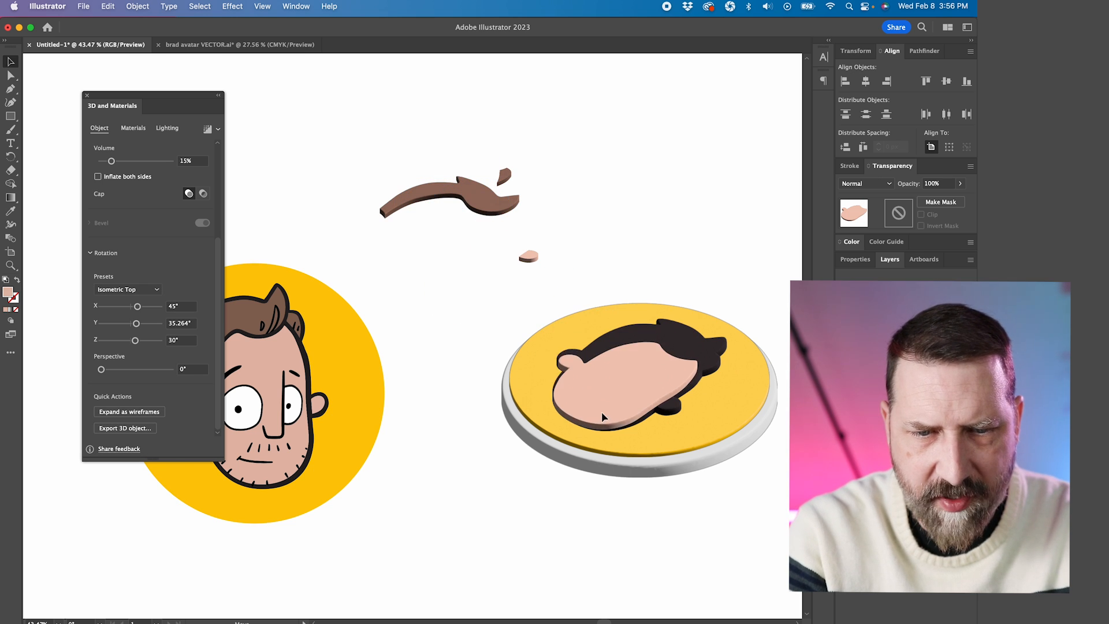
pyautogui.click(604, 416)
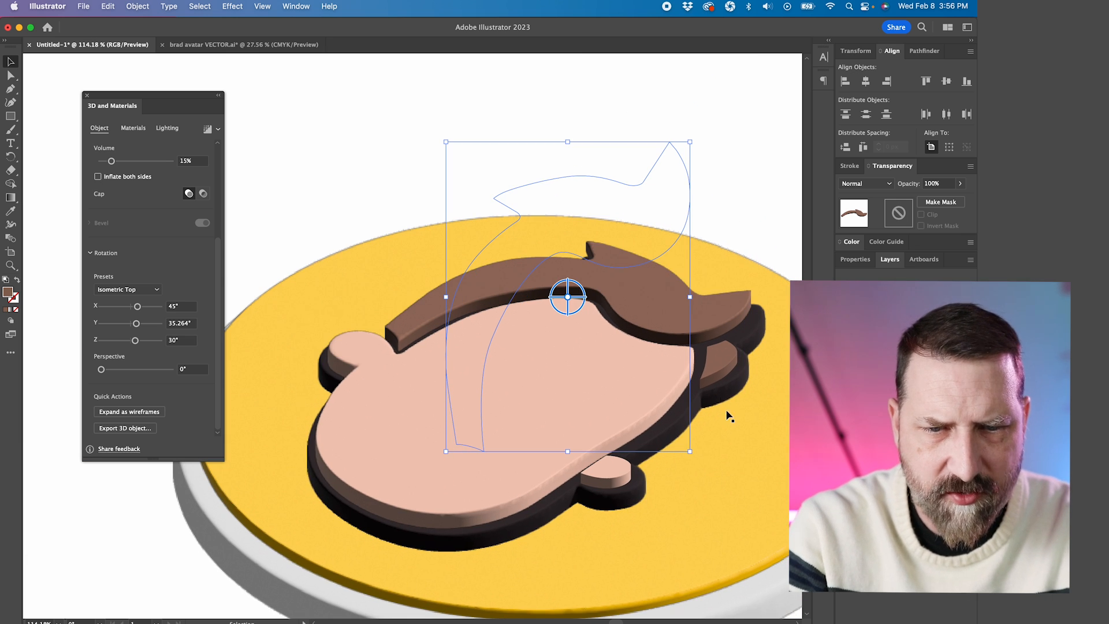
# Send the inflated hair behind the face with Arrange > Send to Back
pyautogui.rightClick(728, 416)
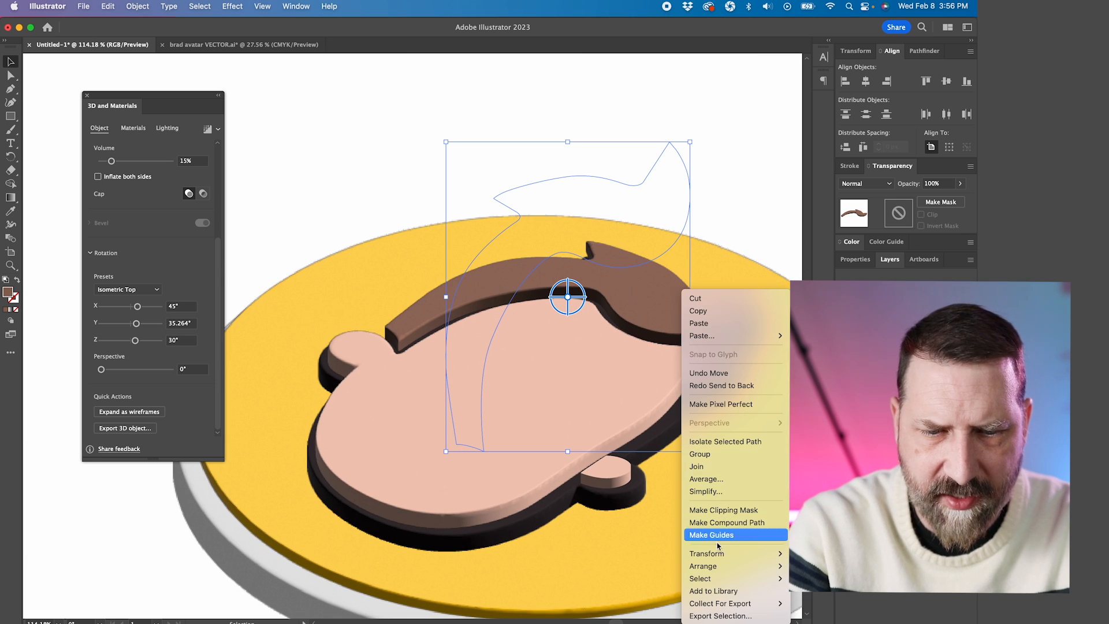
pyautogui.moveTo(702, 566)
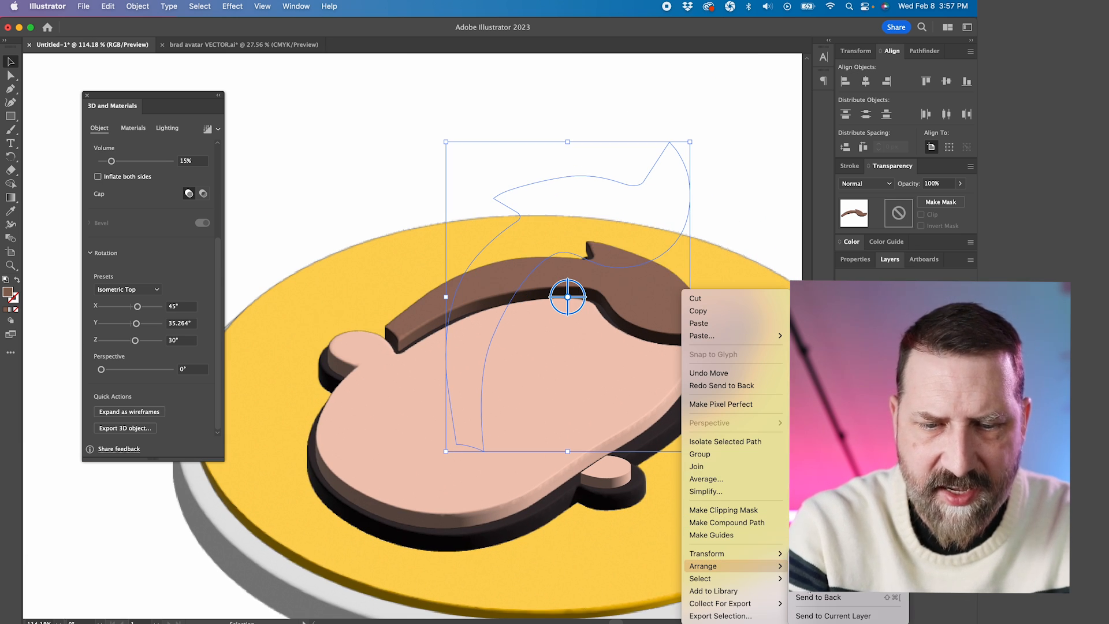
pyautogui.click(818, 597)
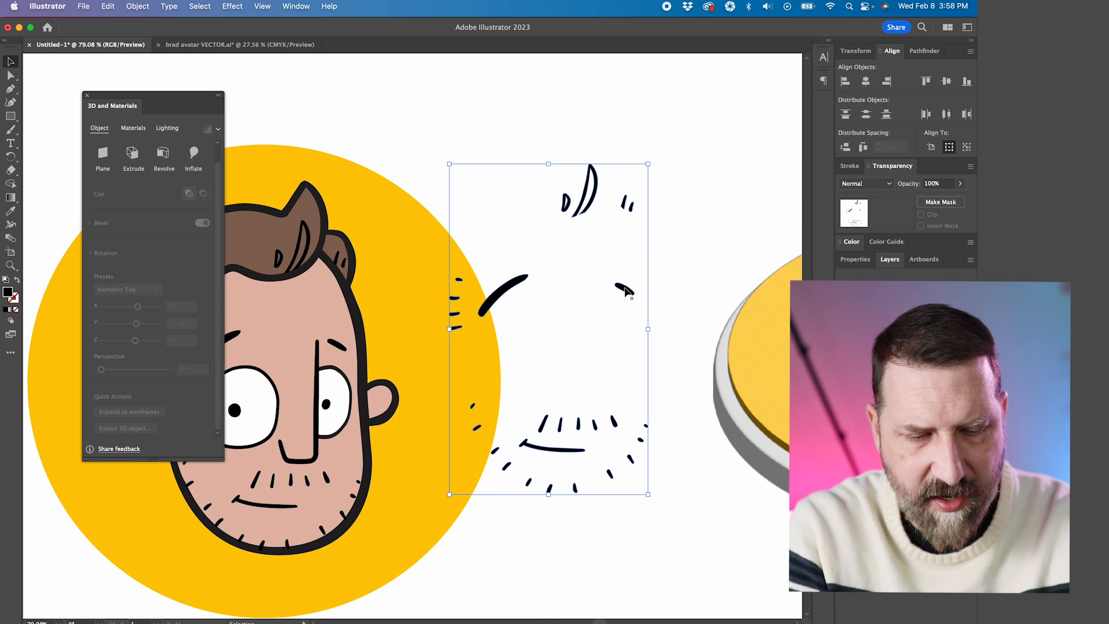
# Turn the brow, mouth and stubble lines into a Plane at Isometric Top on the head
pyautogui.click(922, 51)
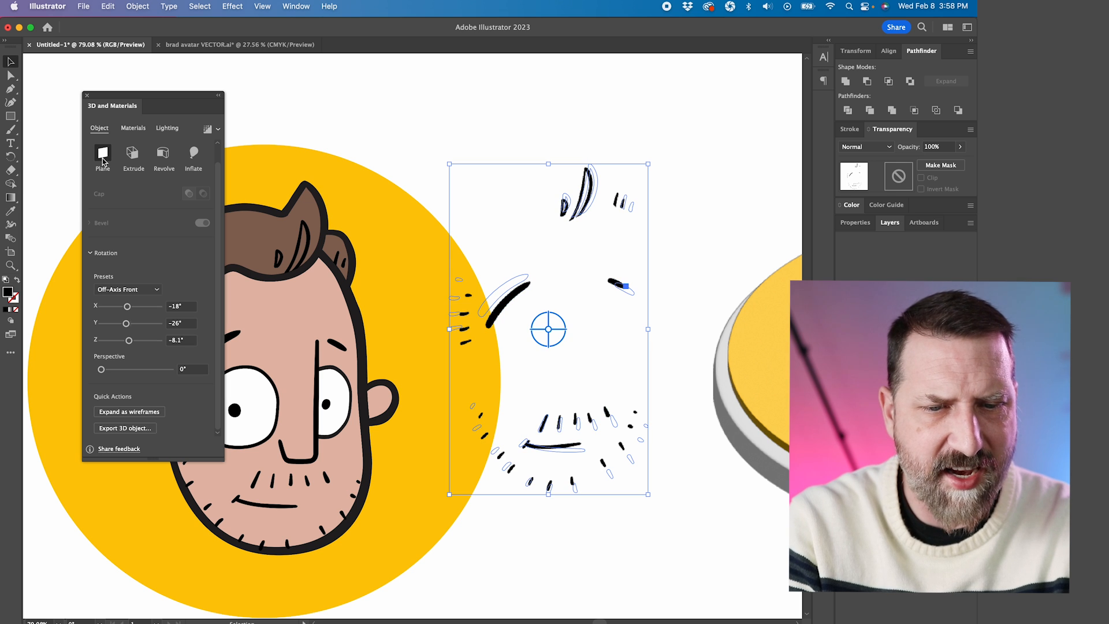
pyautogui.click(127, 289)
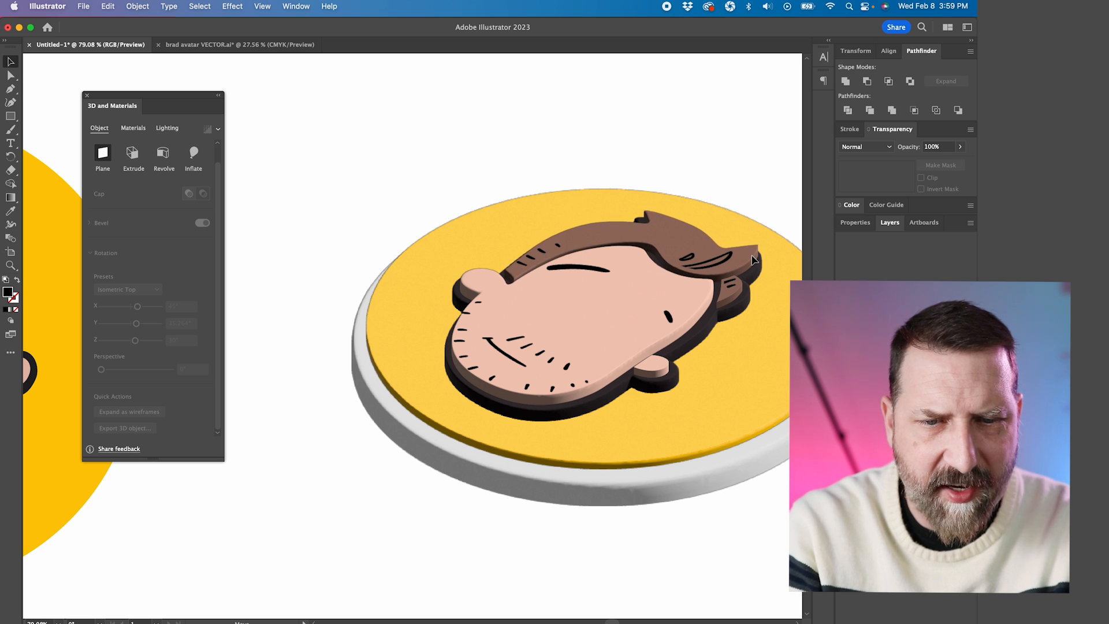
pyautogui.click(192, 153)
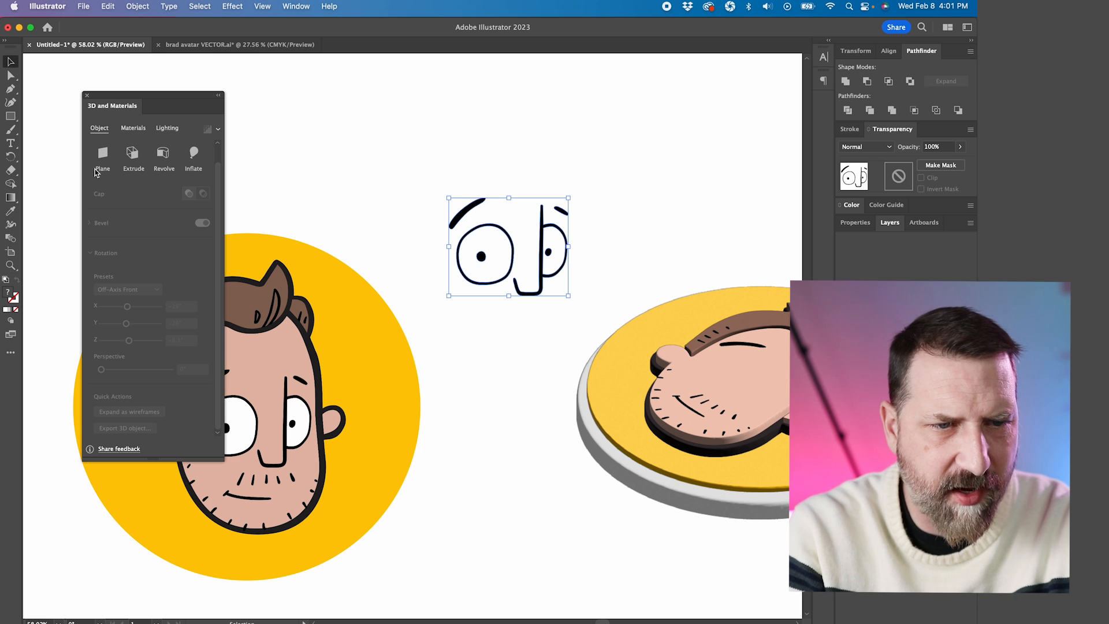
# Make the eyes and nose a flat Plane at Isometric Top, then select the white base
pyautogui.click(128, 289)
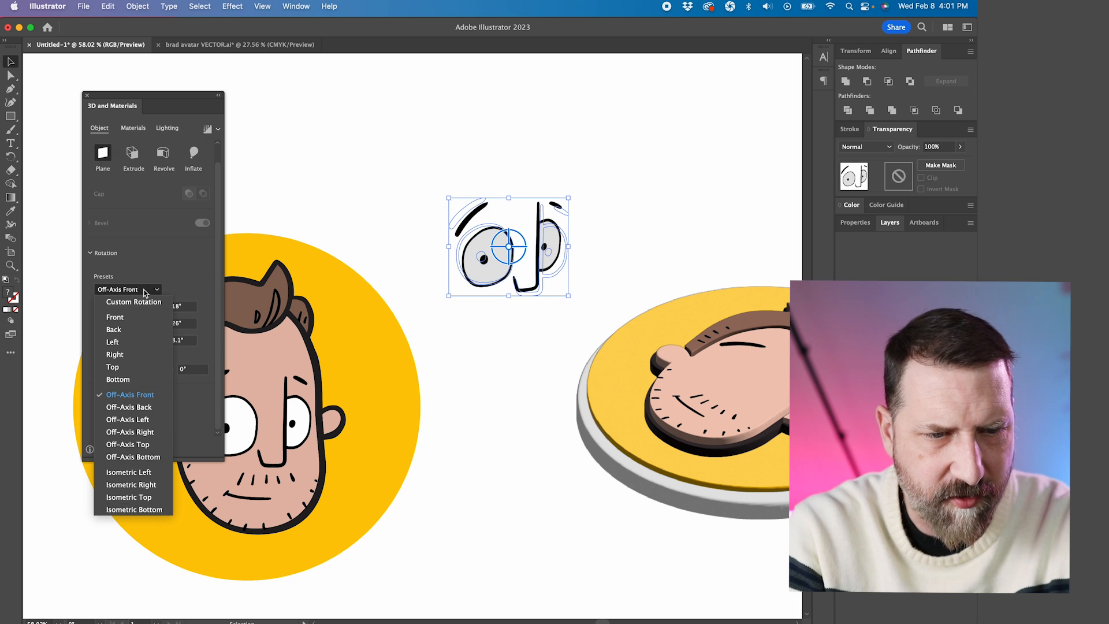
pyautogui.click(128, 497)
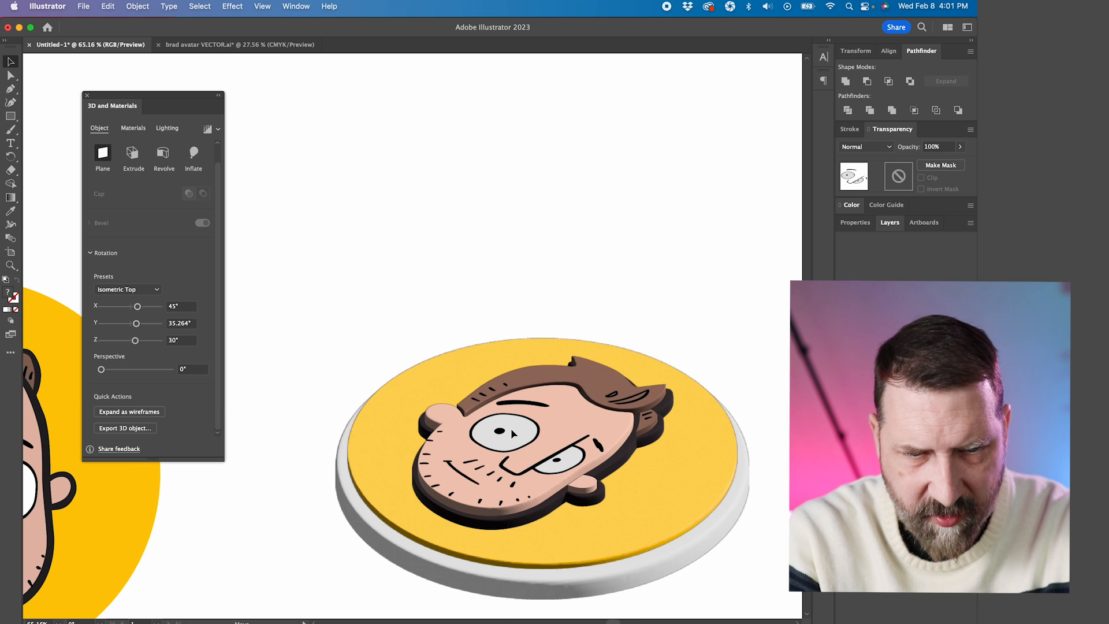
pyautogui.click(509, 433)
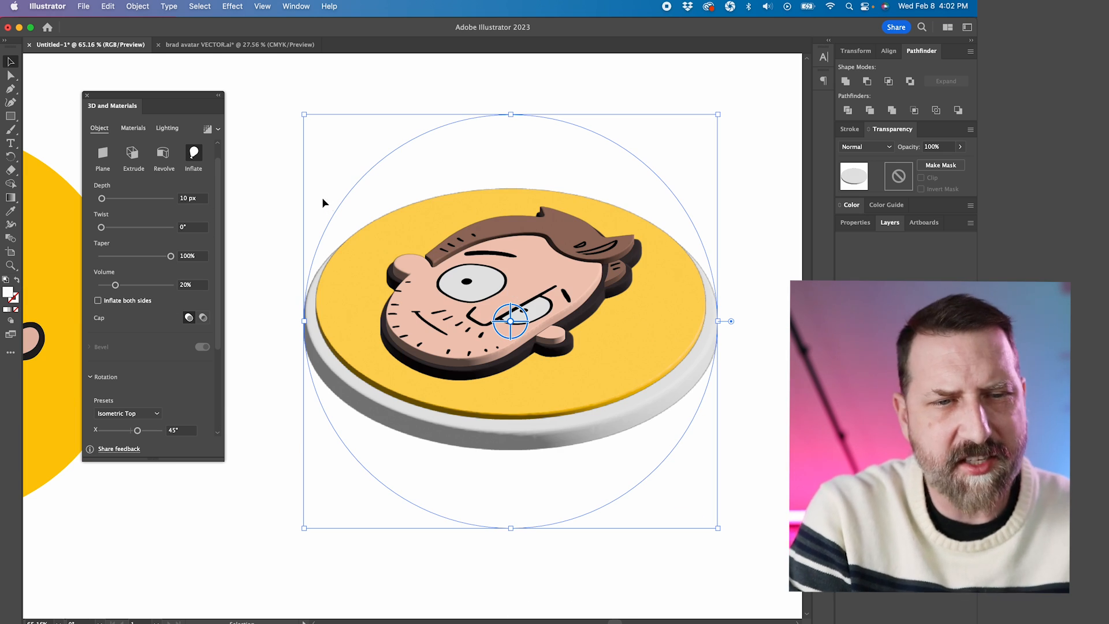
pyautogui.moveTo(208, 129)
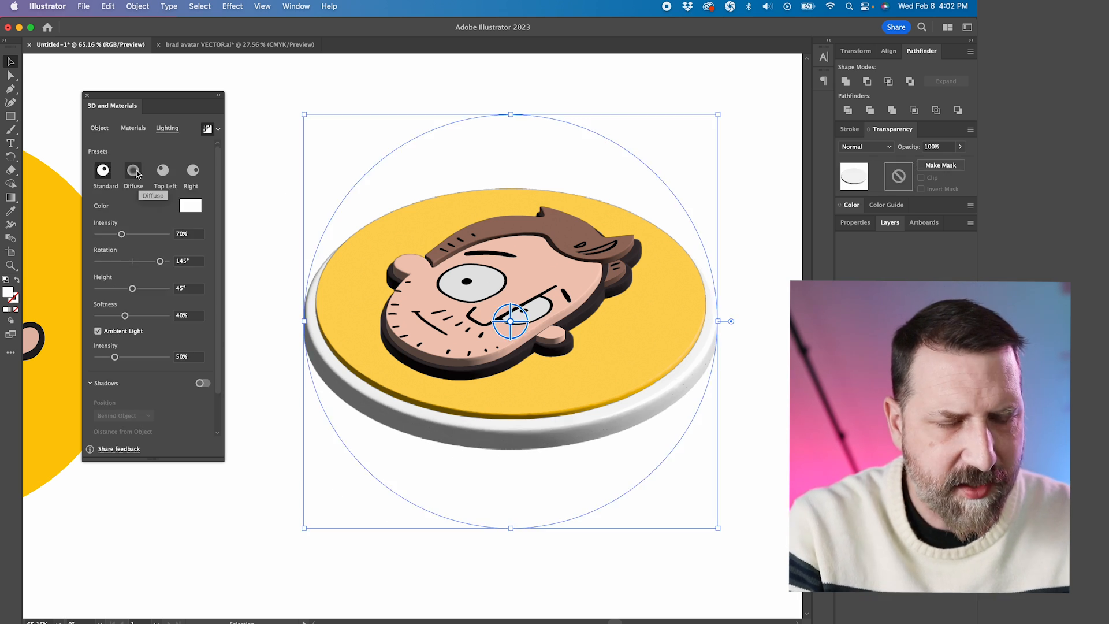
# Apply the Diffuse lighting preset to the base and enable Shadows
pyautogui.click(132, 170)
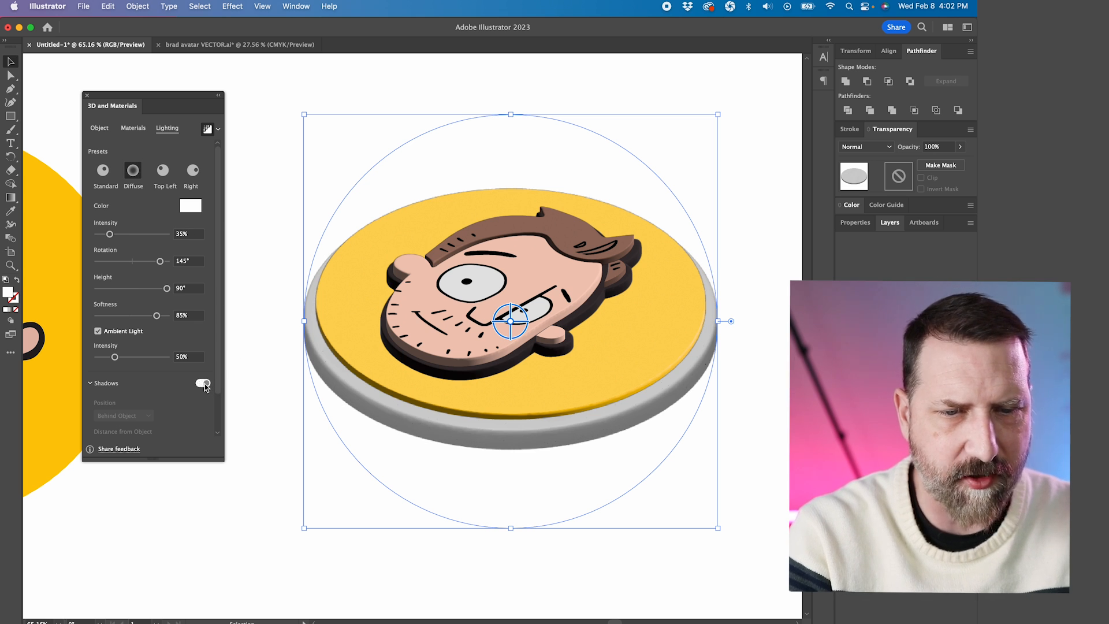
pyautogui.click(203, 383)
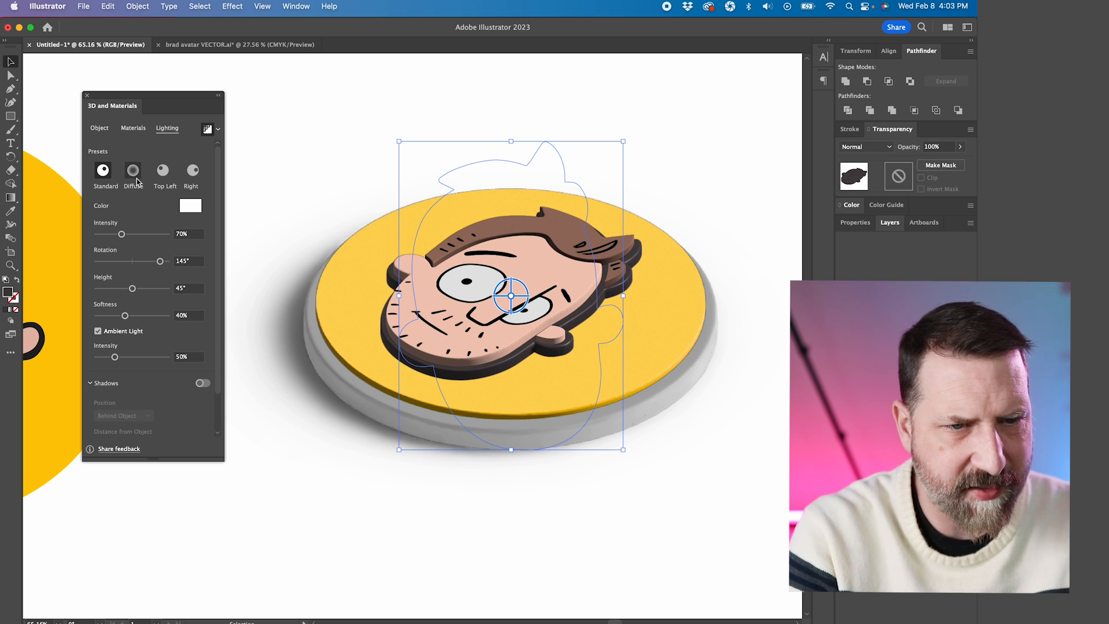
# Give the head silhouette Diffuse lighting with Shadows on and light Height 48°
pyautogui.click(133, 170)
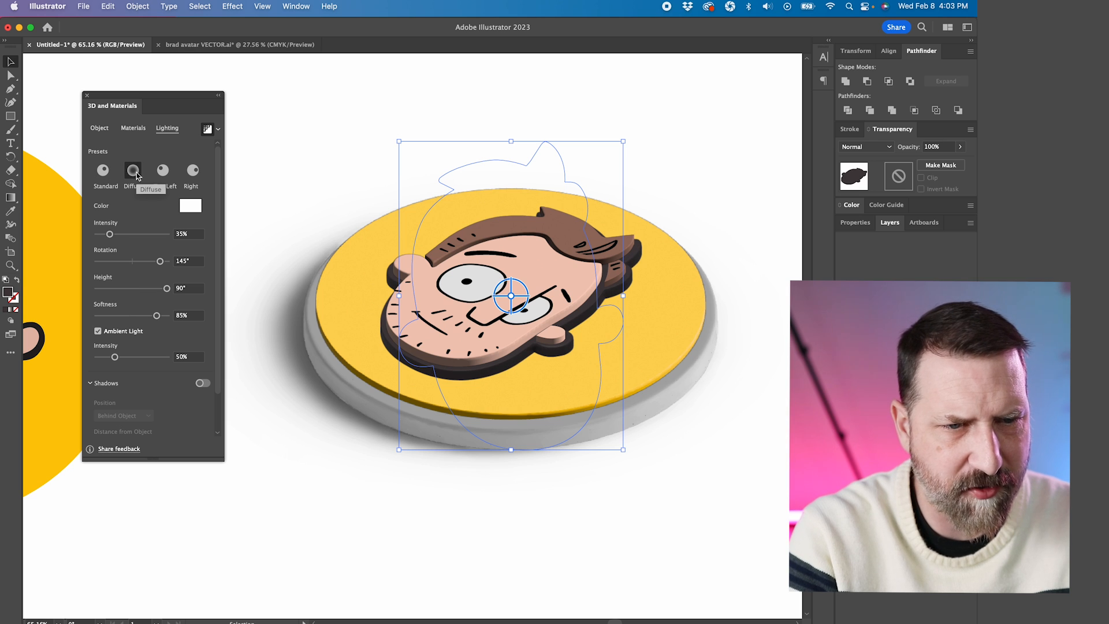
pyautogui.click(202, 382)
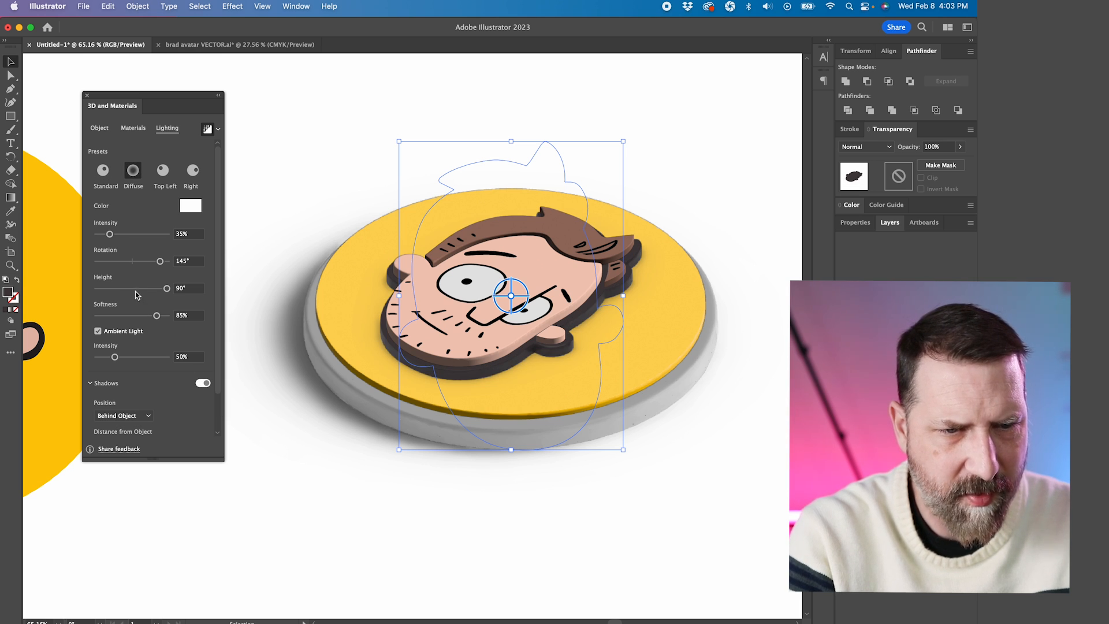
pyautogui.moveTo(166, 287); pyautogui.dragTo(134, 288)
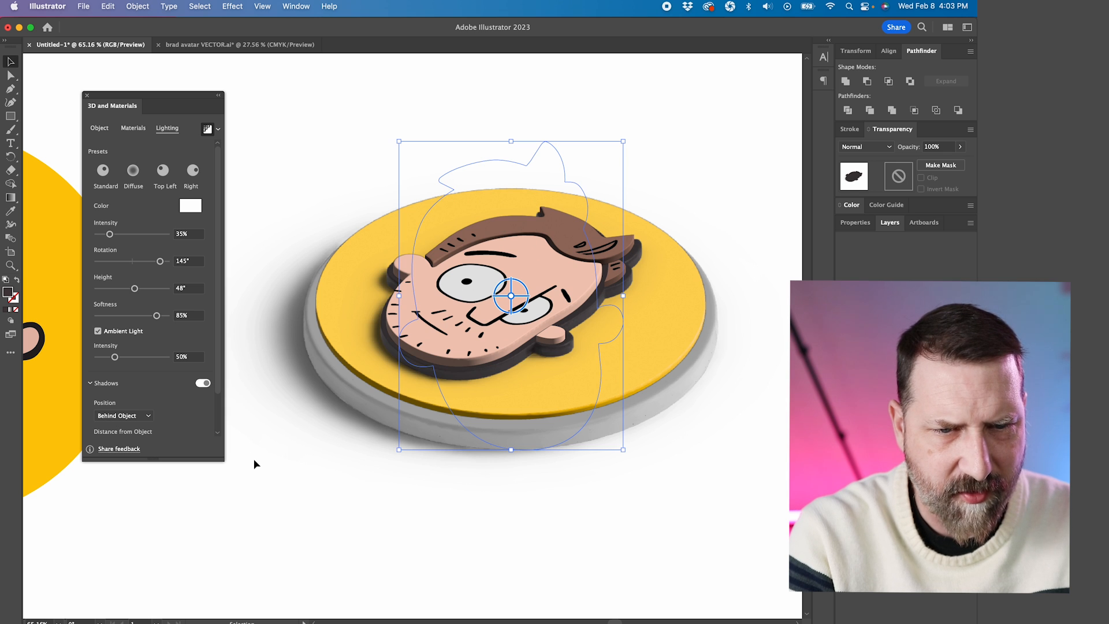